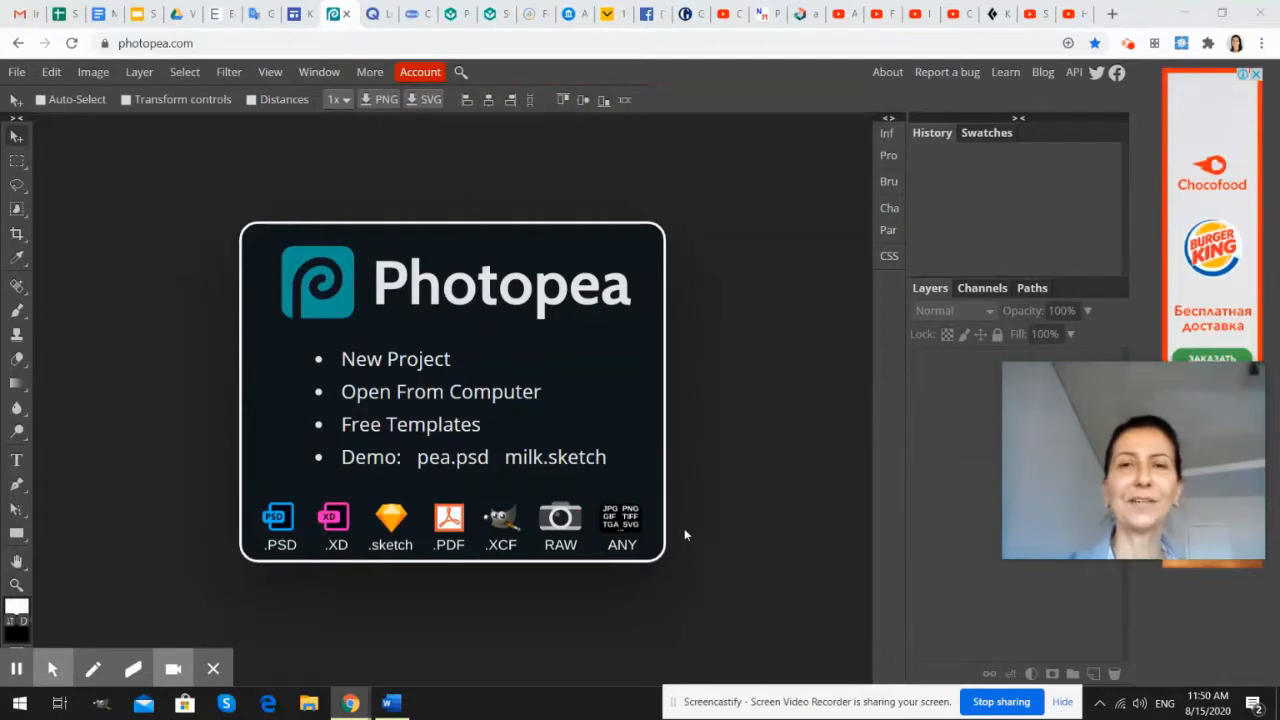
pyautogui.moveTo(568, 370)
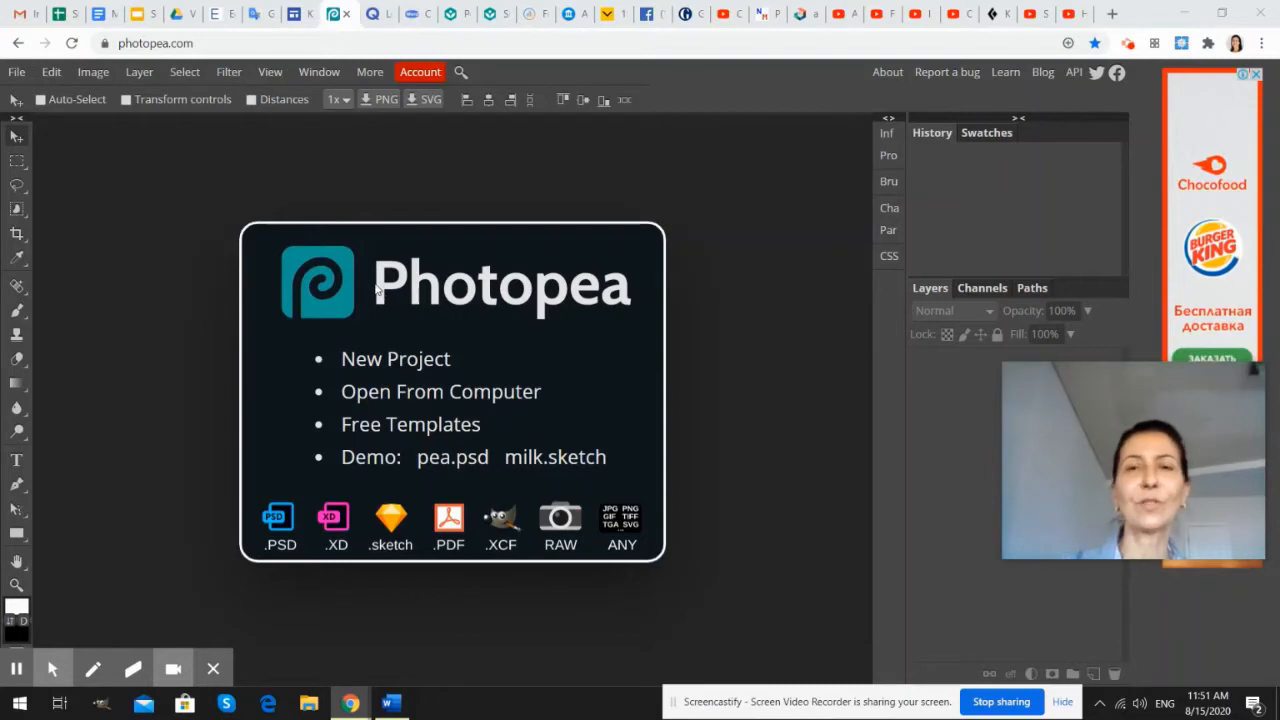
pyautogui.moveTo(400, 324)
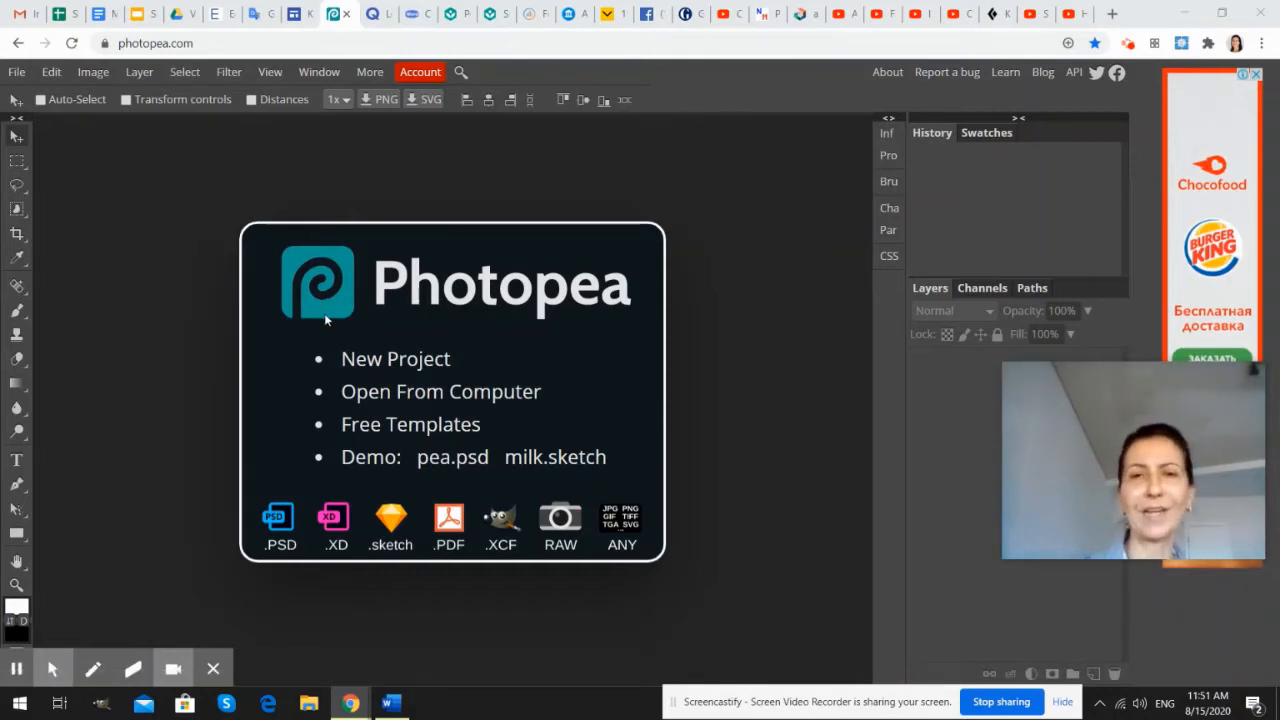
pyautogui.moveTo(252, 316)
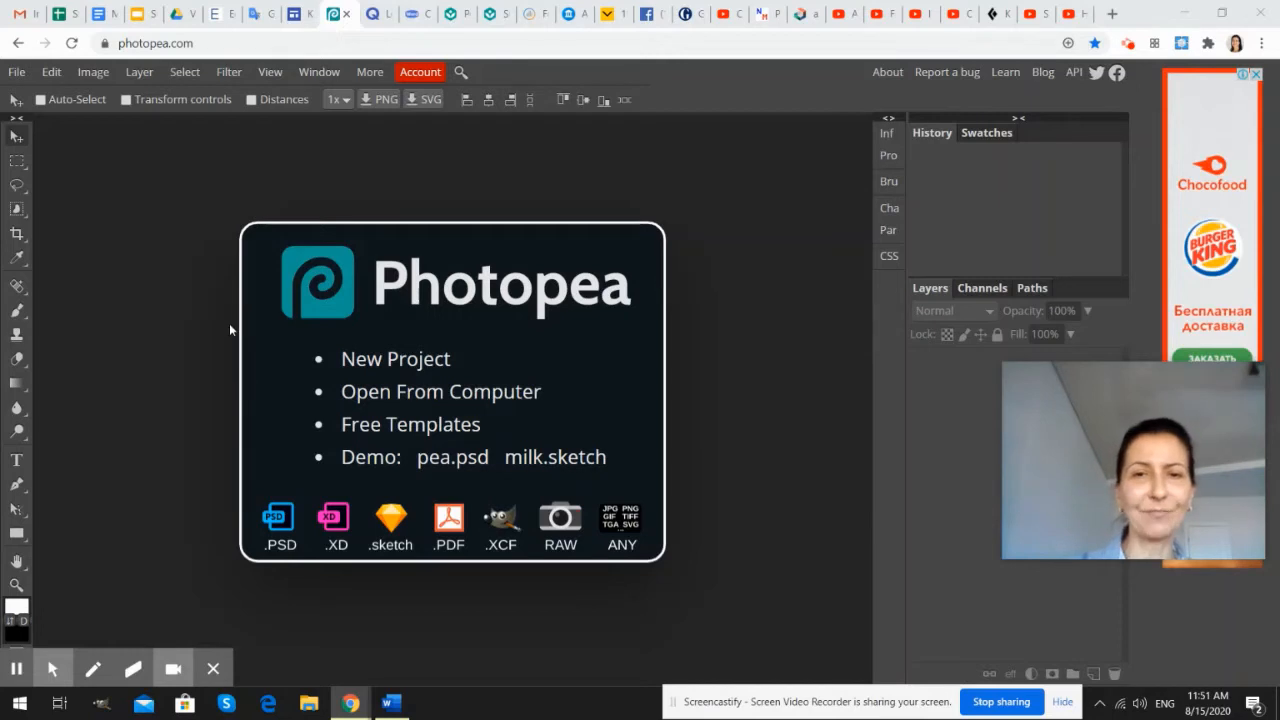
pyautogui.moveTo(236, 278)
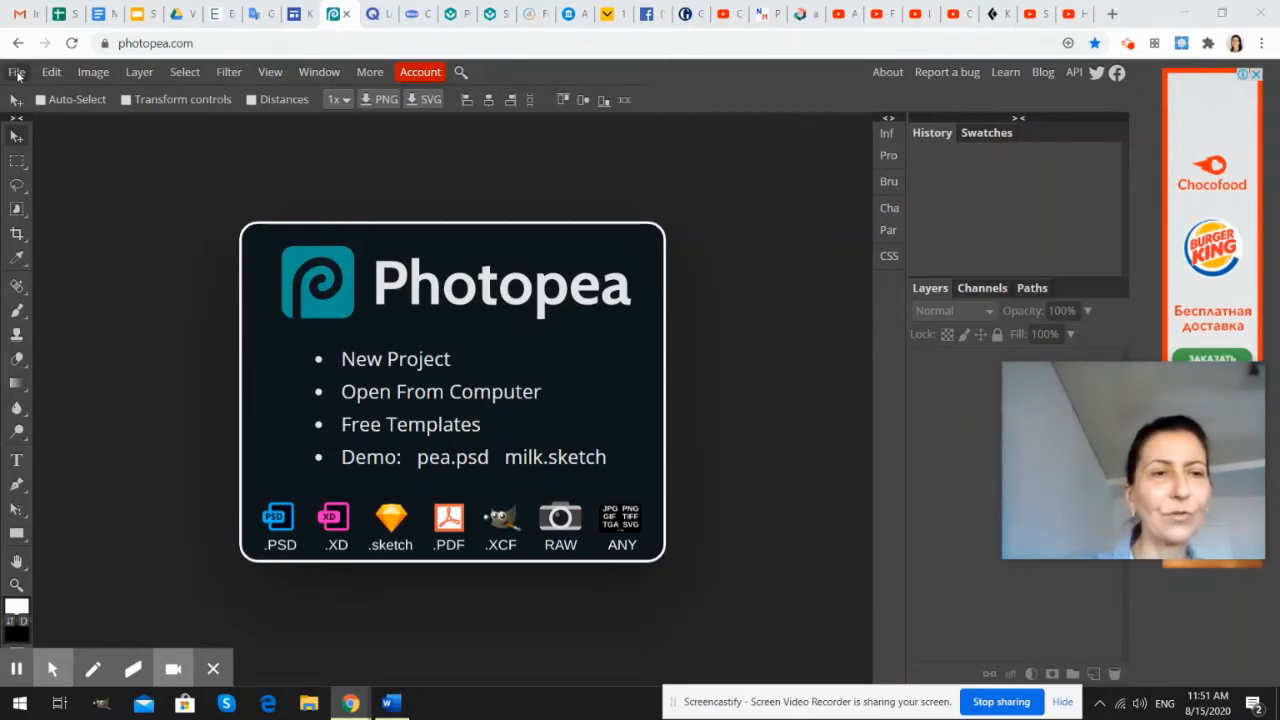
# Open the bottles photo 20200814_102948 from Pictures > Bottles and Light.
pyautogui.click(16, 72)
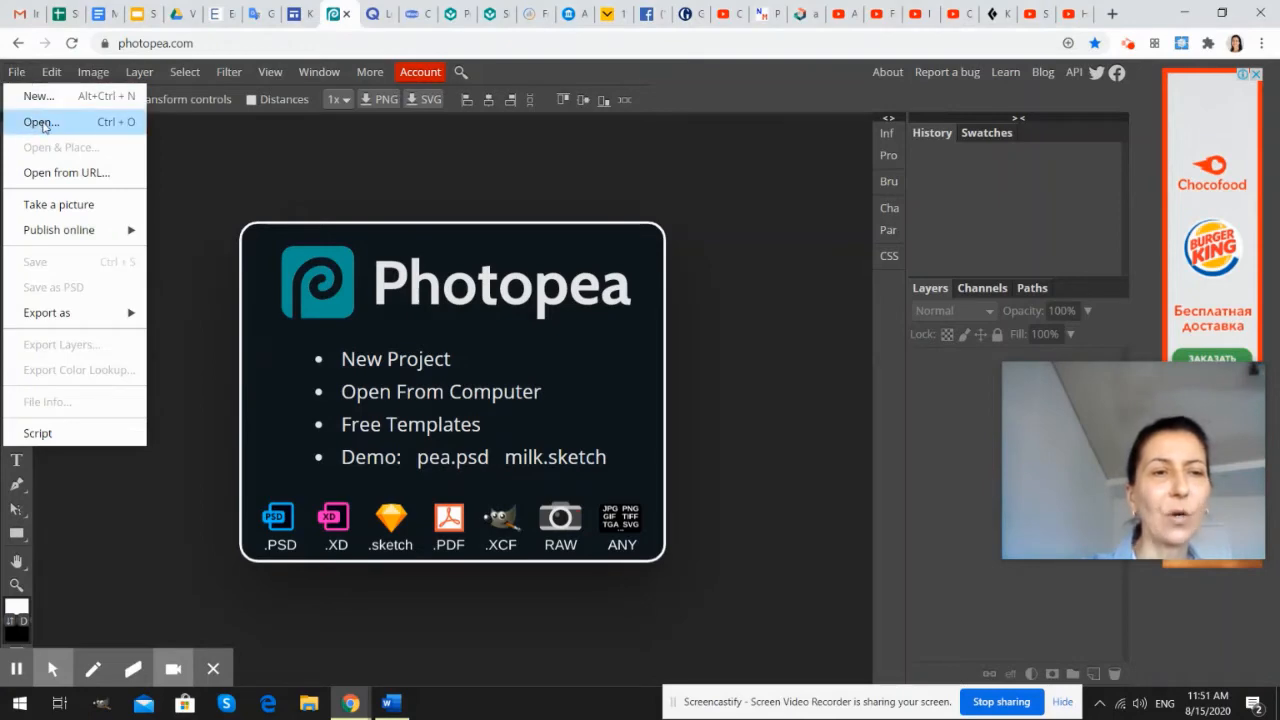
pyautogui.click(40, 122)
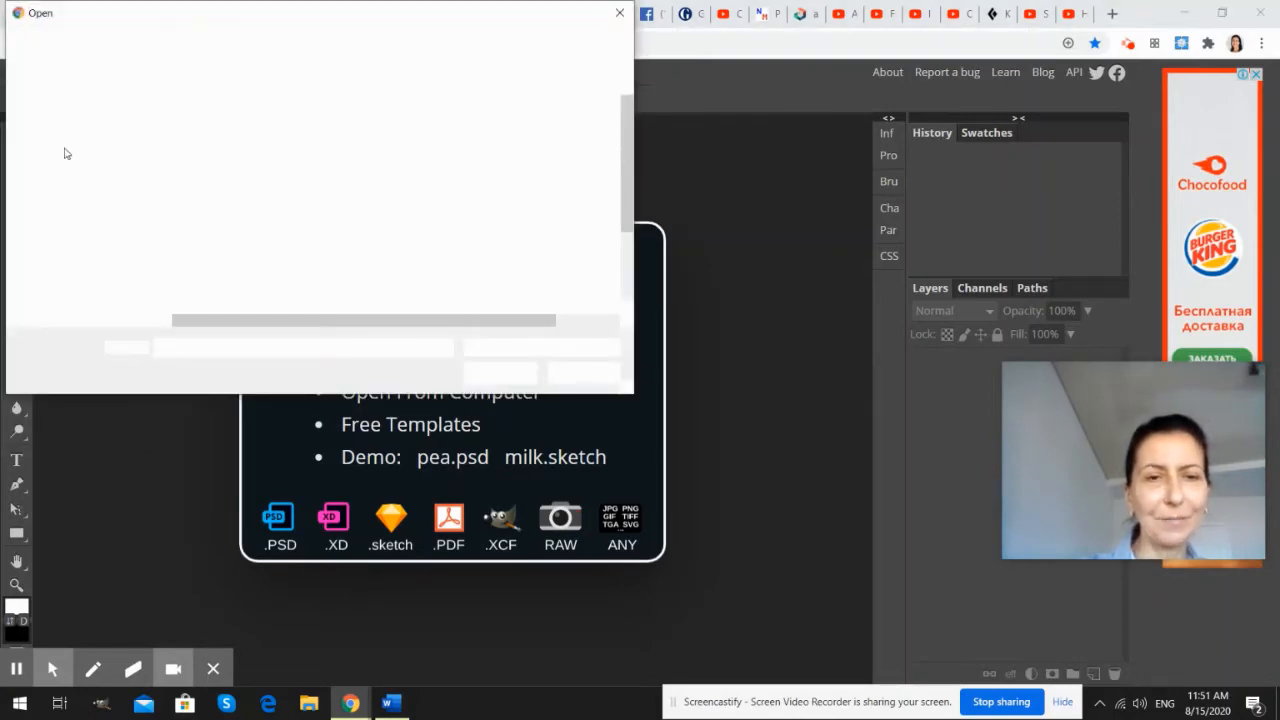
pyautogui.moveTo(200, 182)
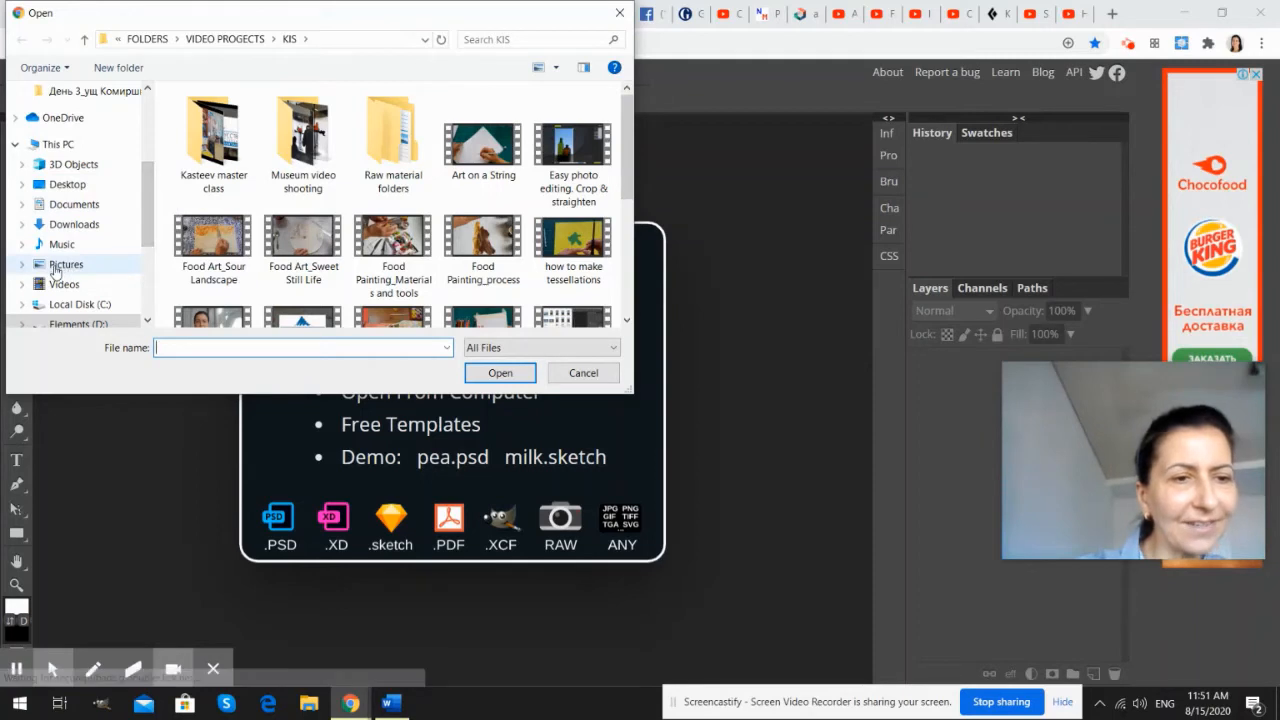
pyautogui.click(66, 264)
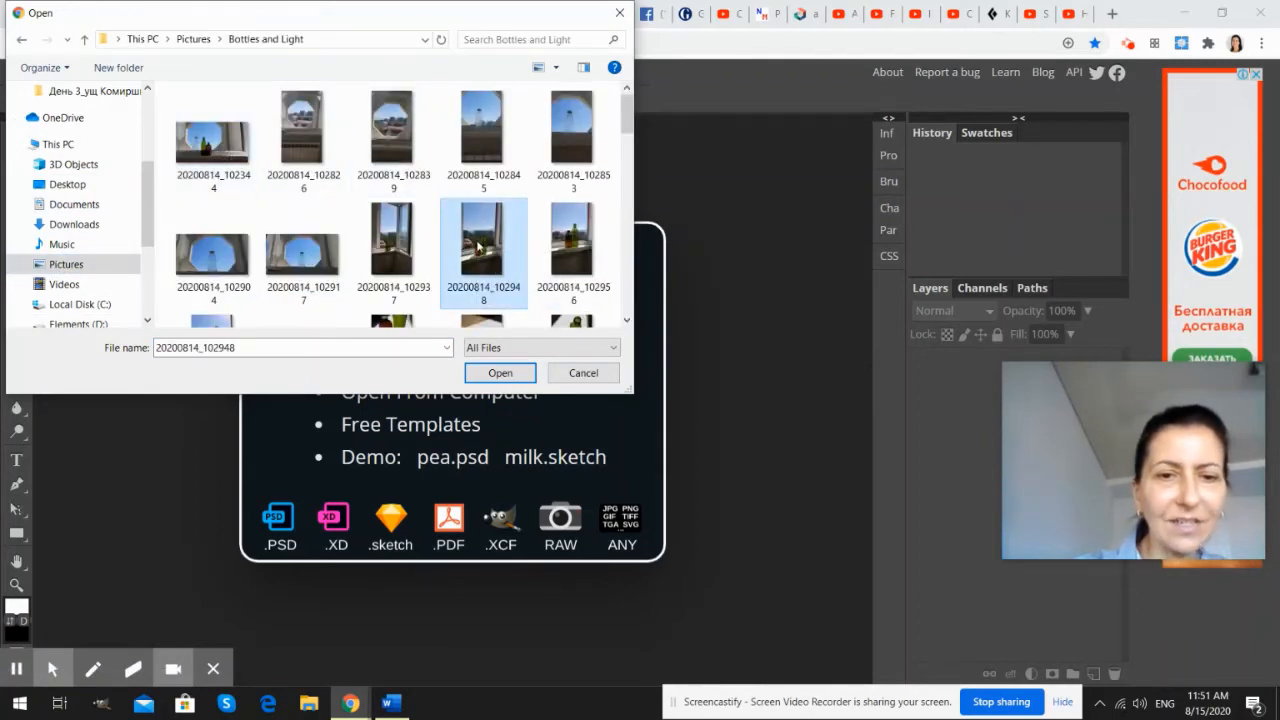
pyautogui.click(500, 372)
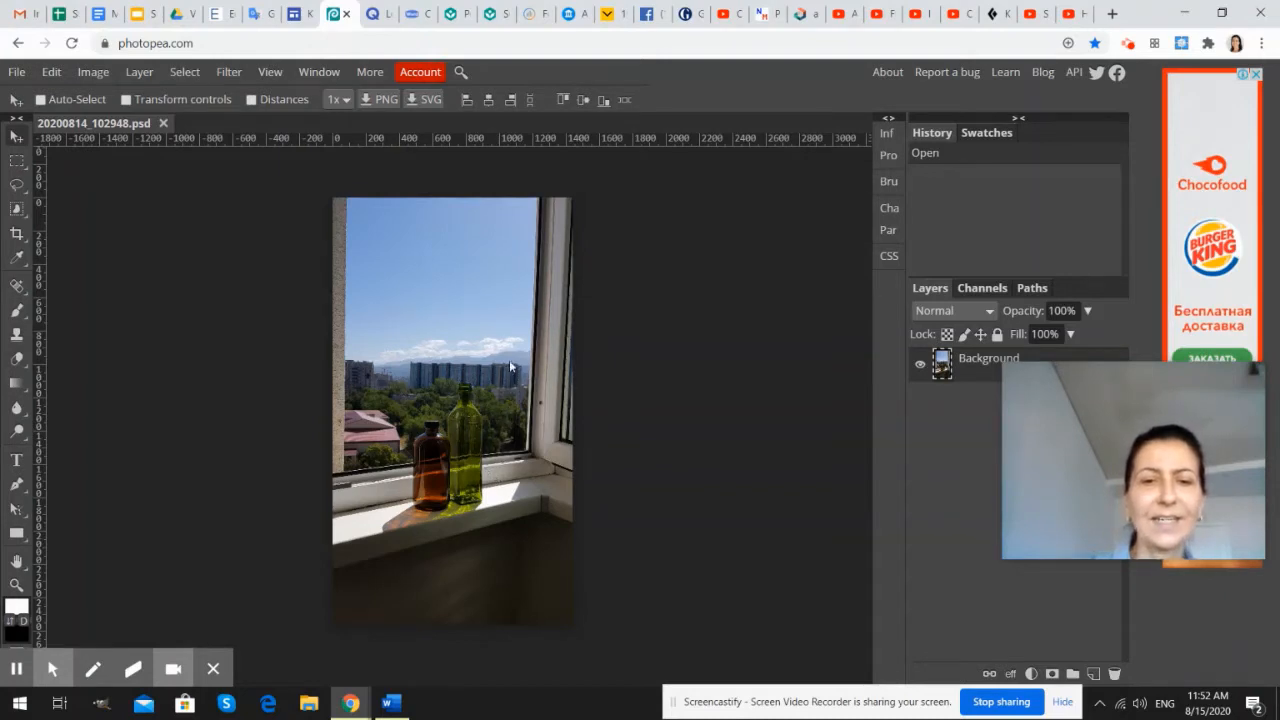
pyautogui.moveTo(544, 204)
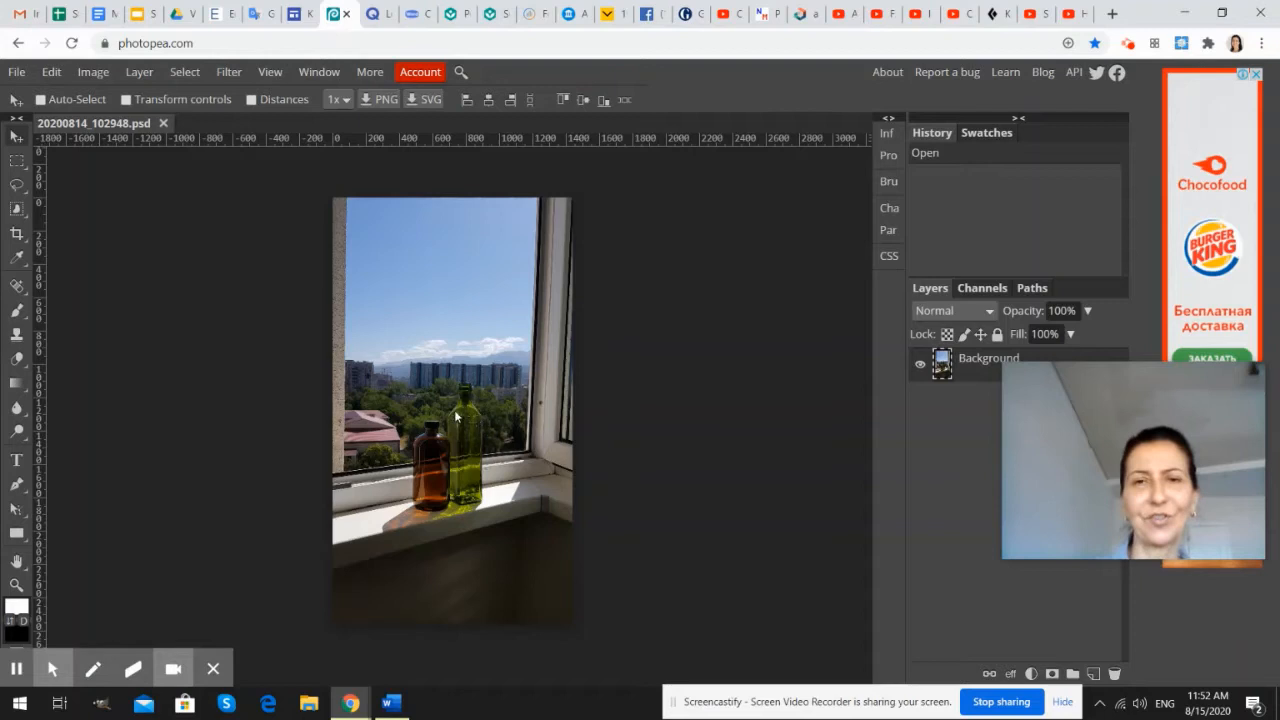
pyautogui.moveTo(444, 390)
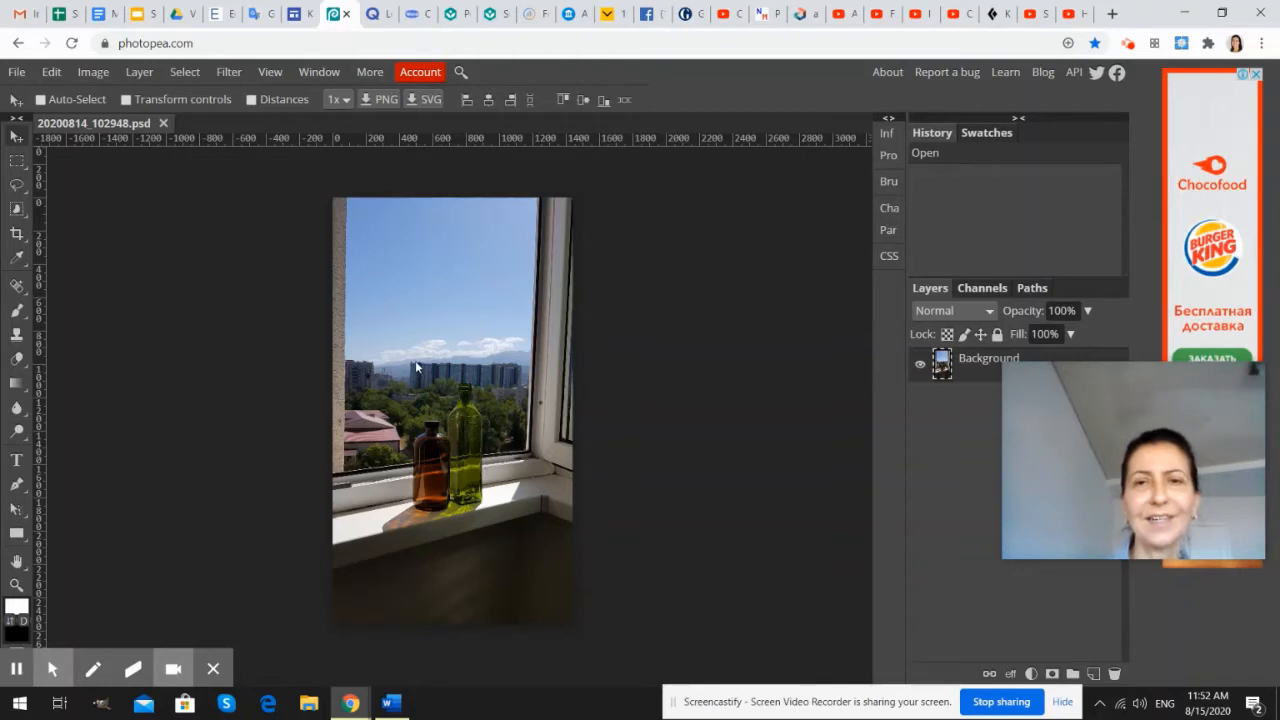
pyautogui.moveTo(404, 356)
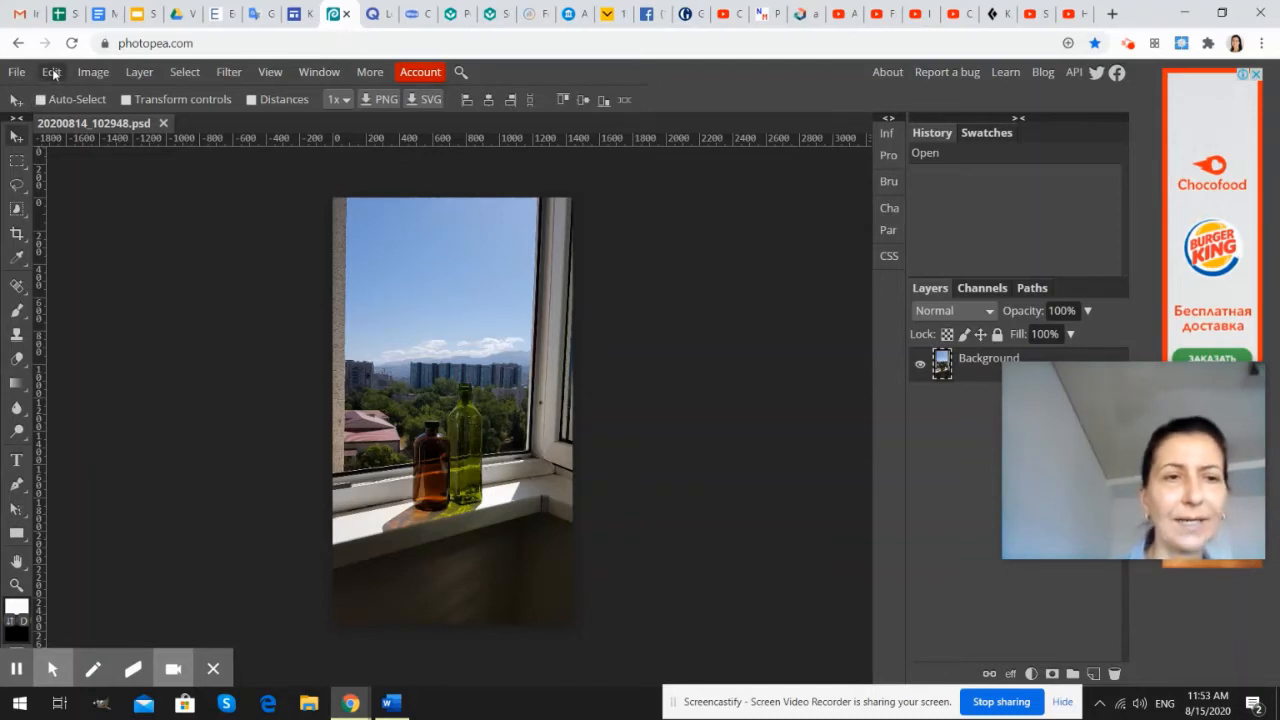
# Start a Rotate transform on the photo via Edit > Transform.
pyautogui.click(52, 72)
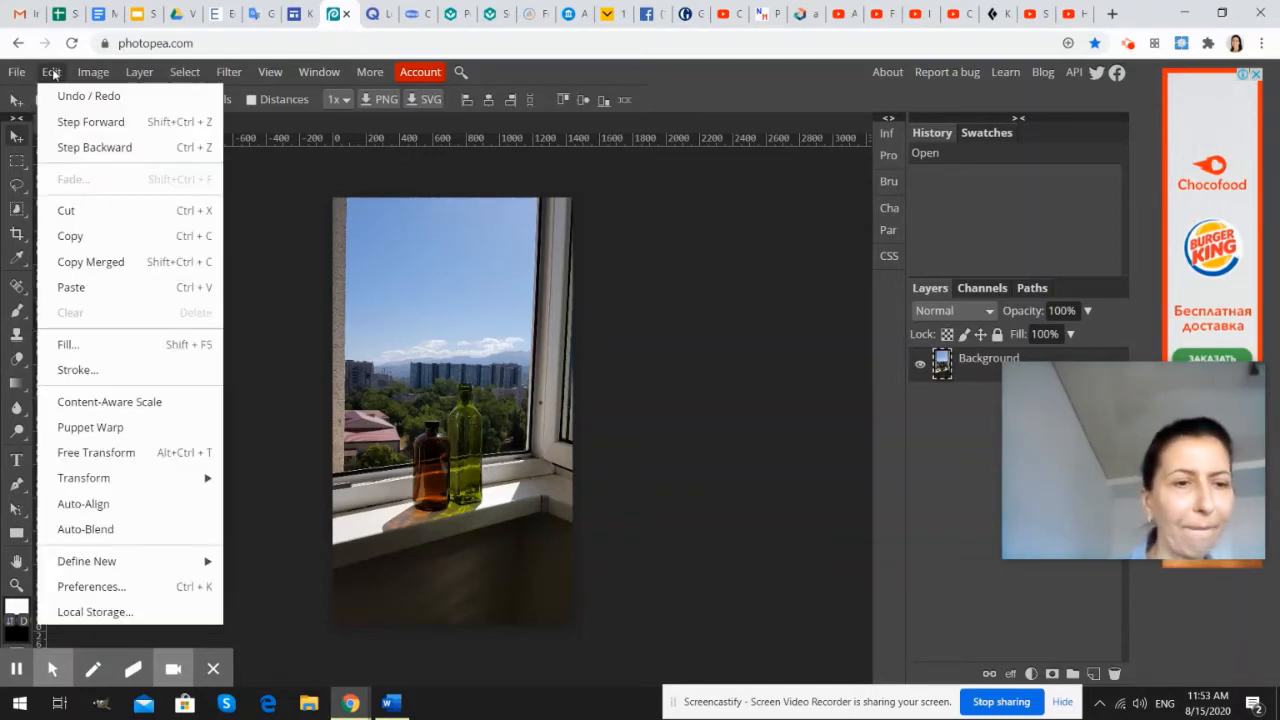
pyautogui.moveTo(84, 478)
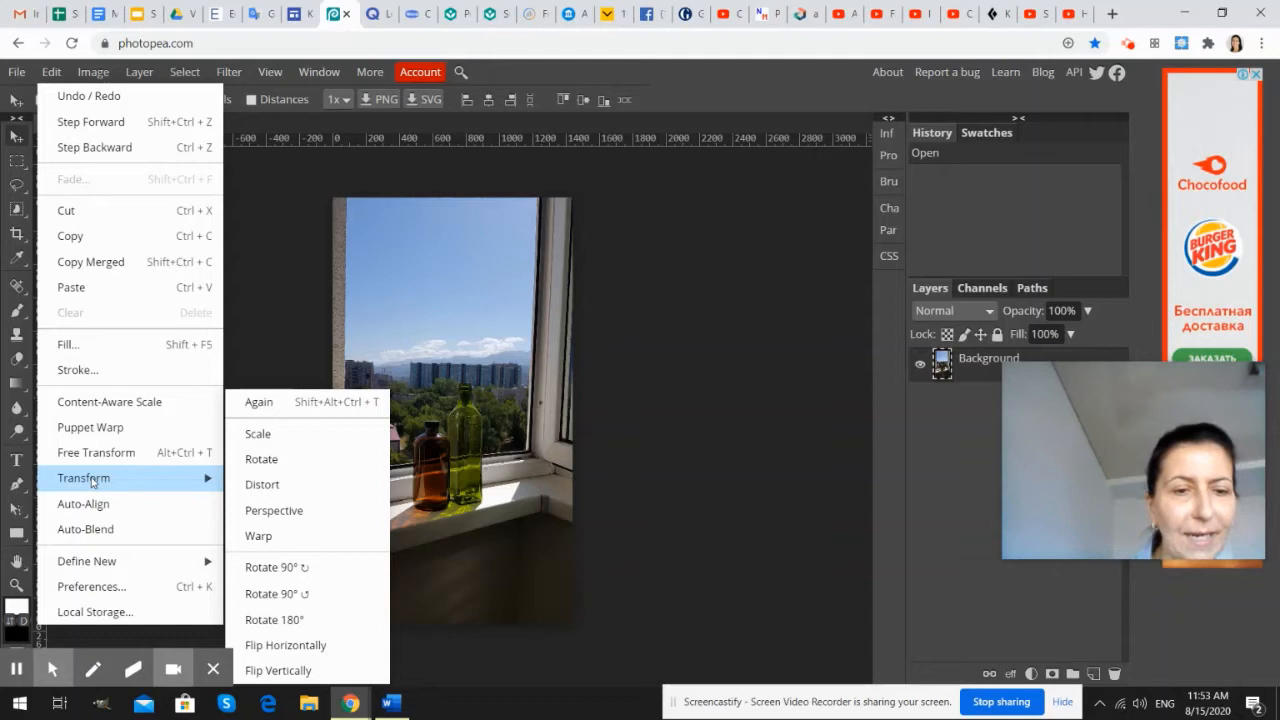
pyautogui.moveTo(260, 464)
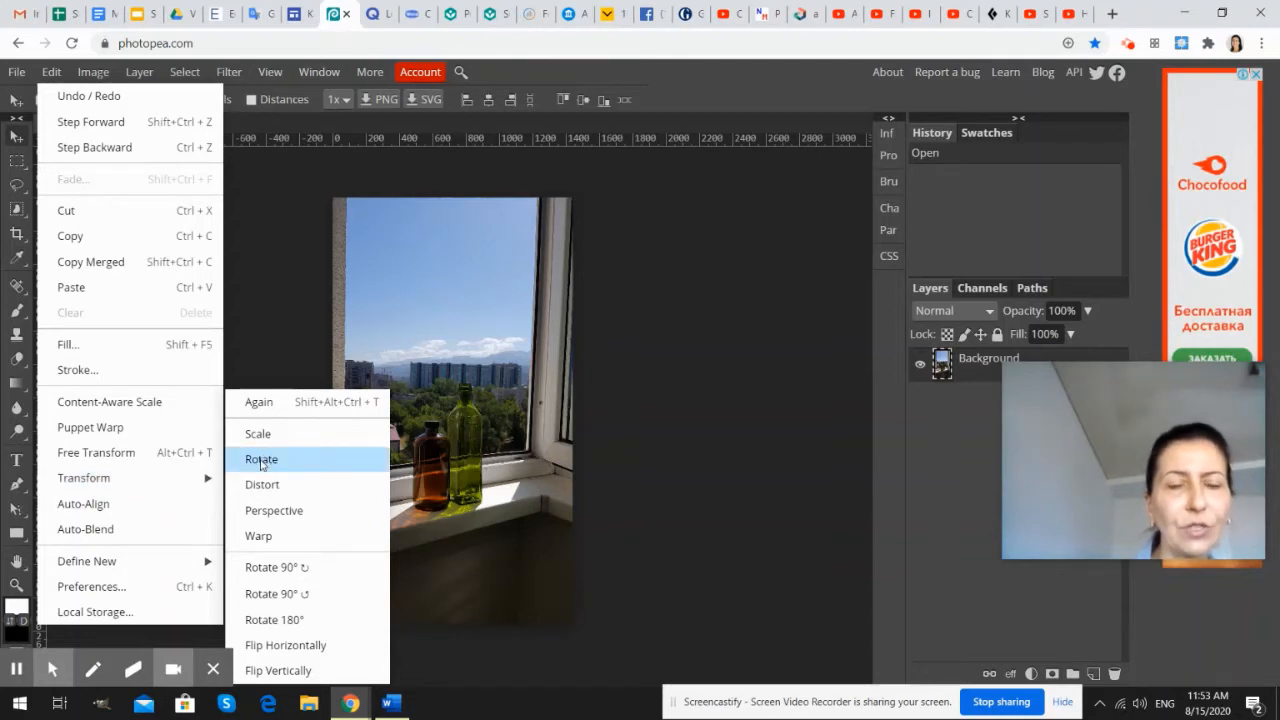
pyautogui.click(260, 458)
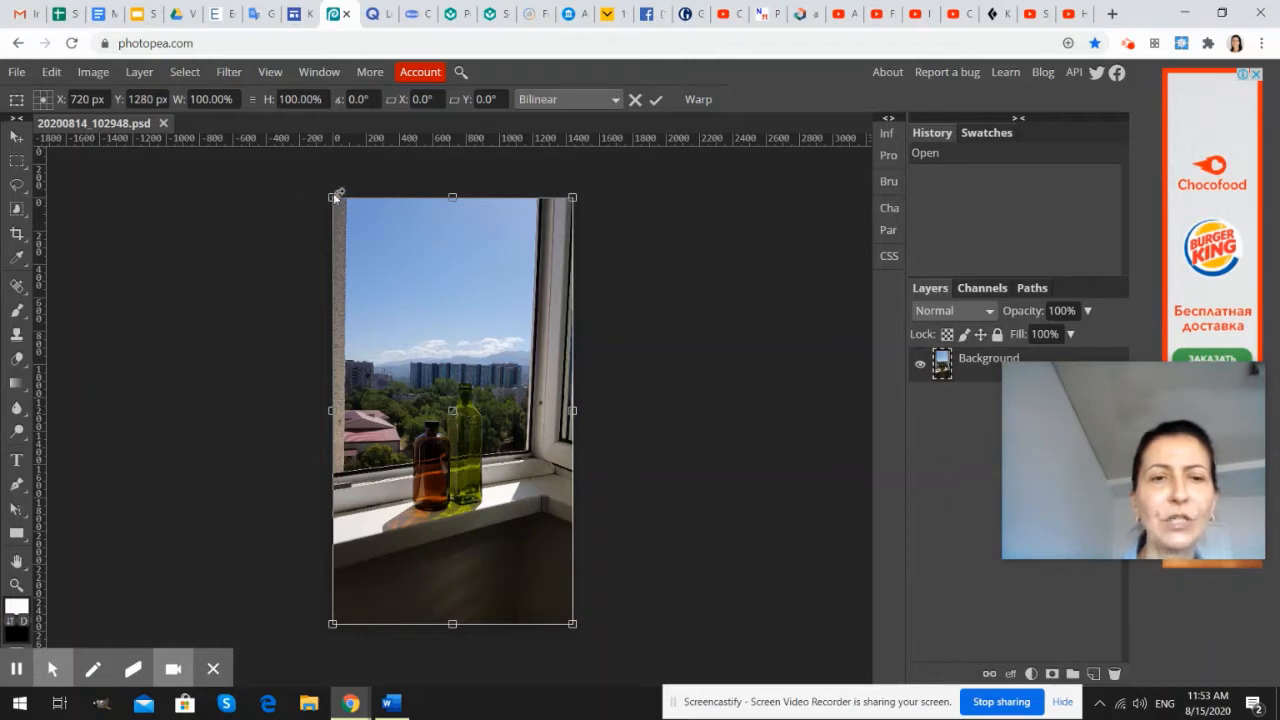
# Rotate the photo about -2.4° so the window frame stands vertical.
pyautogui.click(332, 198)
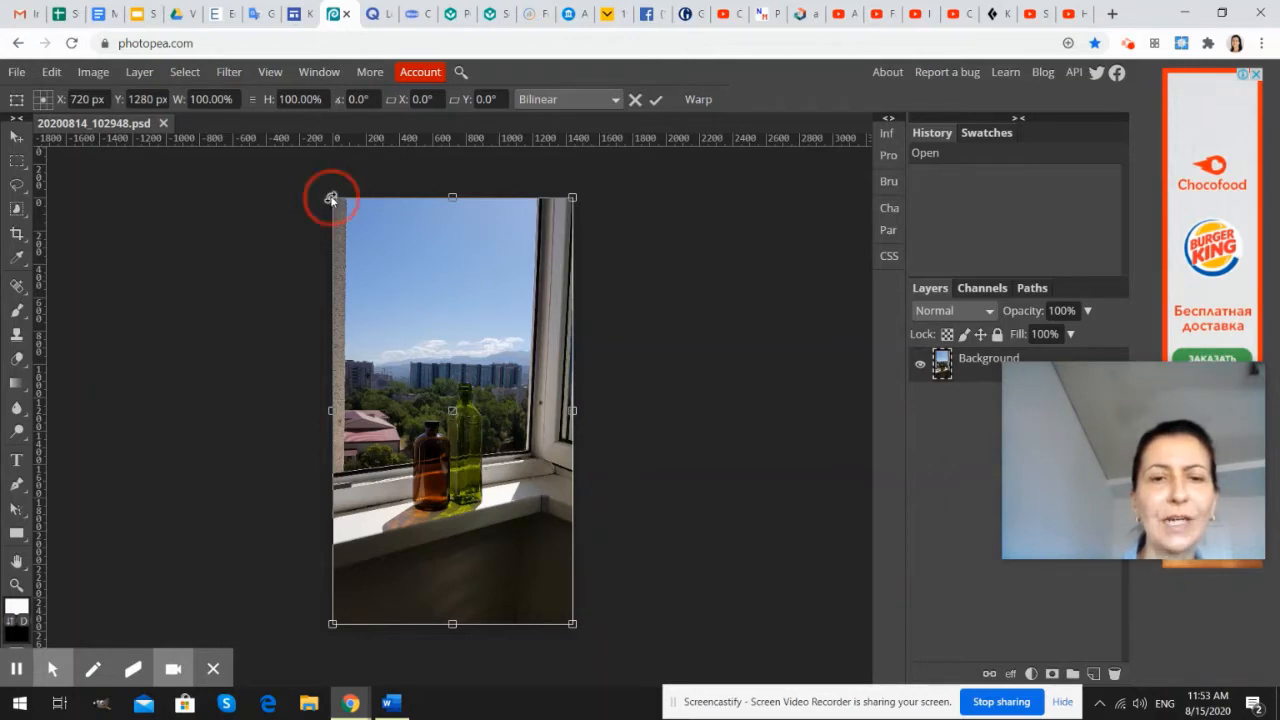
pyautogui.moveTo(332, 198); pyautogui.dragTo(338, 200)
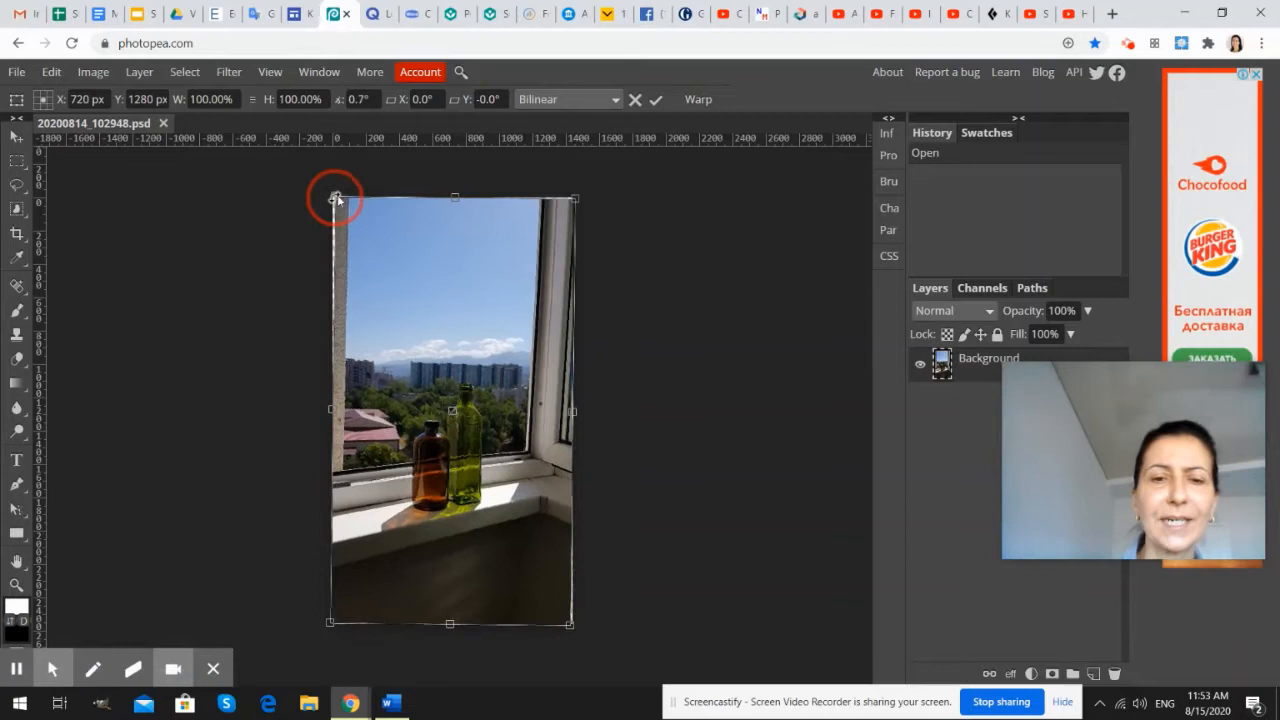
pyautogui.moveTo(336, 198); pyautogui.dragTo(312, 216)
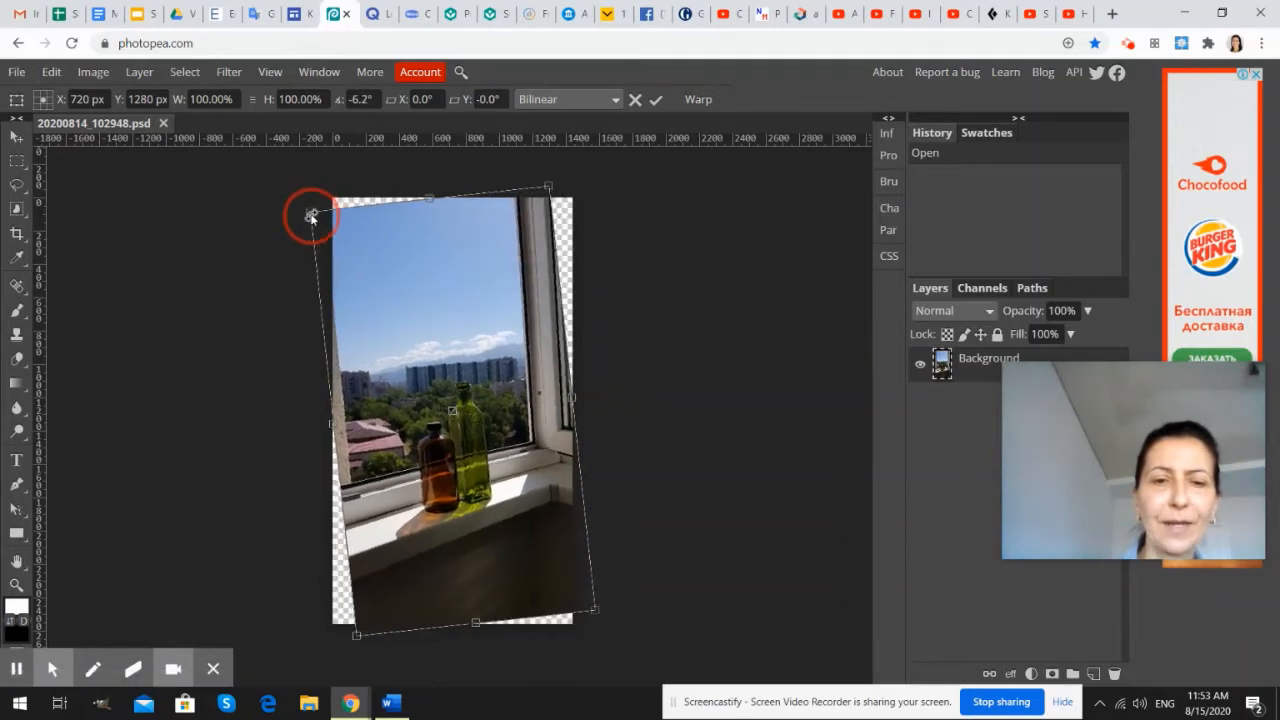
pyautogui.moveTo(312, 216); pyautogui.dragTo(324, 208)
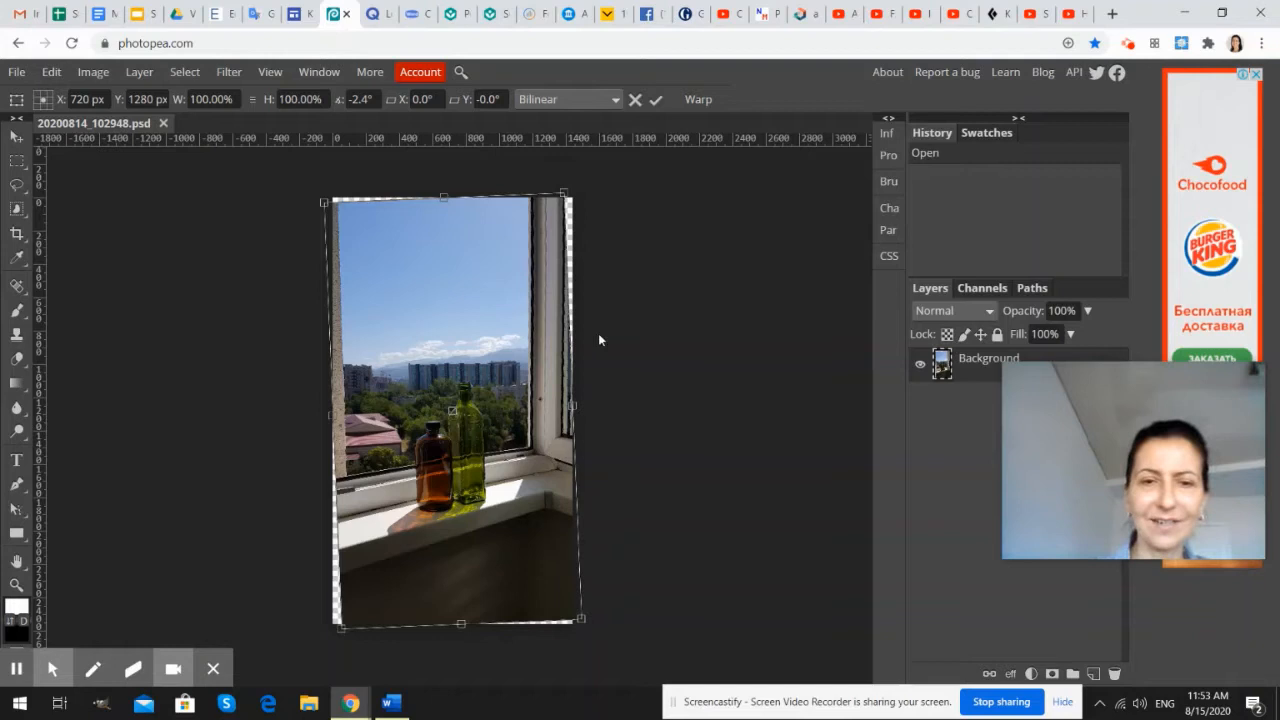
pyautogui.moveTo(336, 536)
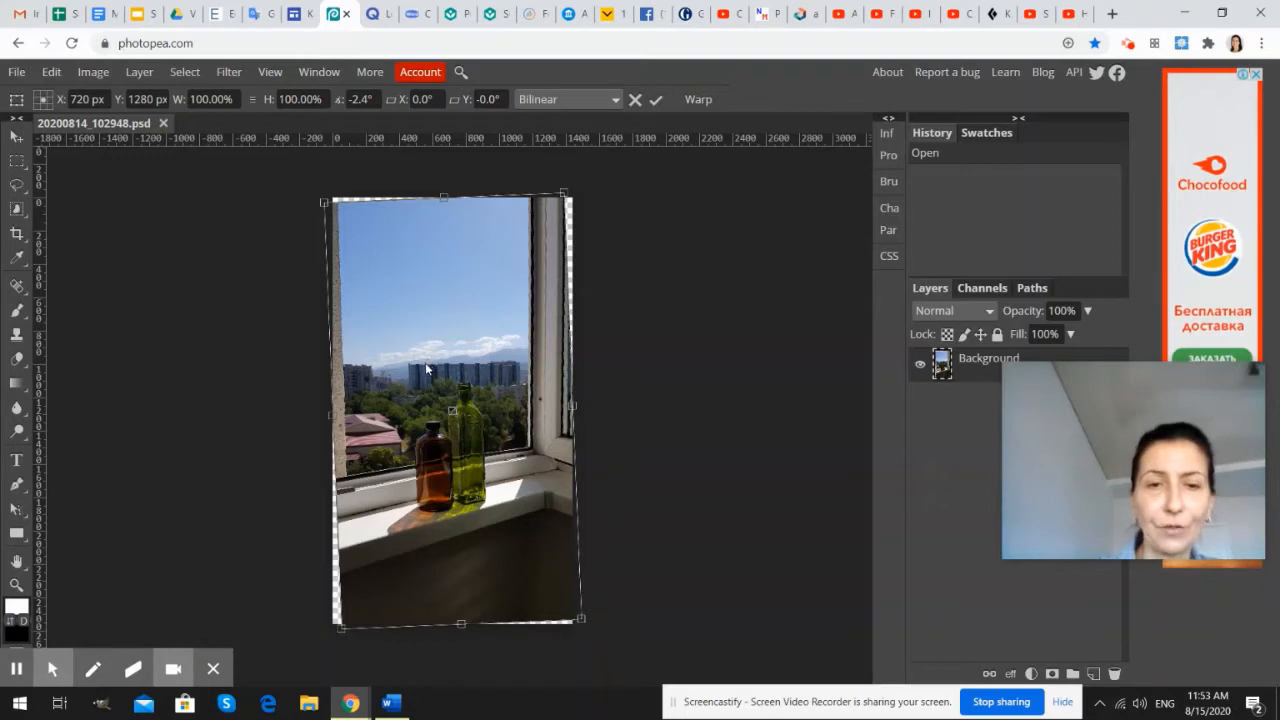
pyautogui.moveTo(420, 318)
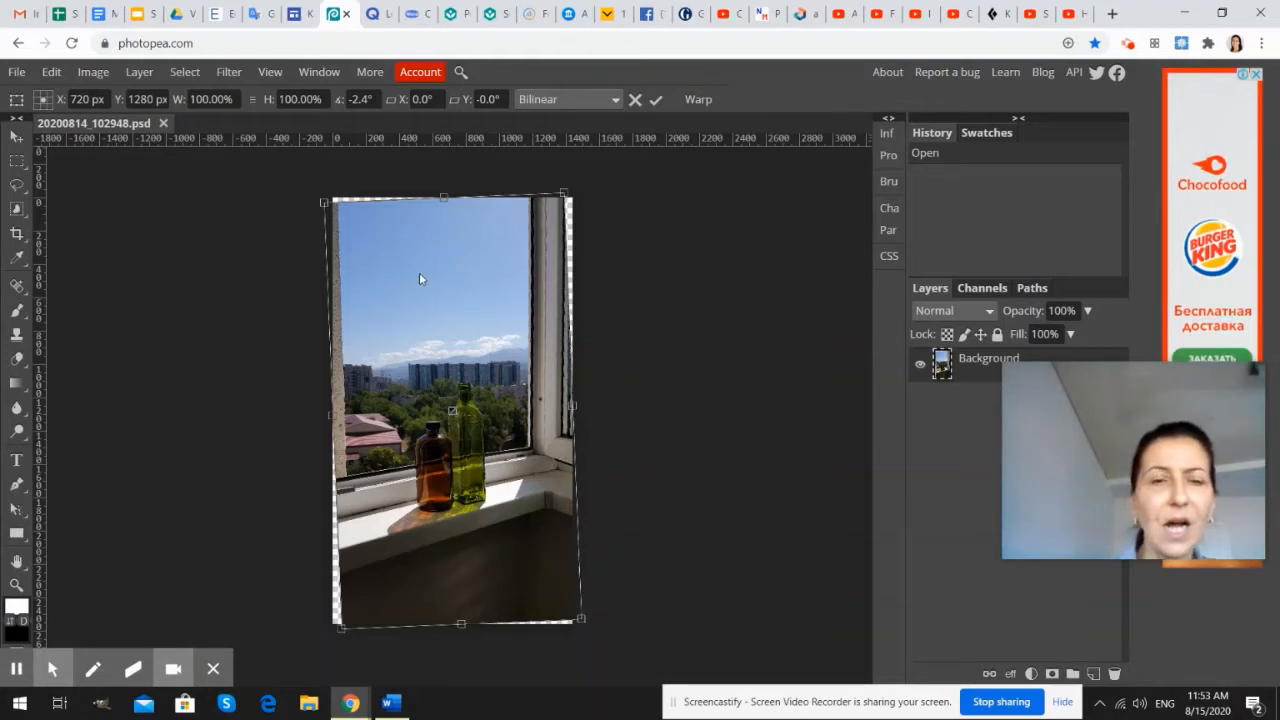
pyautogui.moveTo(448, 340)
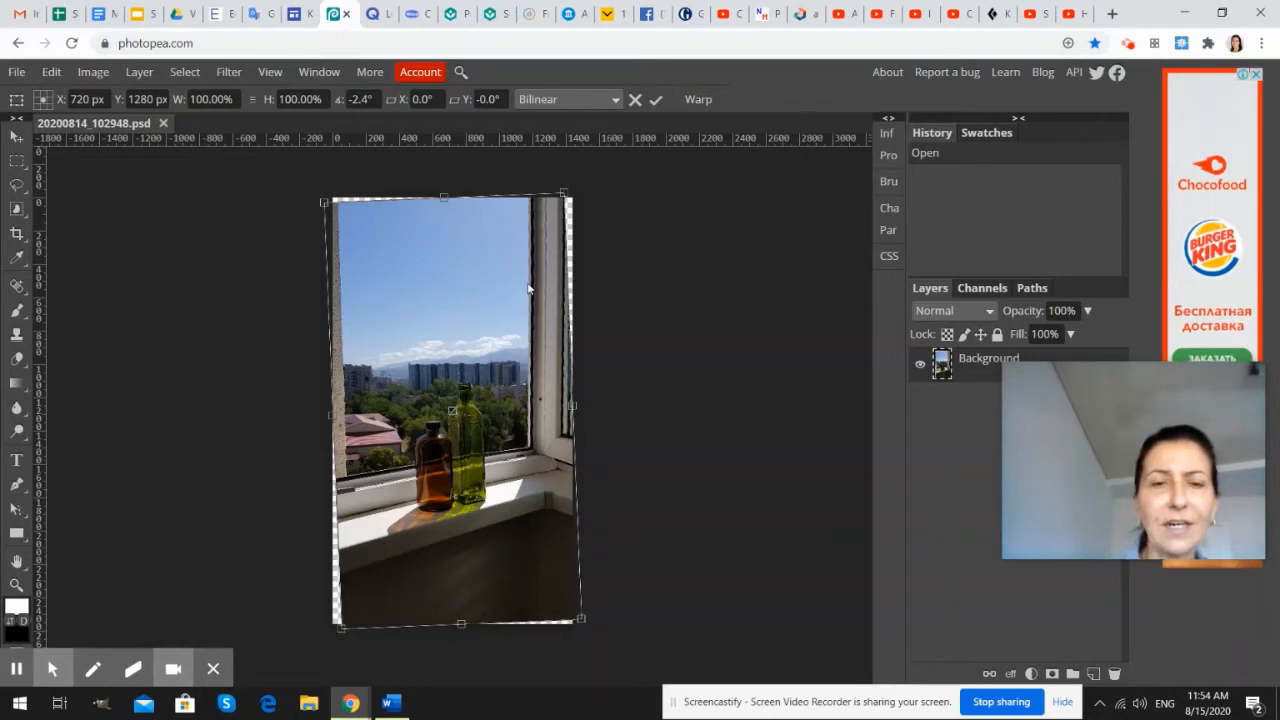
pyautogui.moveTo(428, 350)
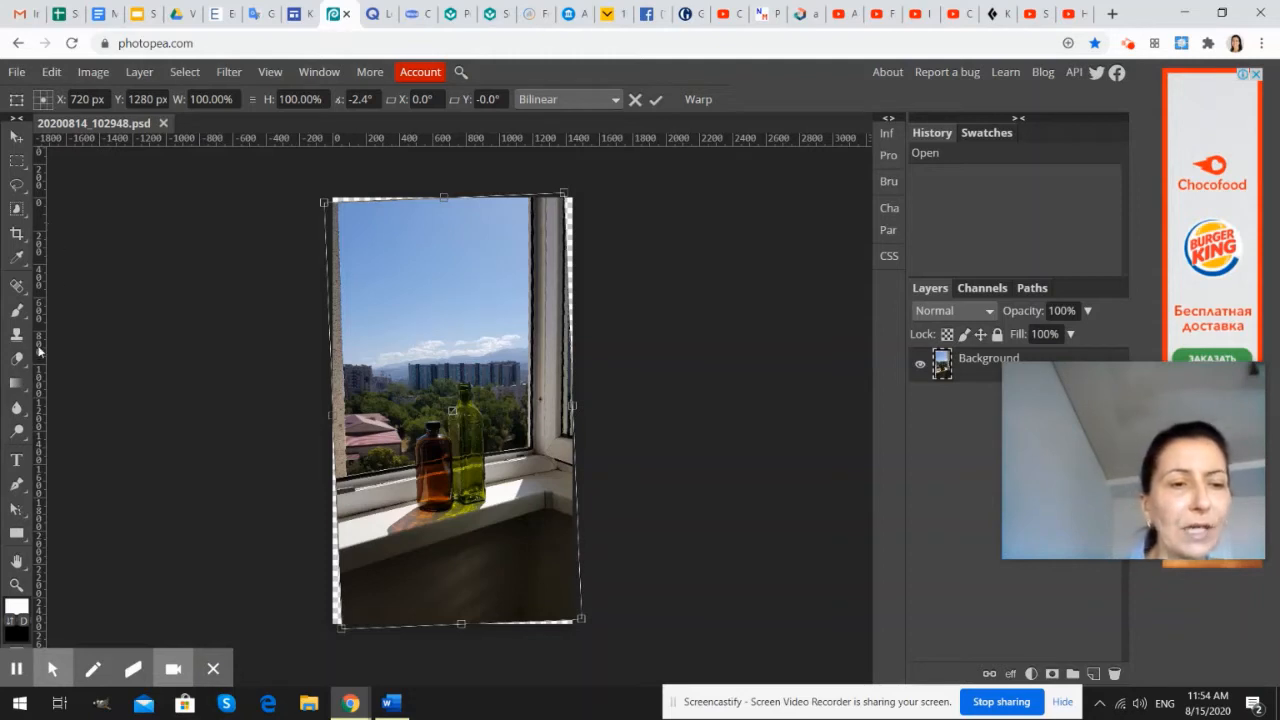
pyautogui.moveTo(44, 210)
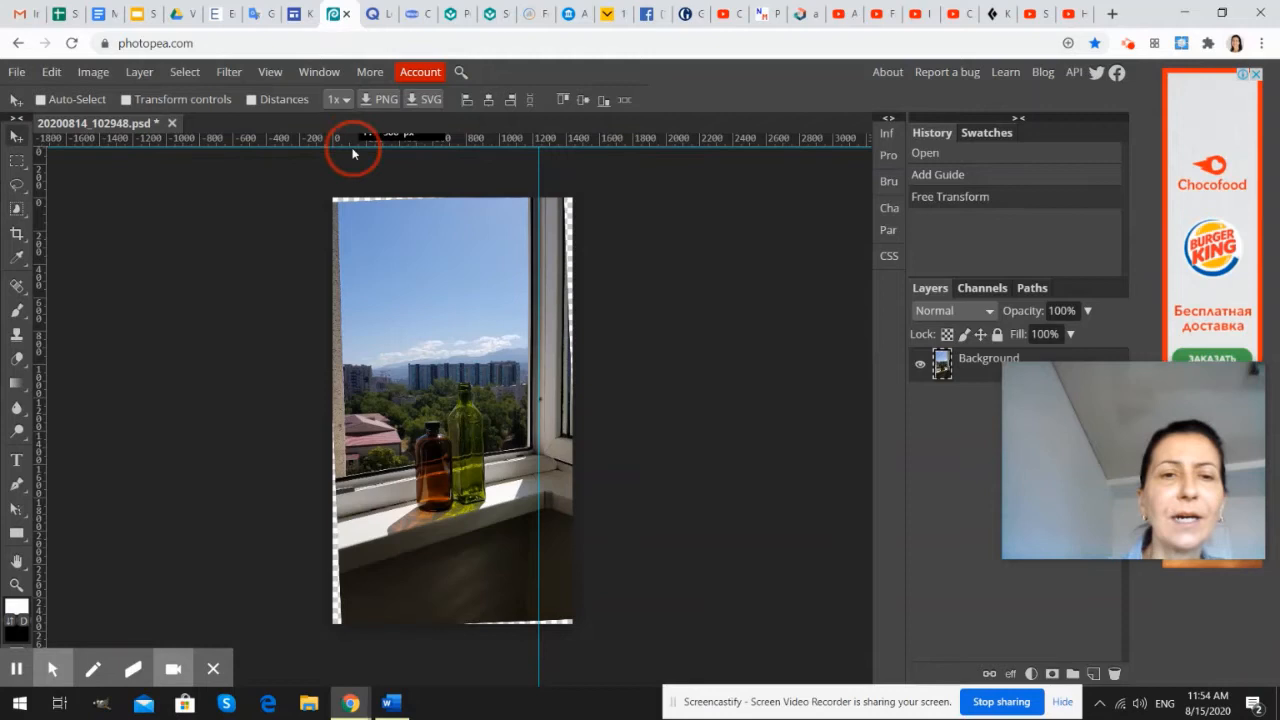
pyautogui.moveTo(352, 140); pyautogui.dragTo(352, 204)
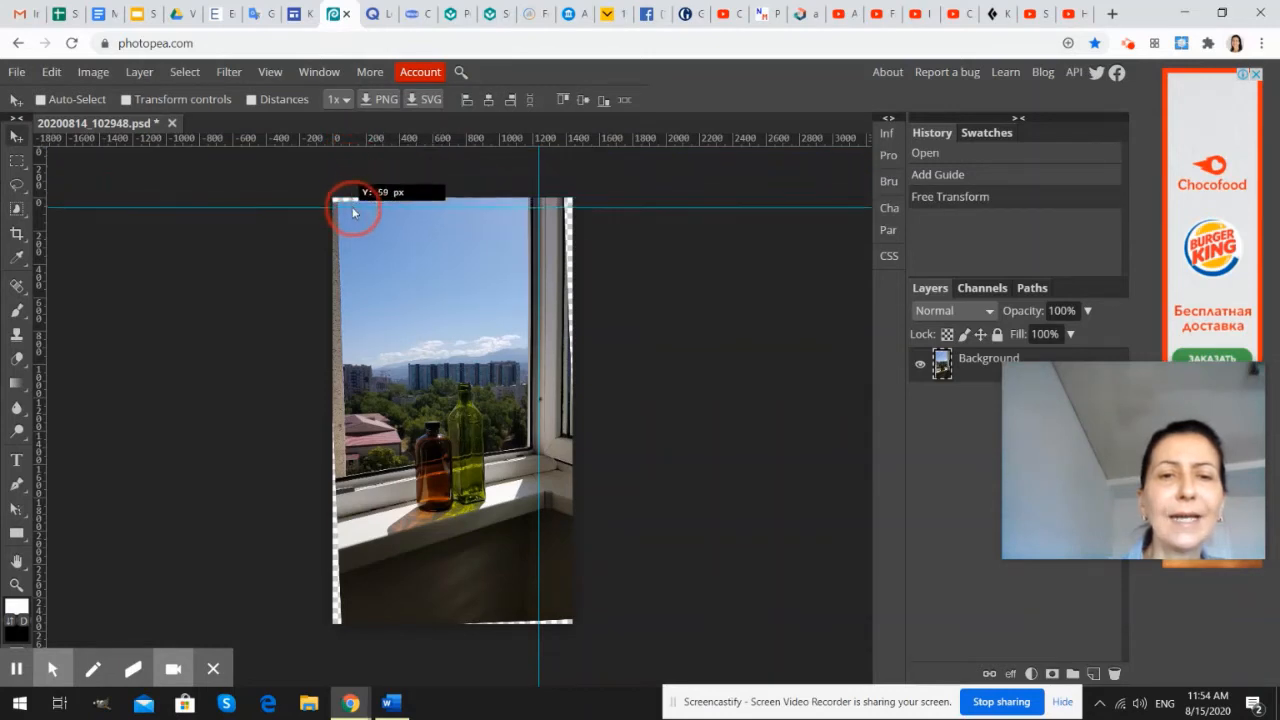
pyautogui.moveTo(352, 206); pyautogui.dragTo(352, 228)
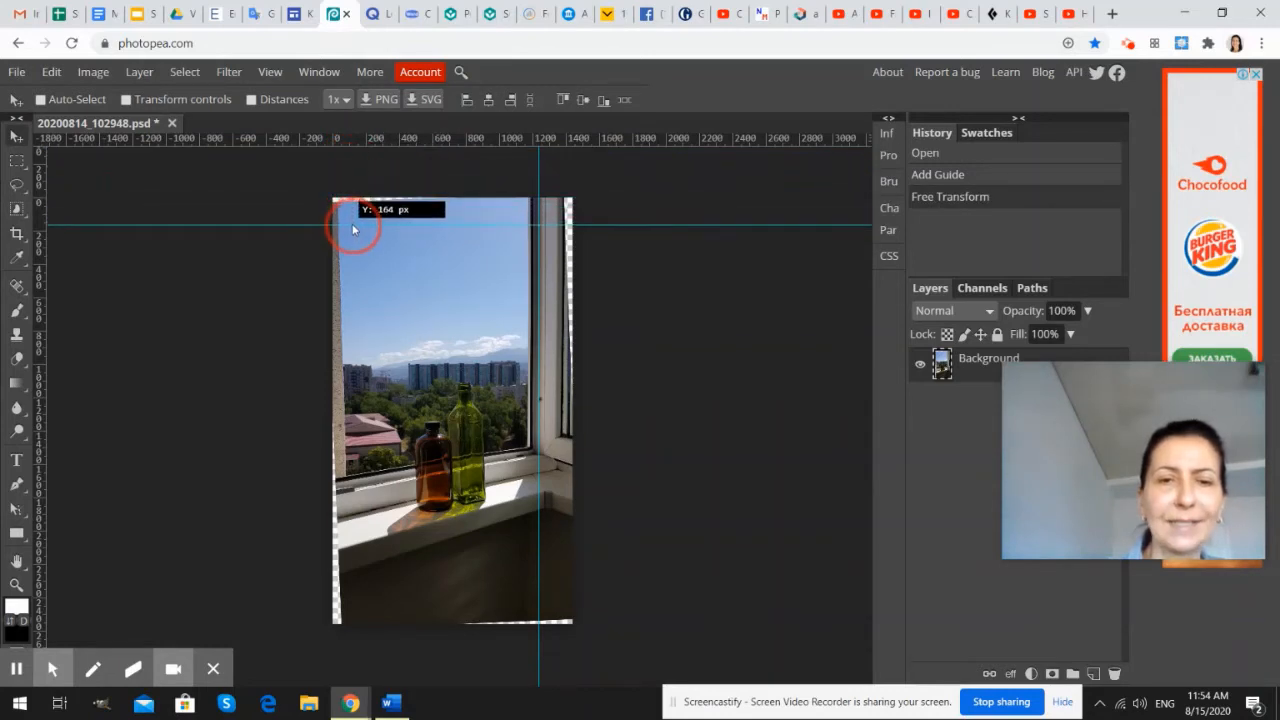
pyautogui.moveTo(352, 230); pyautogui.dragTo(360, 528)
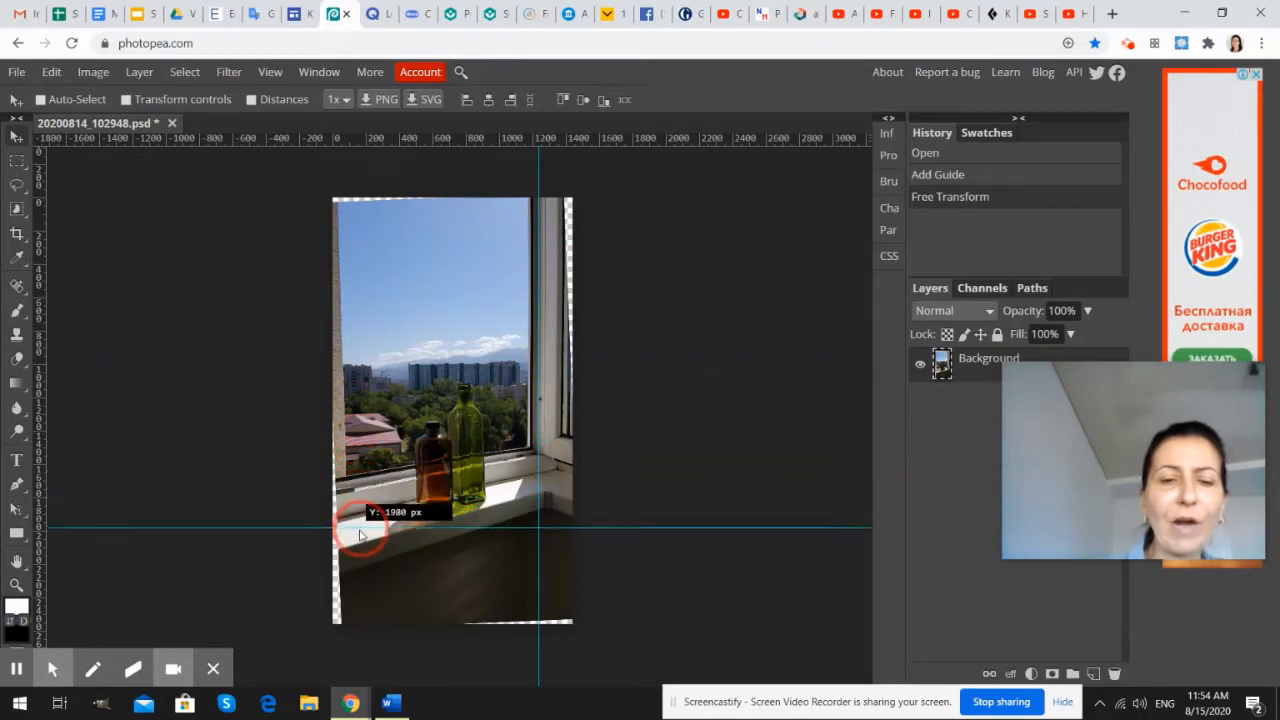
pyautogui.moveTo(360, 528); pyautogui.dragTo(362, 564)
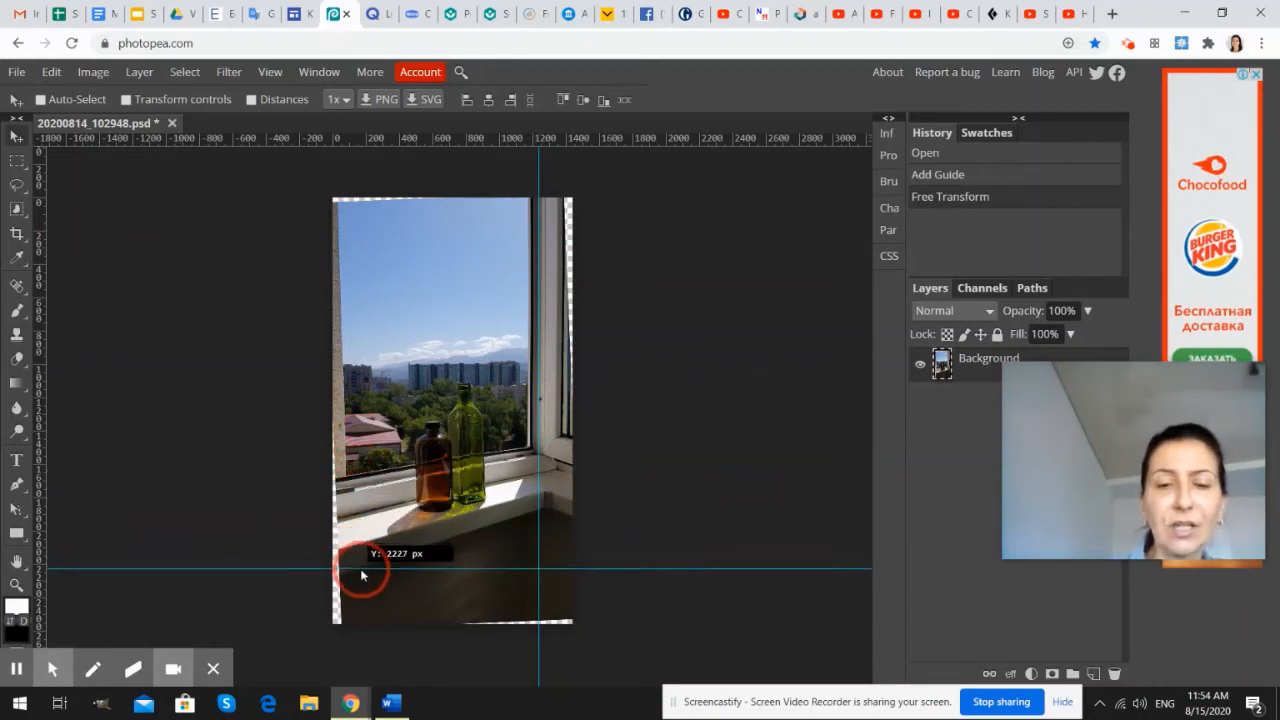
pyautogui.moveTo(364, 576); pyautogui.dragTo(364, 372)
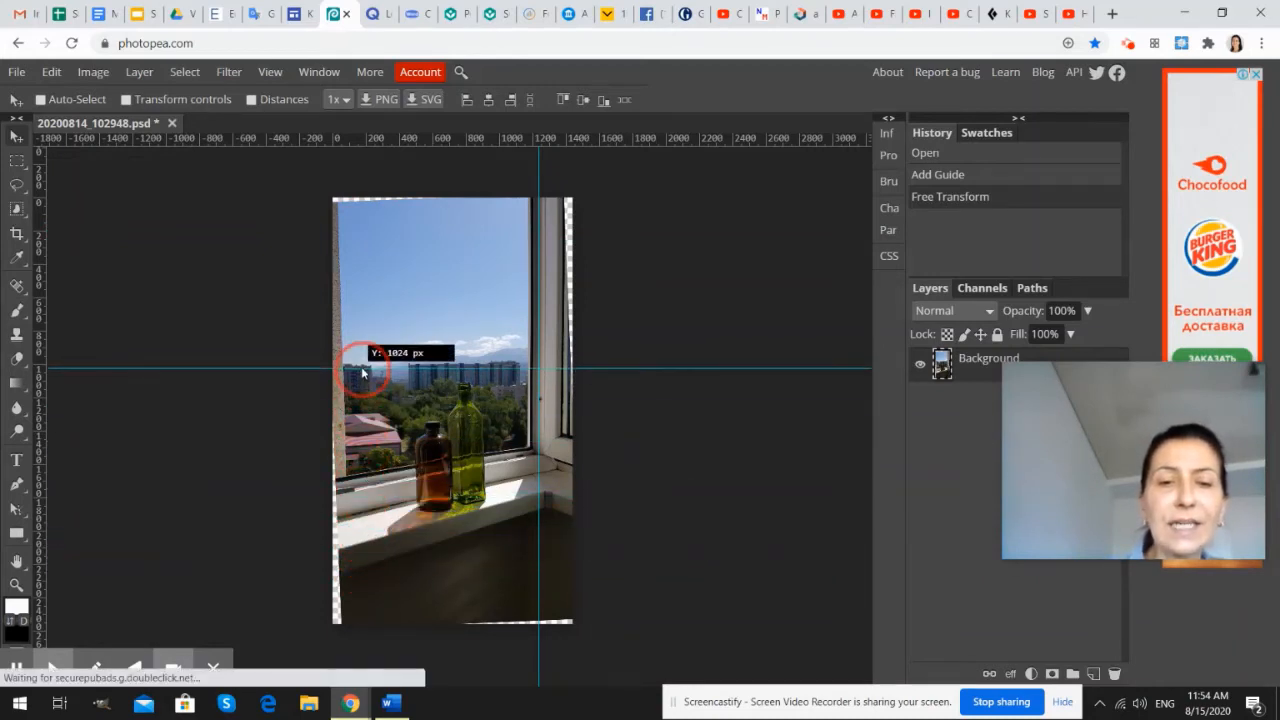
pyautogui.moveTo(362, 372); pyautogui.dragTo(364, 360)
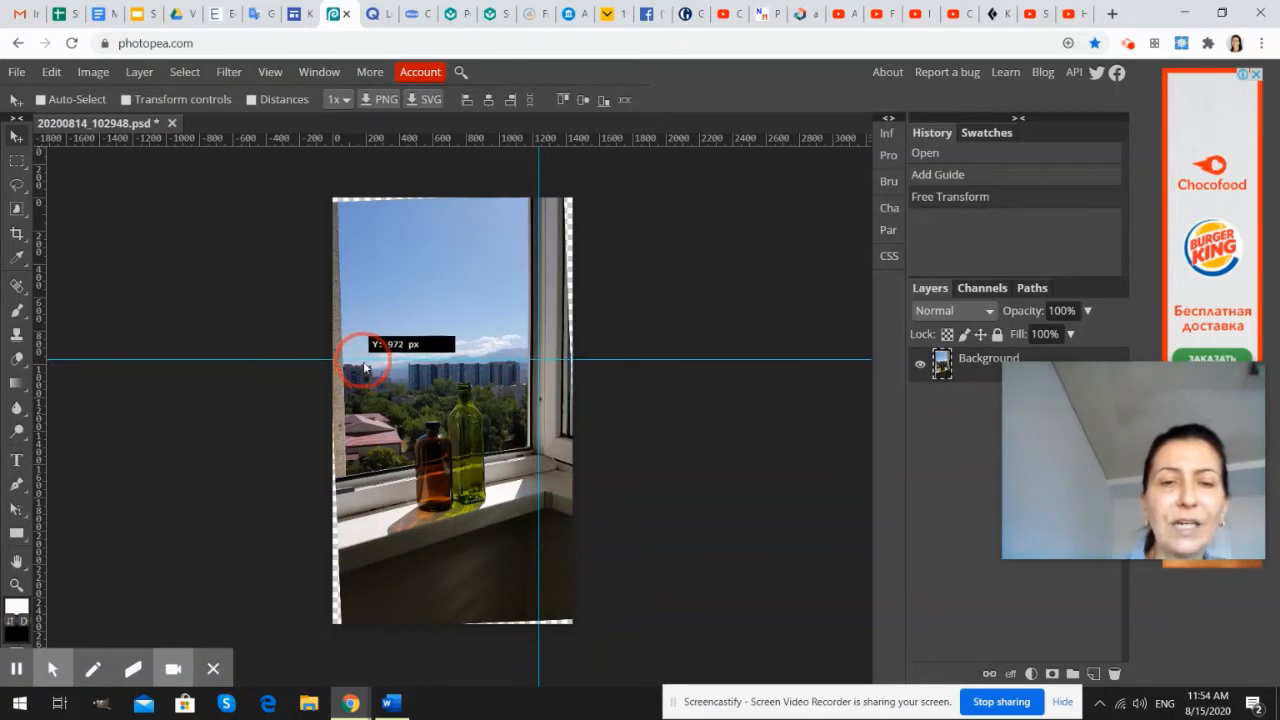
pyautogui.moveTo(366, 358); pyautogui.dragTo(366, 368)
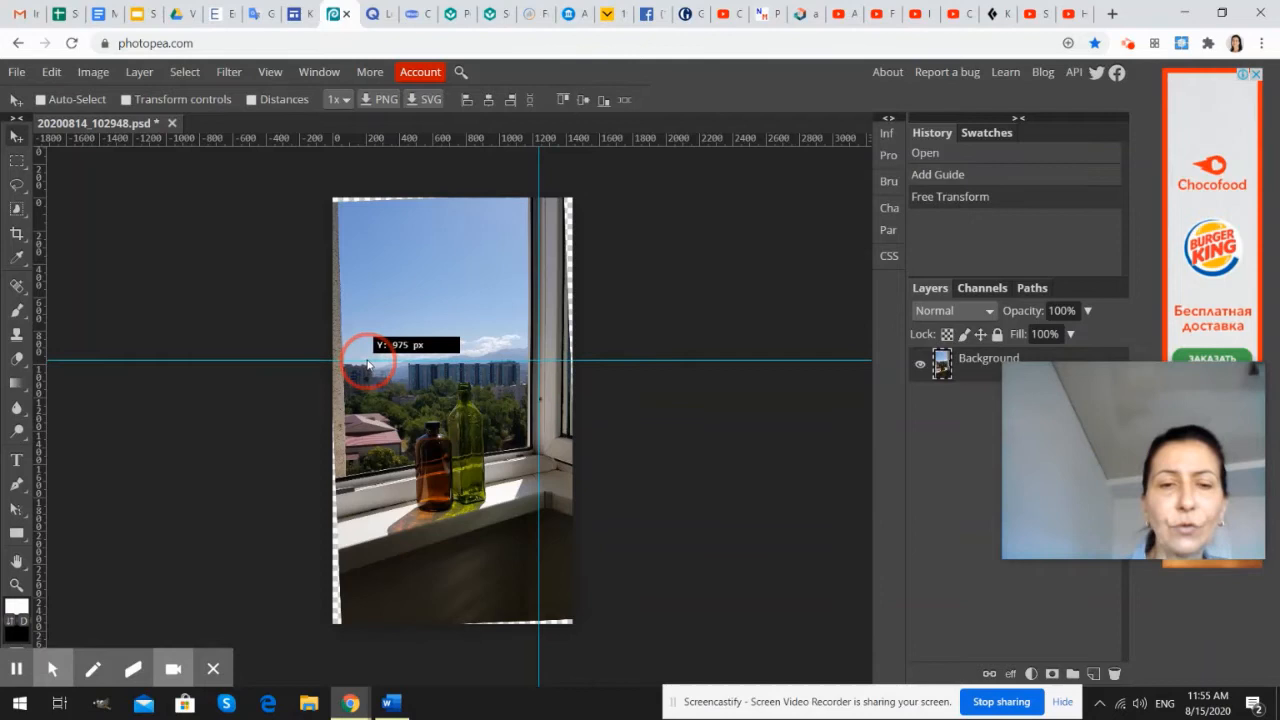
pyautogui.moveTo(368, 362); pyautogui.dragTo(376, 276)
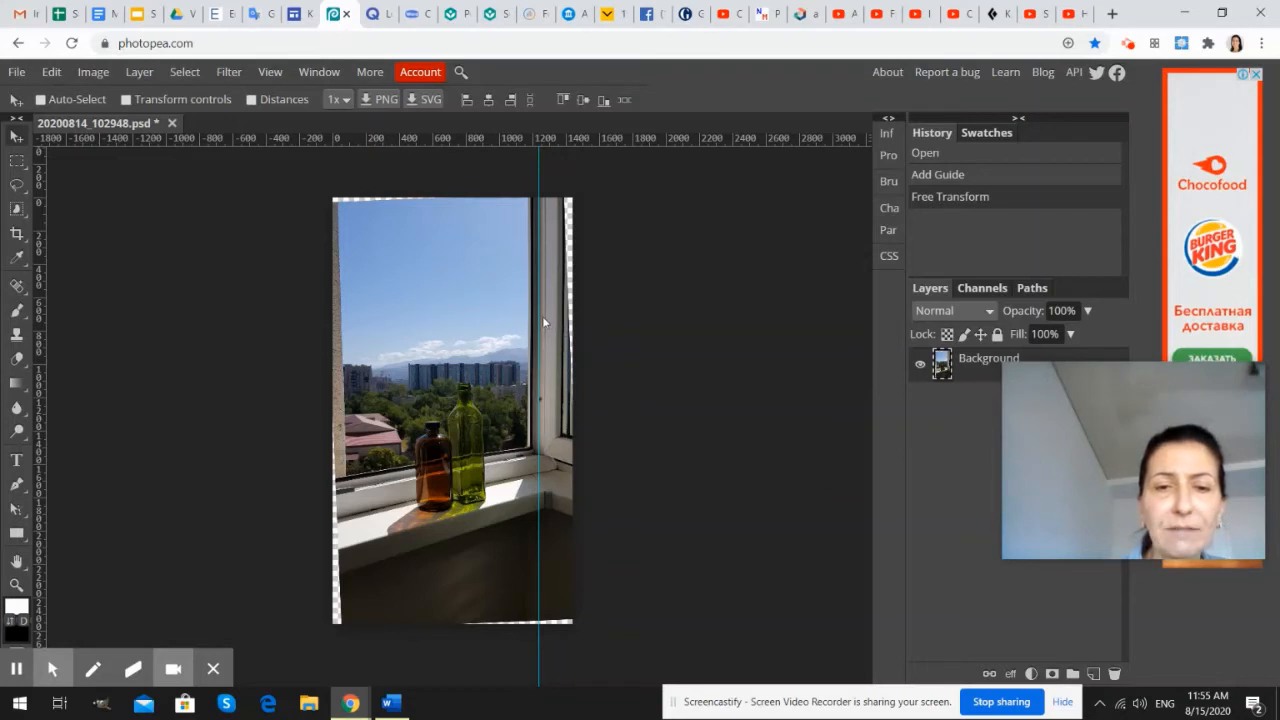
pyautogui.moveTo(544, 344)
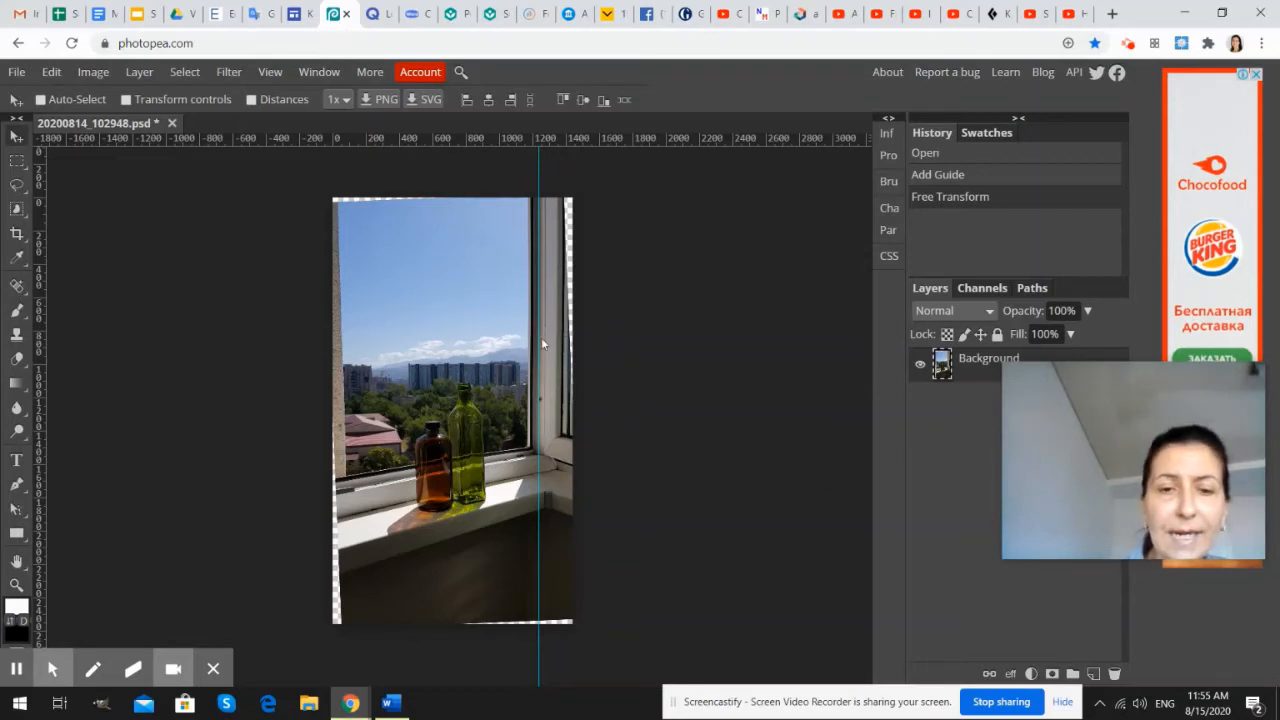
pyautogui.moveTo(540, 358)
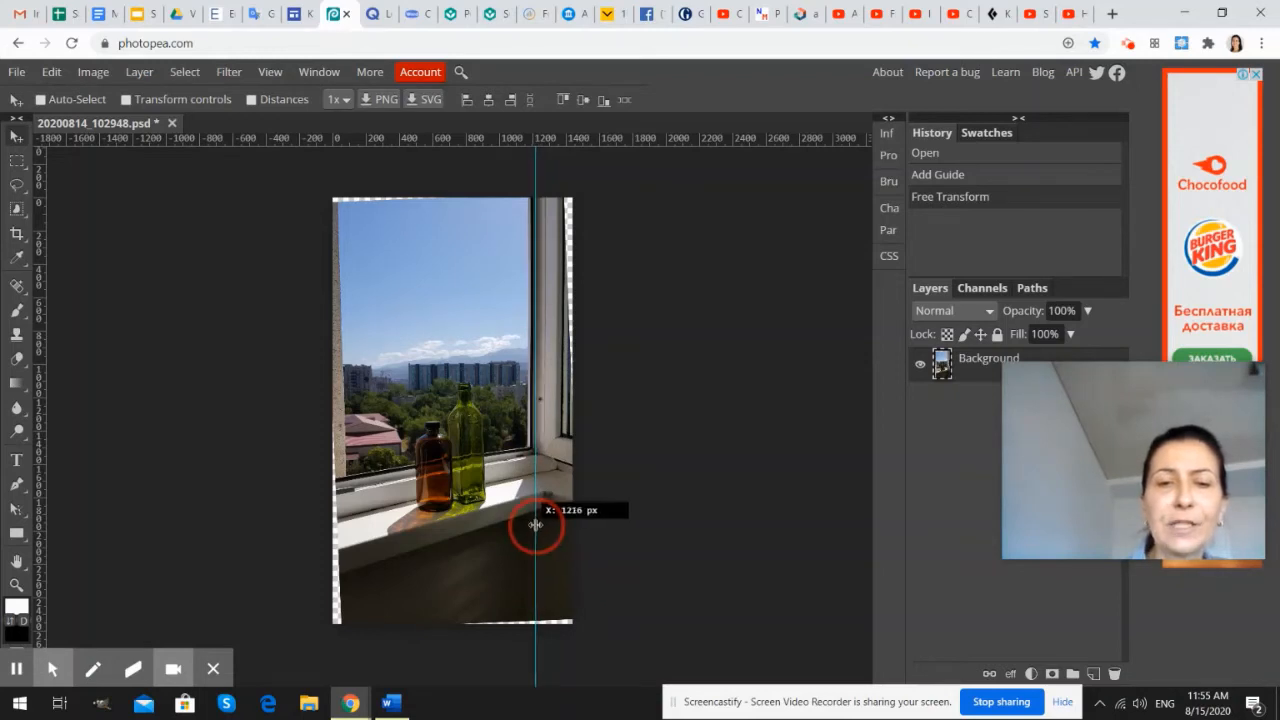
# Nudge the vertical guide left onto the window frame edge and start a new transform.
pyautogui.moveTo(536, 524); pyautogui.dragTo(544, 528)
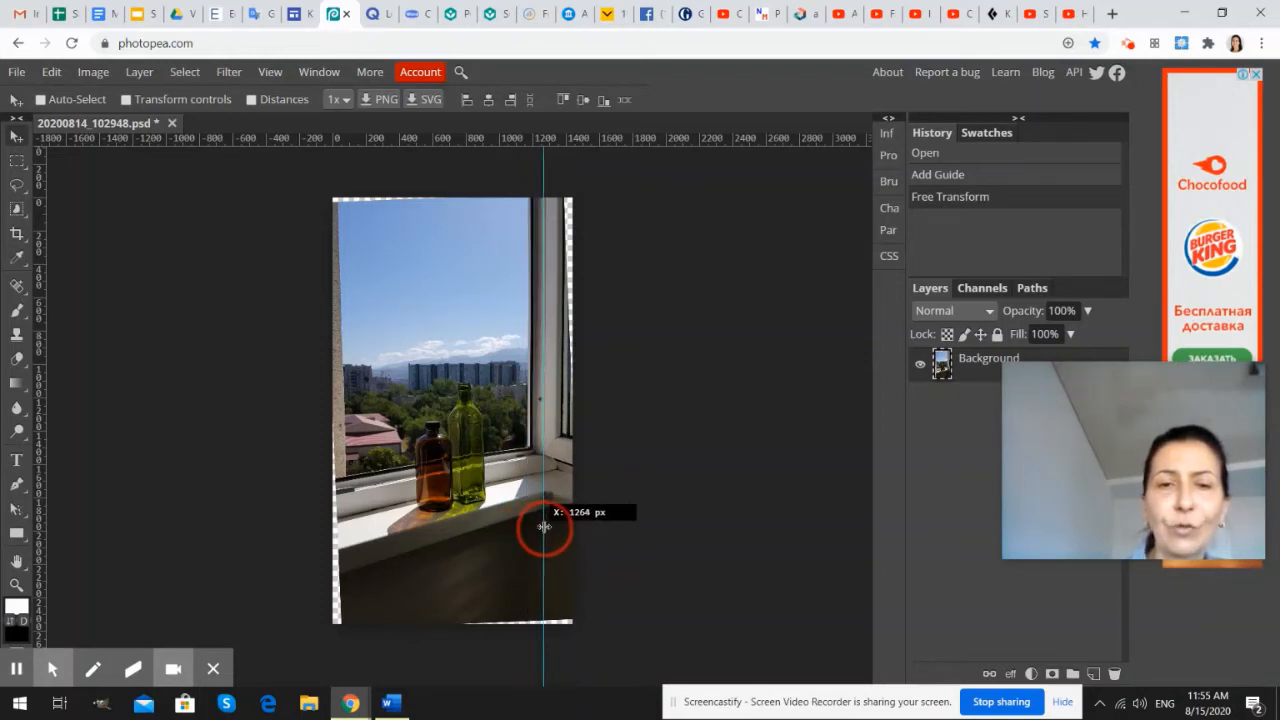
pyautogui.moveTo(544, 528); pyautogui.dragTo(528, 524)
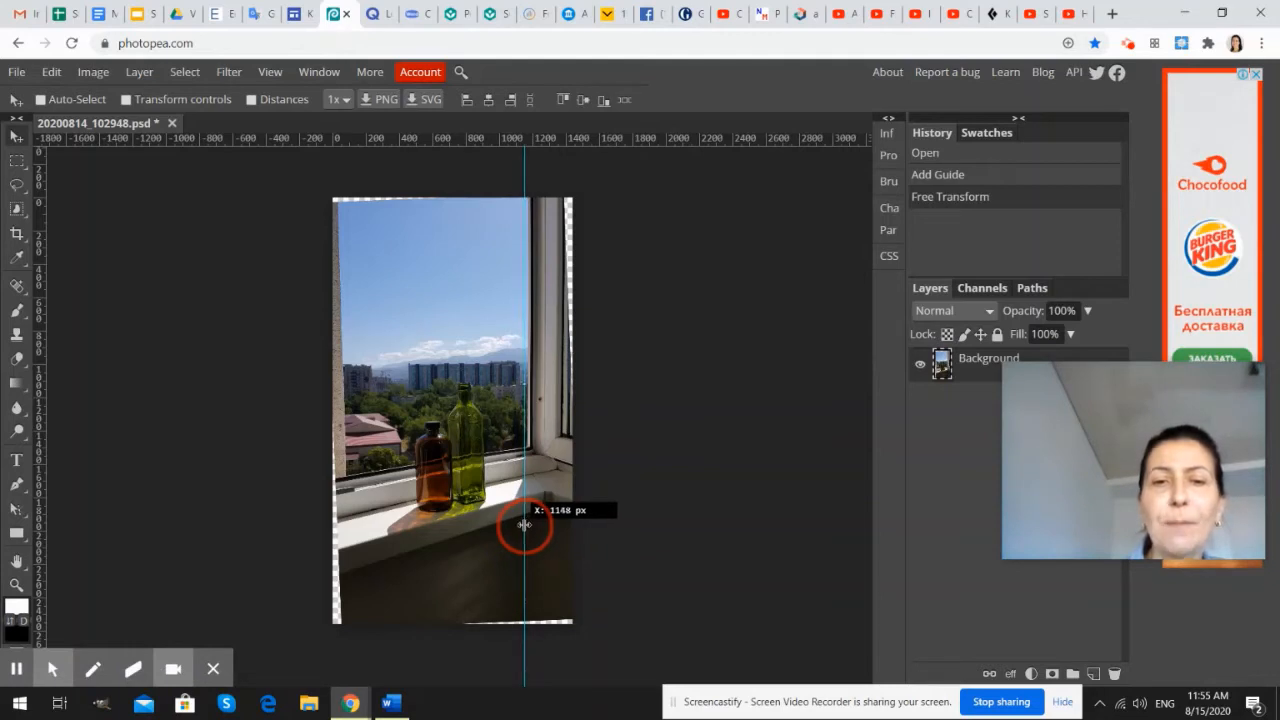
pyautogui.moveTo(524, 524); pyautogui.dragTo(524, 524)
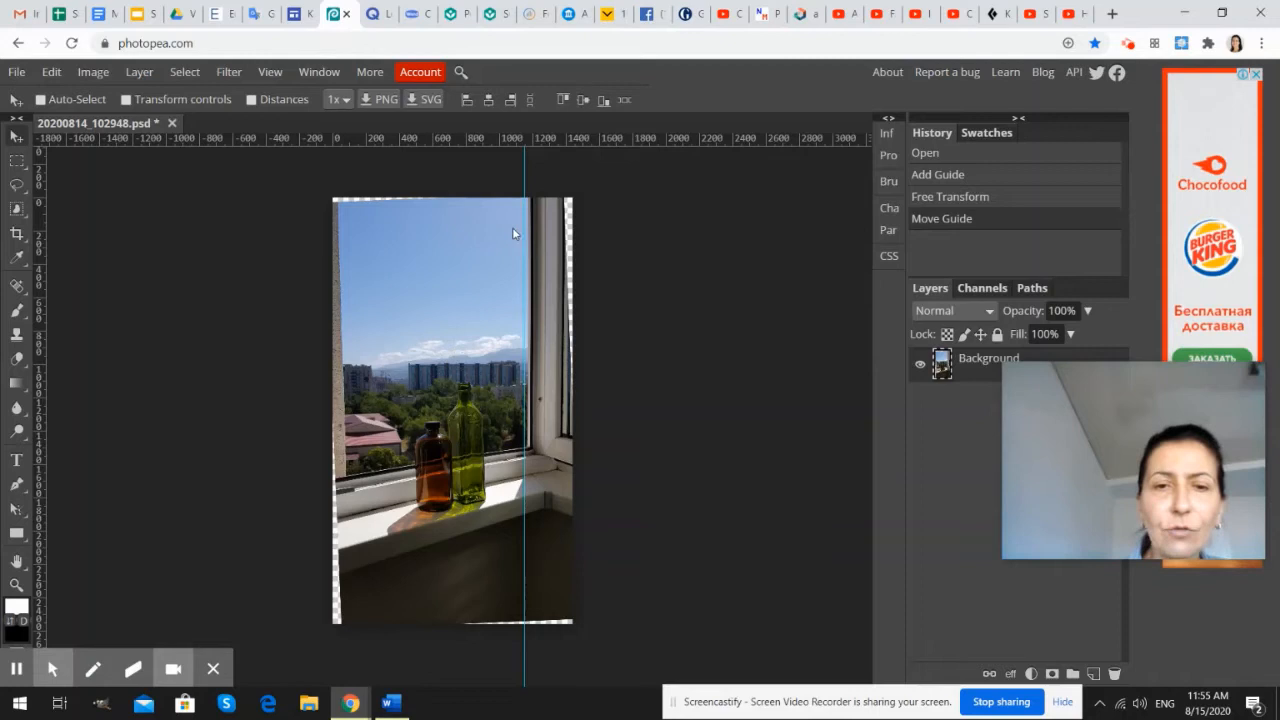
pyautogui.click(50, 72)
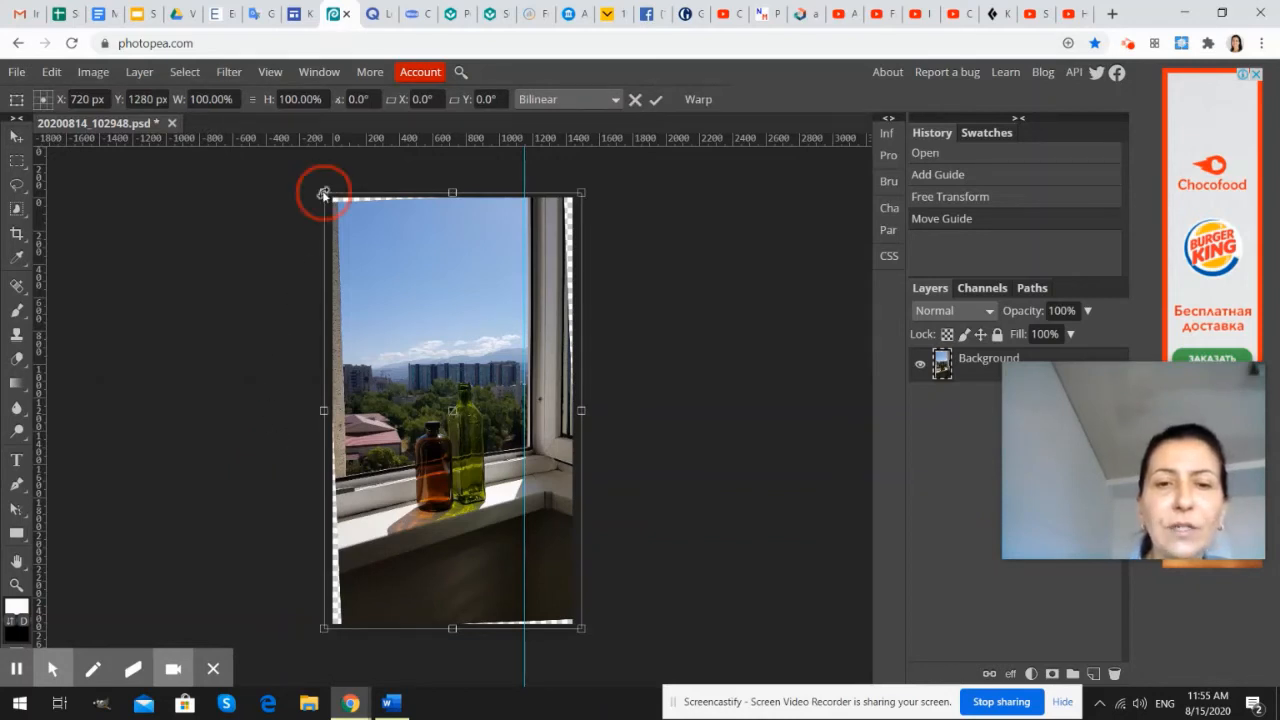
# Rotate the photo a further ~0.4° to align with the guide and commit it.
pyautogui.moveTo(324, 192); pyautogui.dragTo(330, 196)
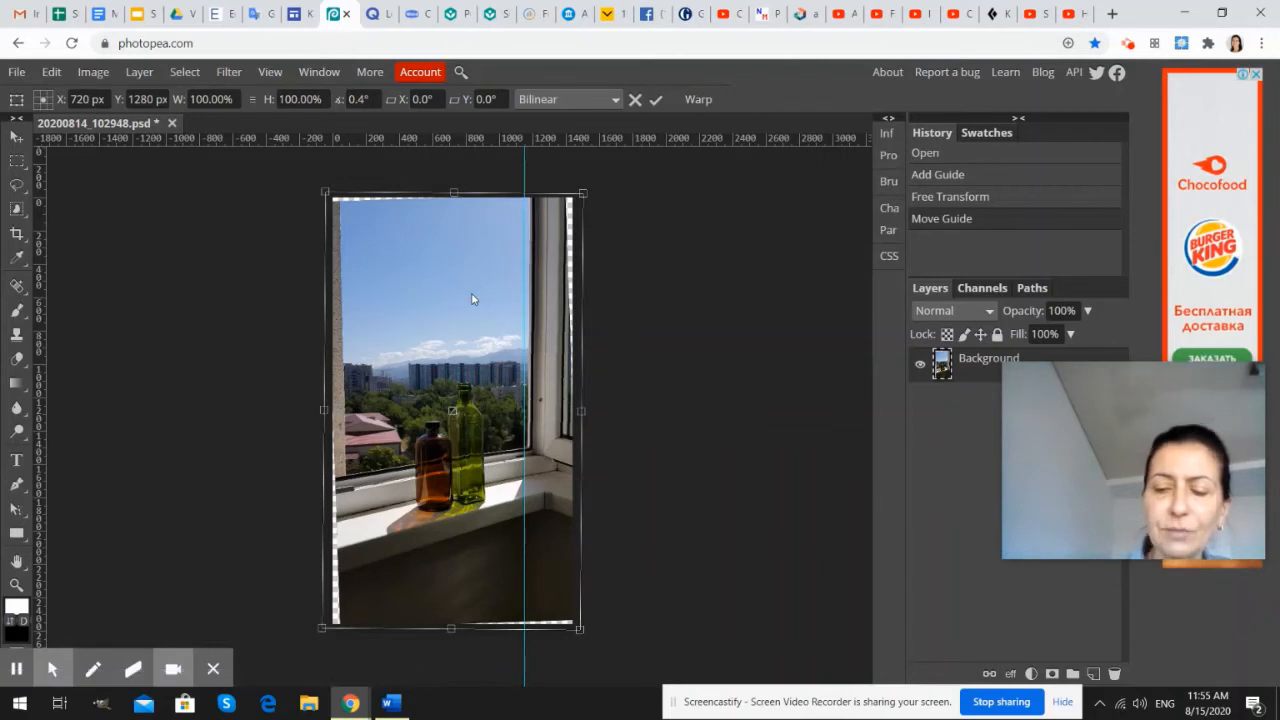
pyautogui.click(656, 100)
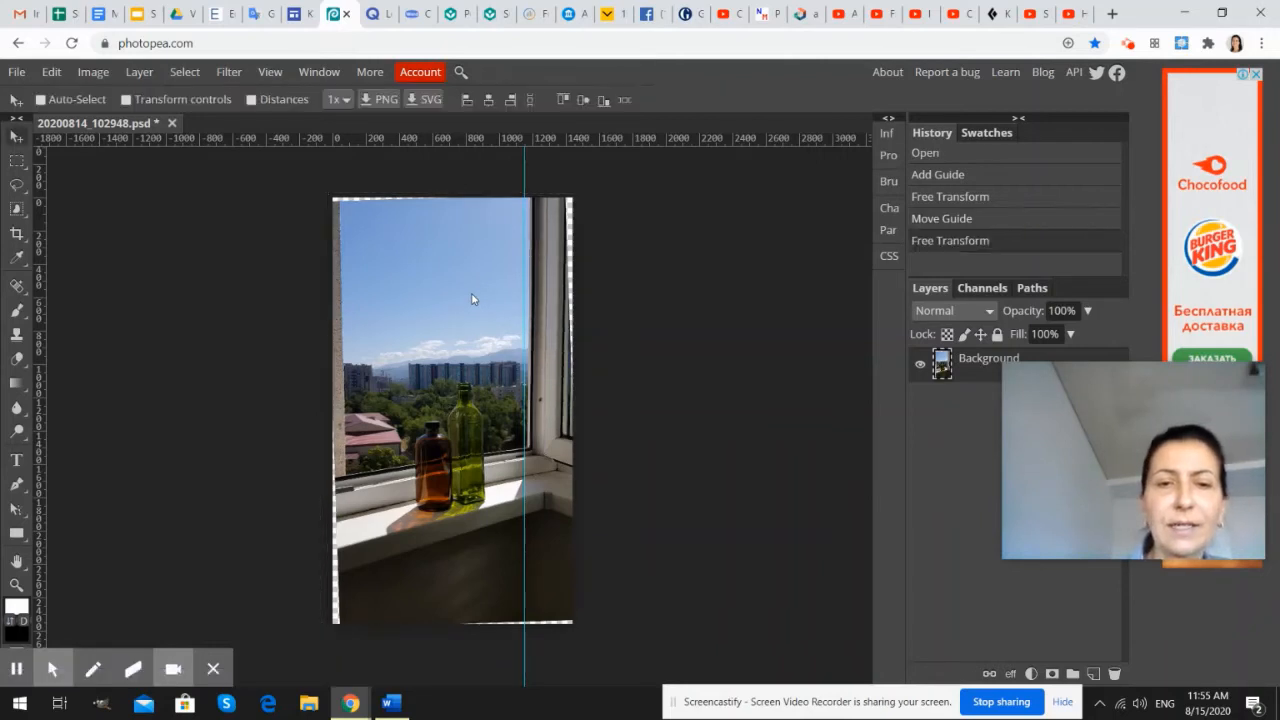
pyautogui.moveTo(410, 328)
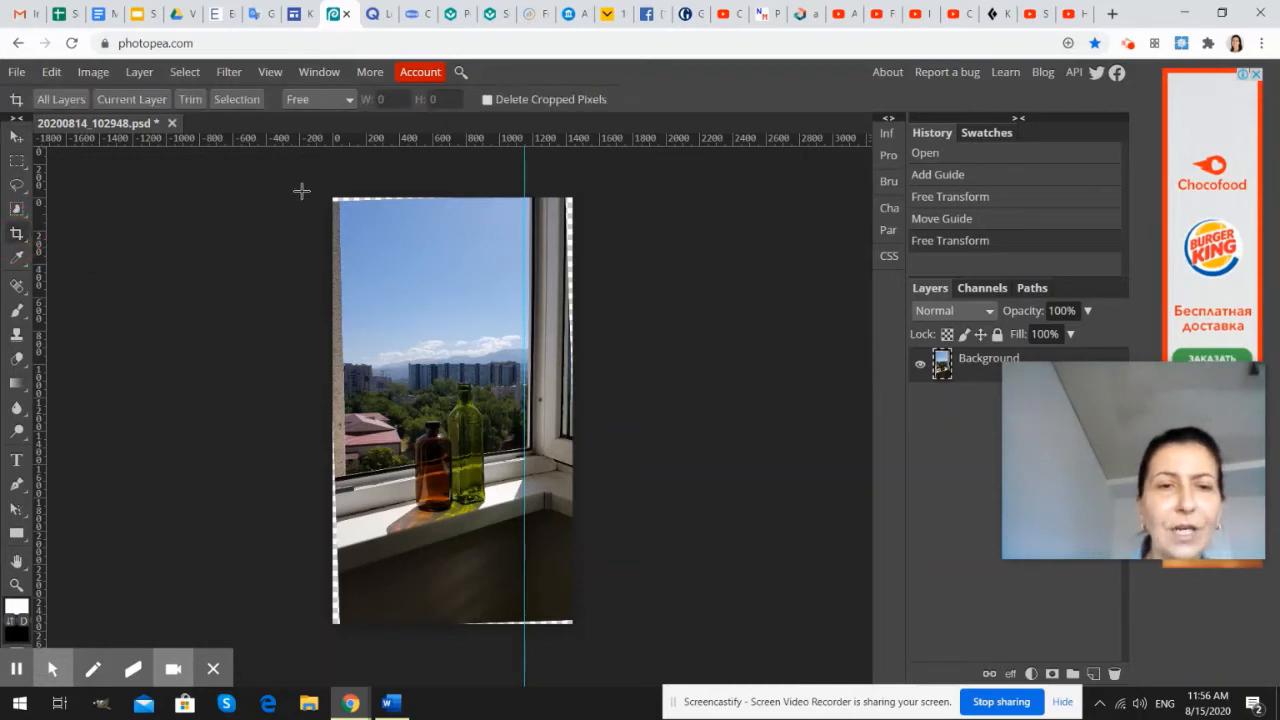
pyautogui.moveTo(318, 182)
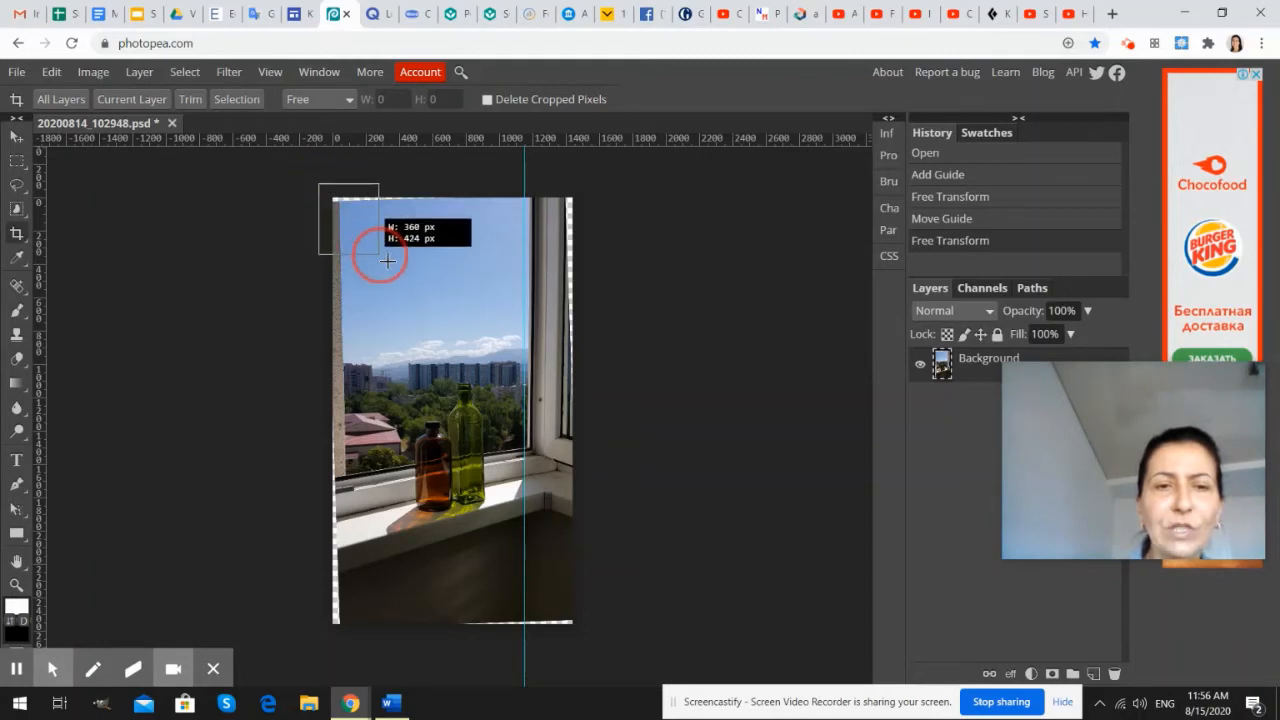
# Draw a crop frame from the photo's top-left corner across the whole image.
pyautogui.moveTo(384, 260); pyautogui.dragTo(596, 576)
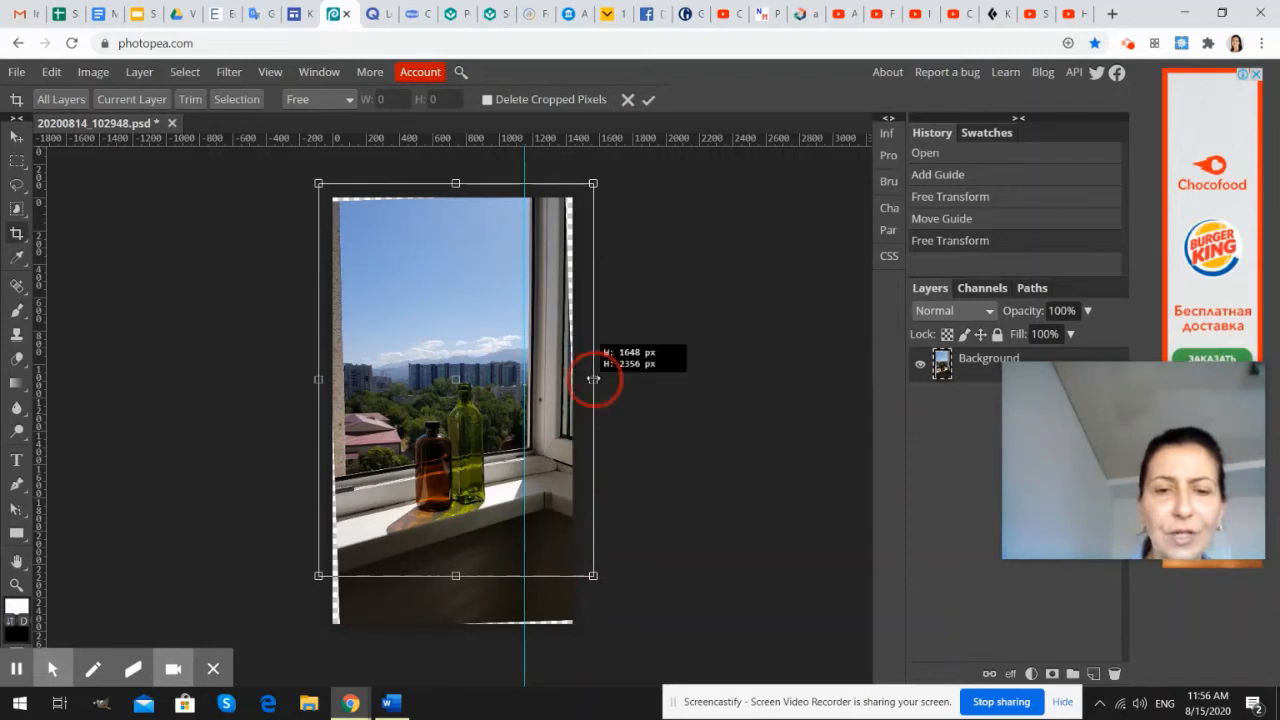
pyautogui.moveTo(592, 380); pyautogui.dragTo(576, 380)
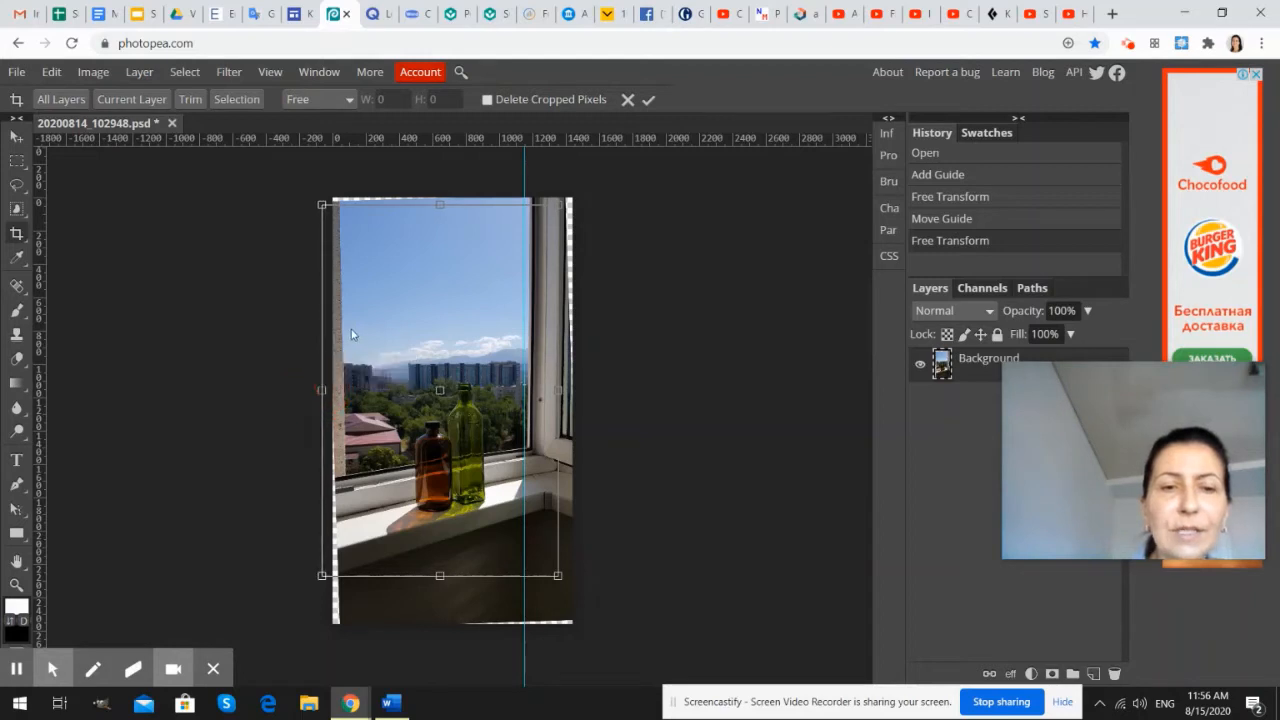
pyautogui.moveTo(348, 430)
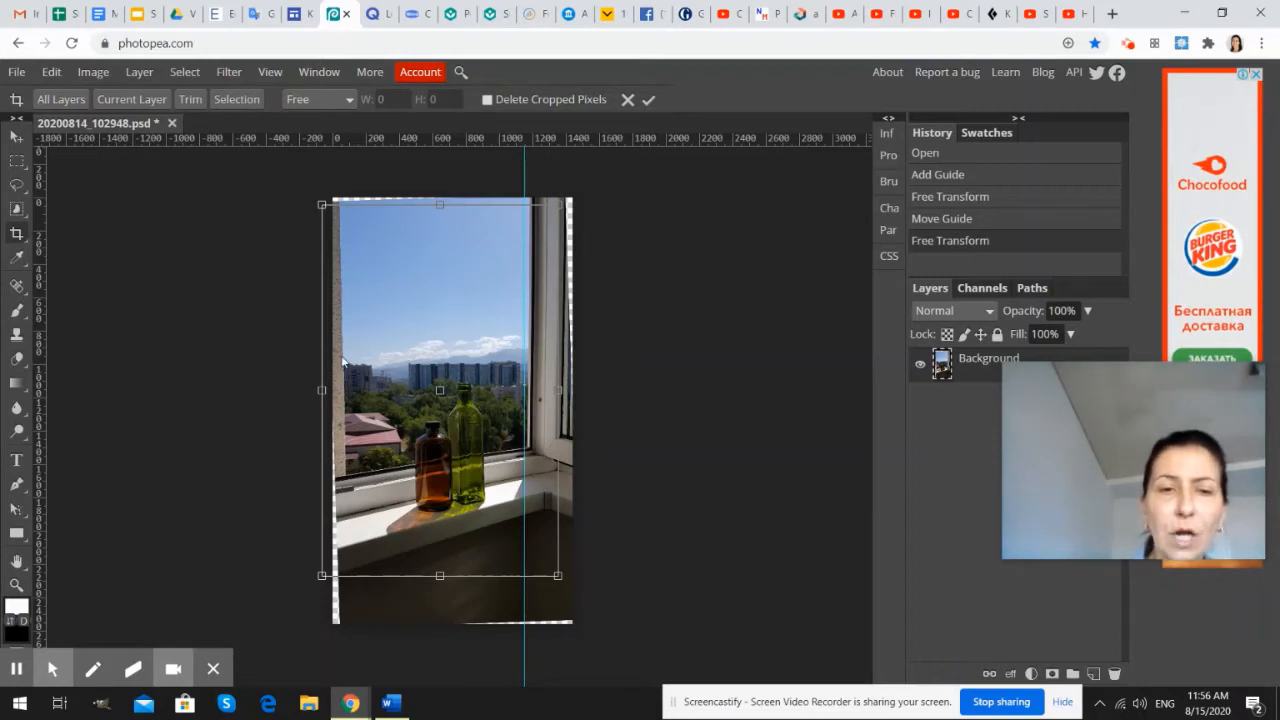
pyautogui.moveTo(316, 424)
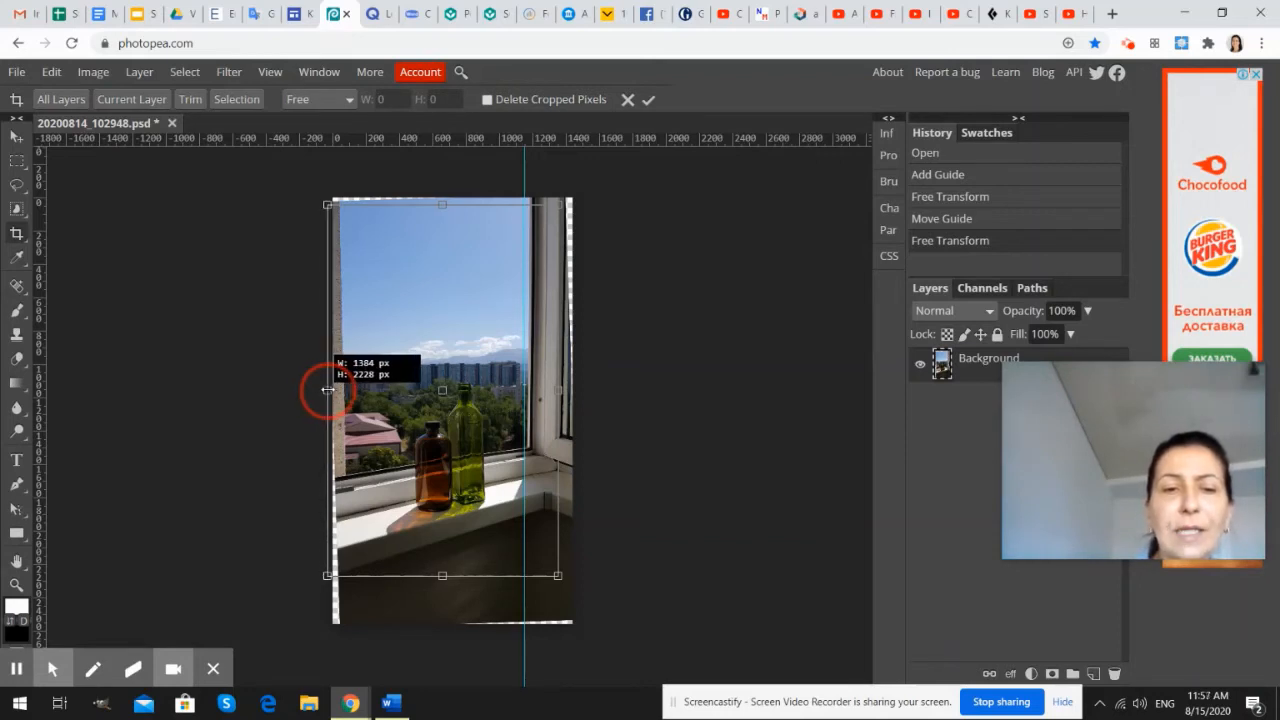
# Pull the crop's left, top and right edges inward to the window frame.
pyautogui.moveTo(324, 390); pyautogui.dragTo(332, 390)
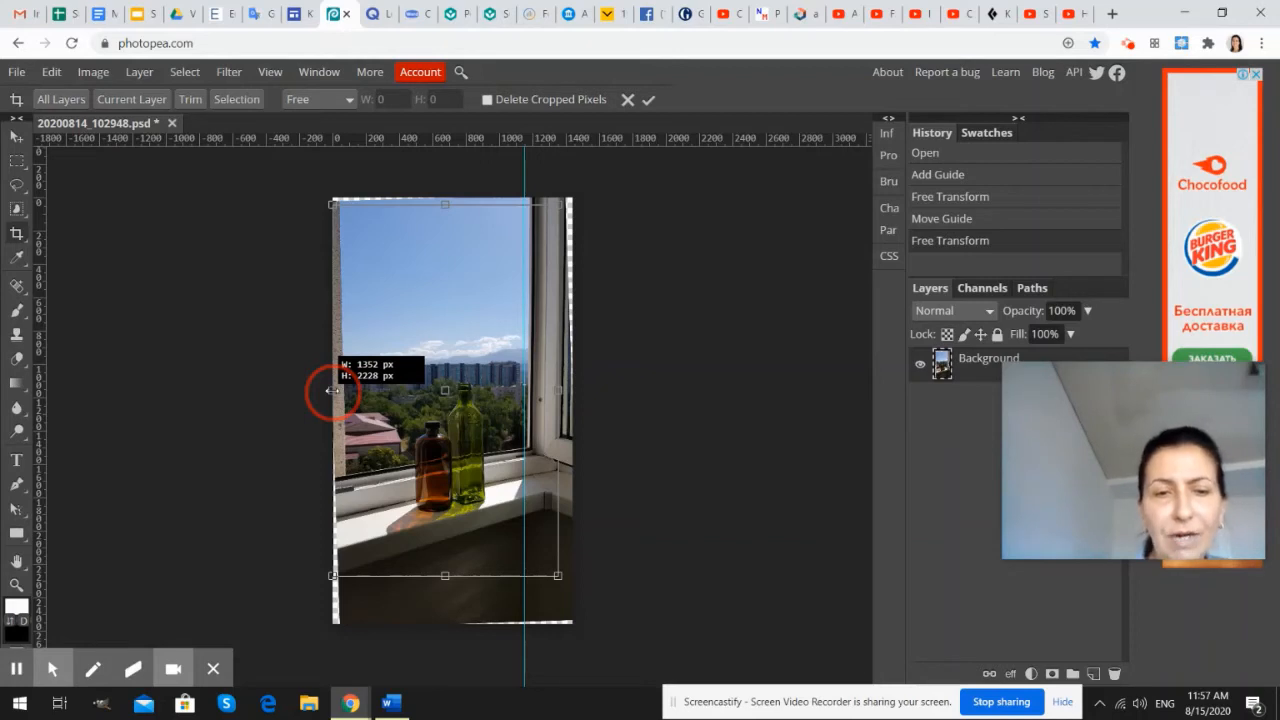
pyautogui.moveTo(332, 390); pyautogui.dragTo(348, 390)
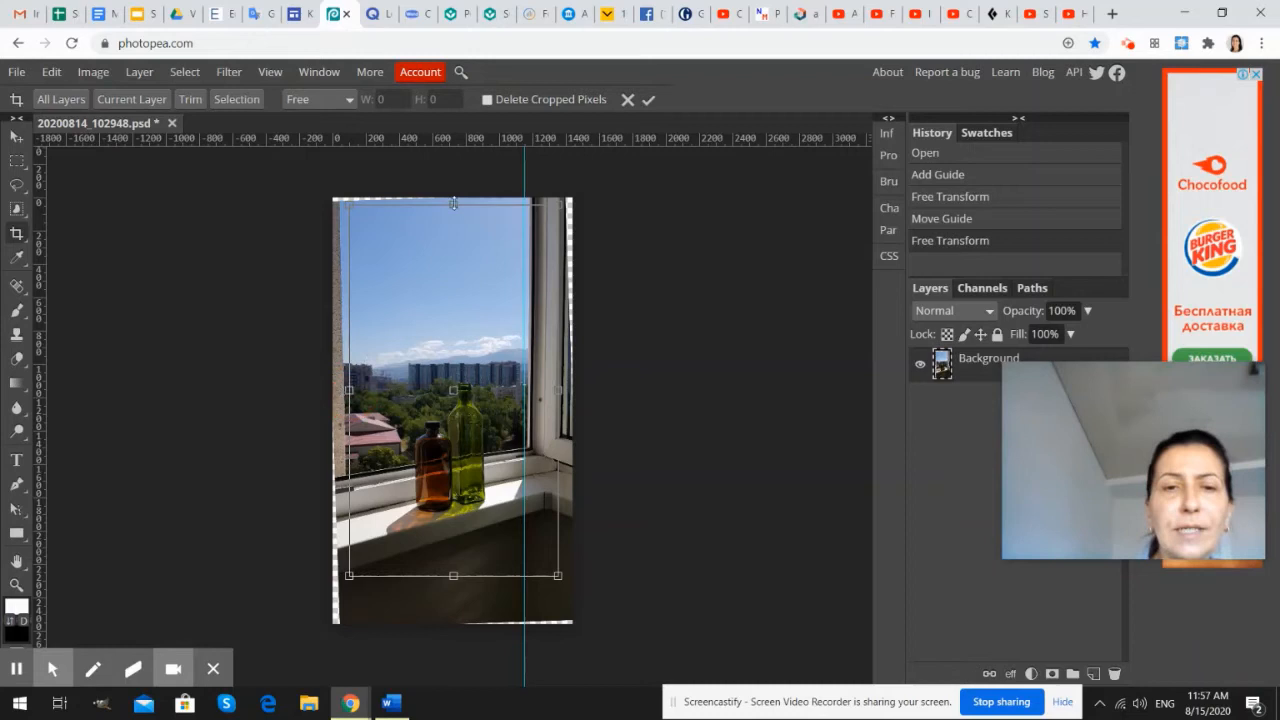
pyautogui.moveTo(452, 204); pyautogui.dragTo(452, 222)
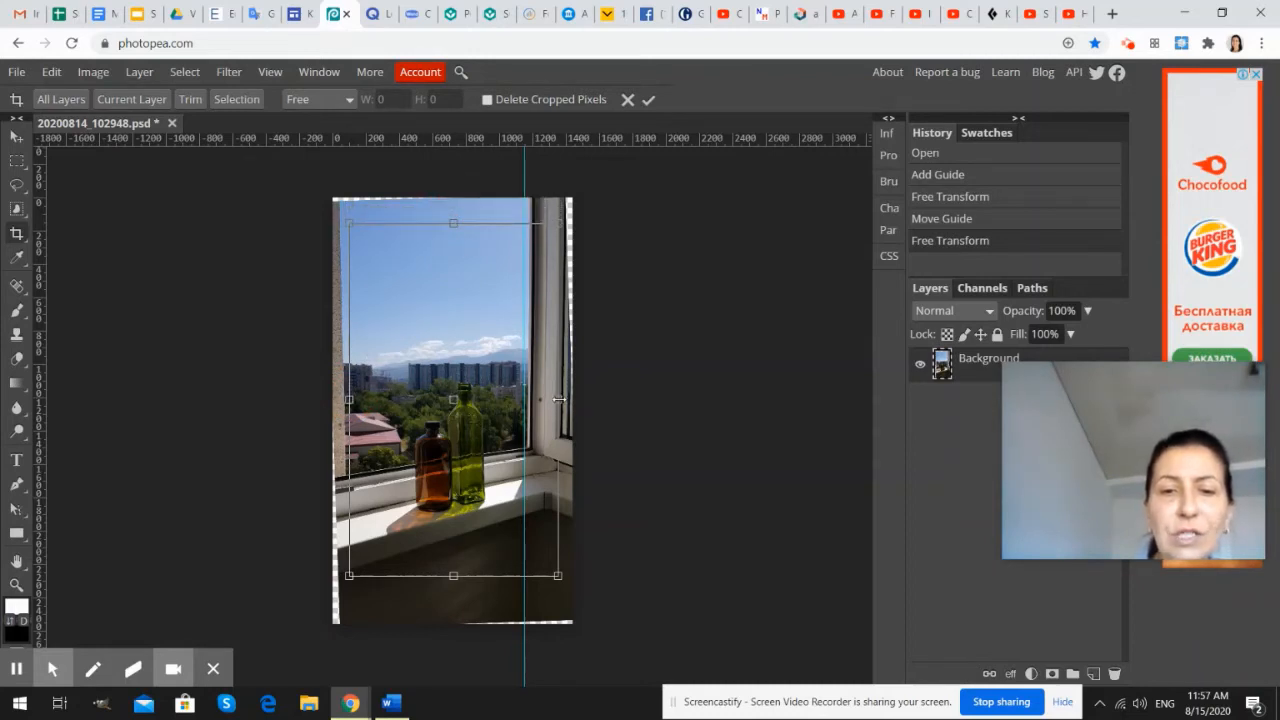
pyautogui.moveTo(558, 400); pyautogui.dragTo(520, 400)
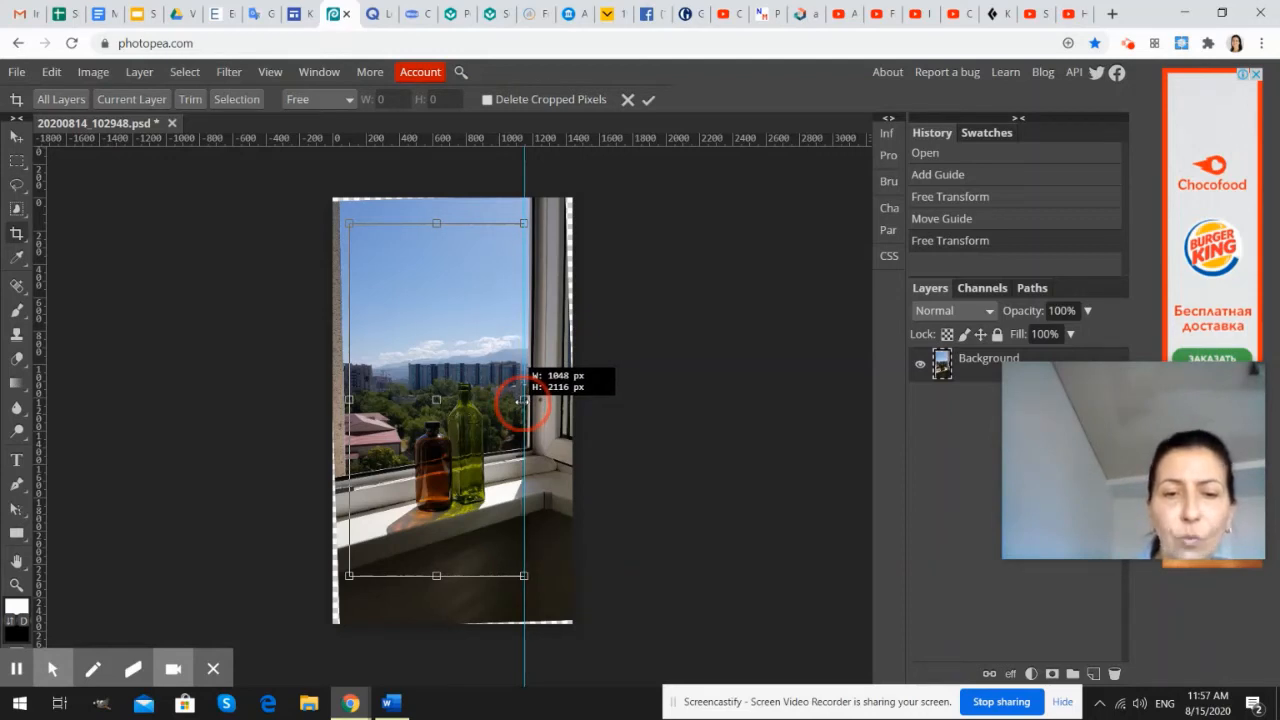
pyautogui.moveTo(520, 400); pyautogui.dragTo(572, 404)
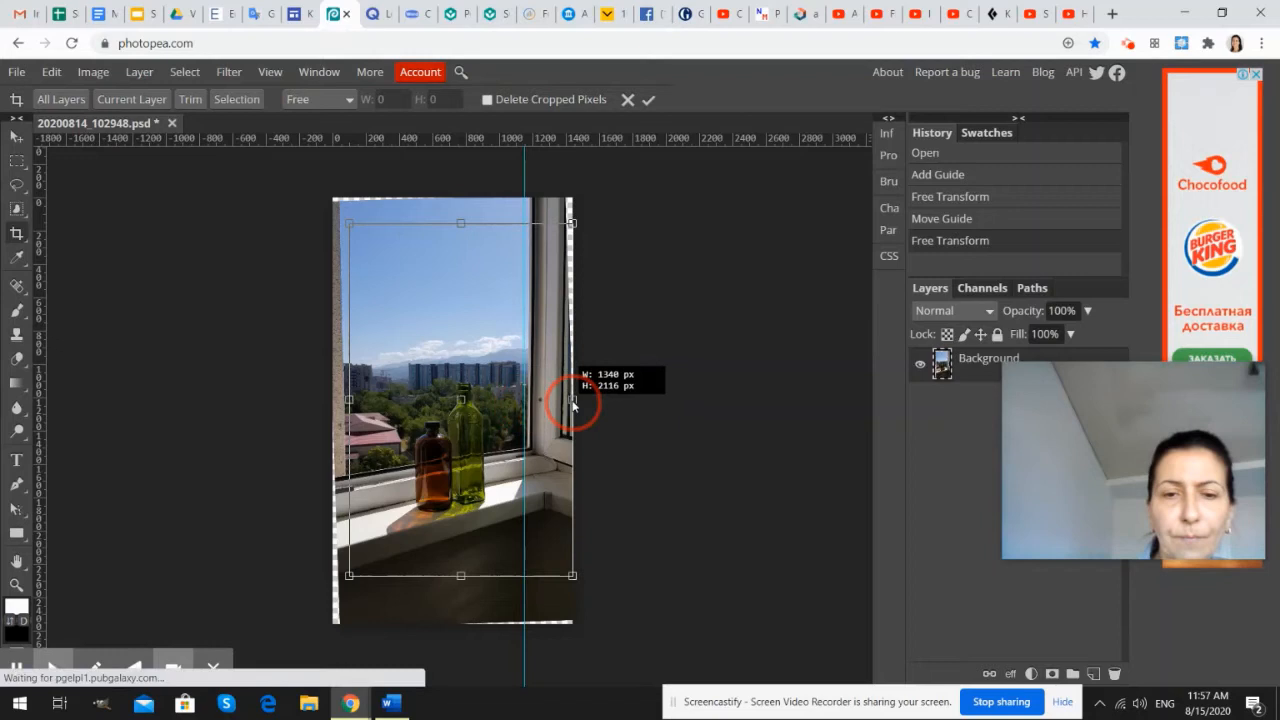
pyautogui.moveTo(572, 408); pyautogui.dragTo(520, 404)
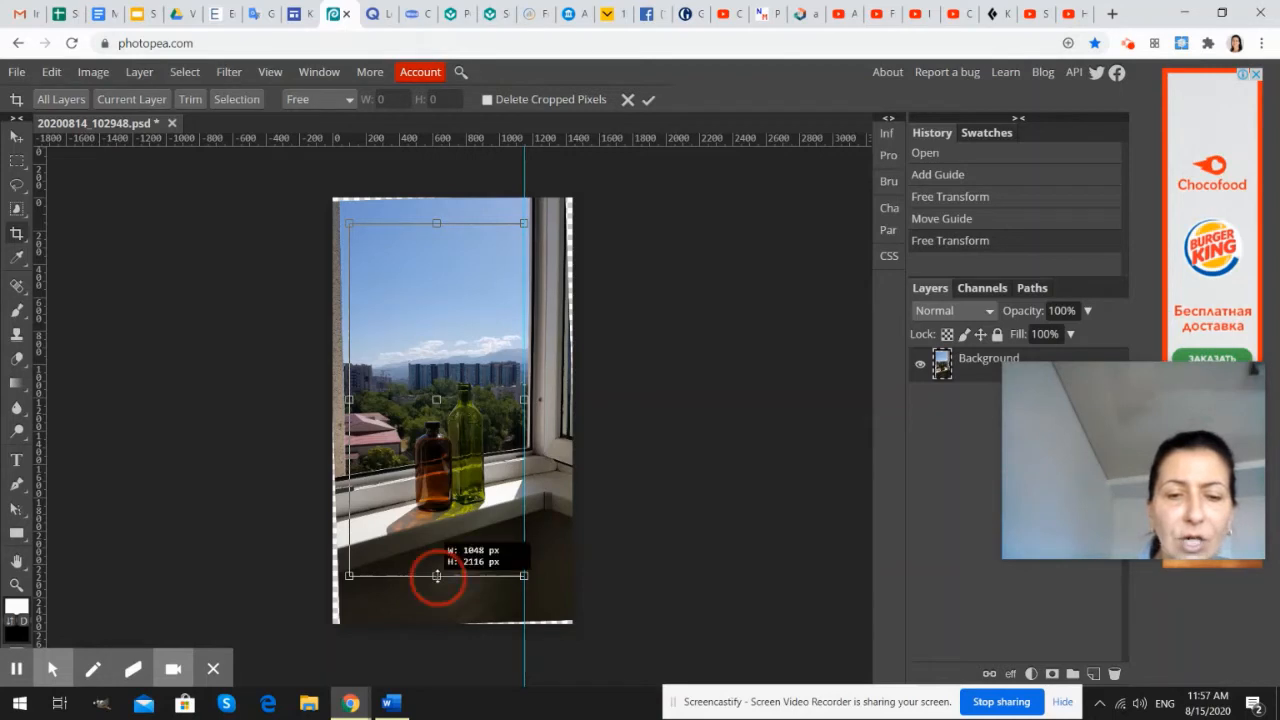
# Adjust the crop's top and bottom edges into a tall frame and apply the crop.
pyautogui.moveTo(436, 576); pyautogui.dragTo(436, 544)
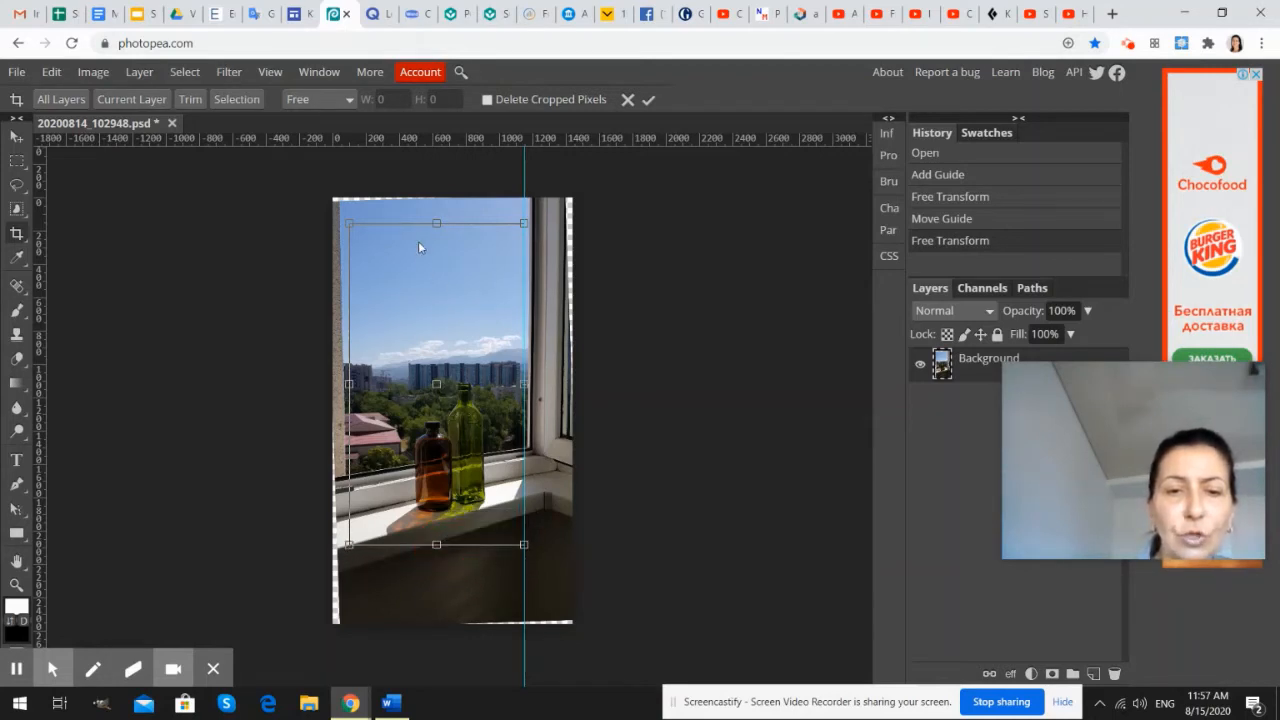
pyautogui.moveTo(436, 222); pyautogui.dragTo(436, 252)
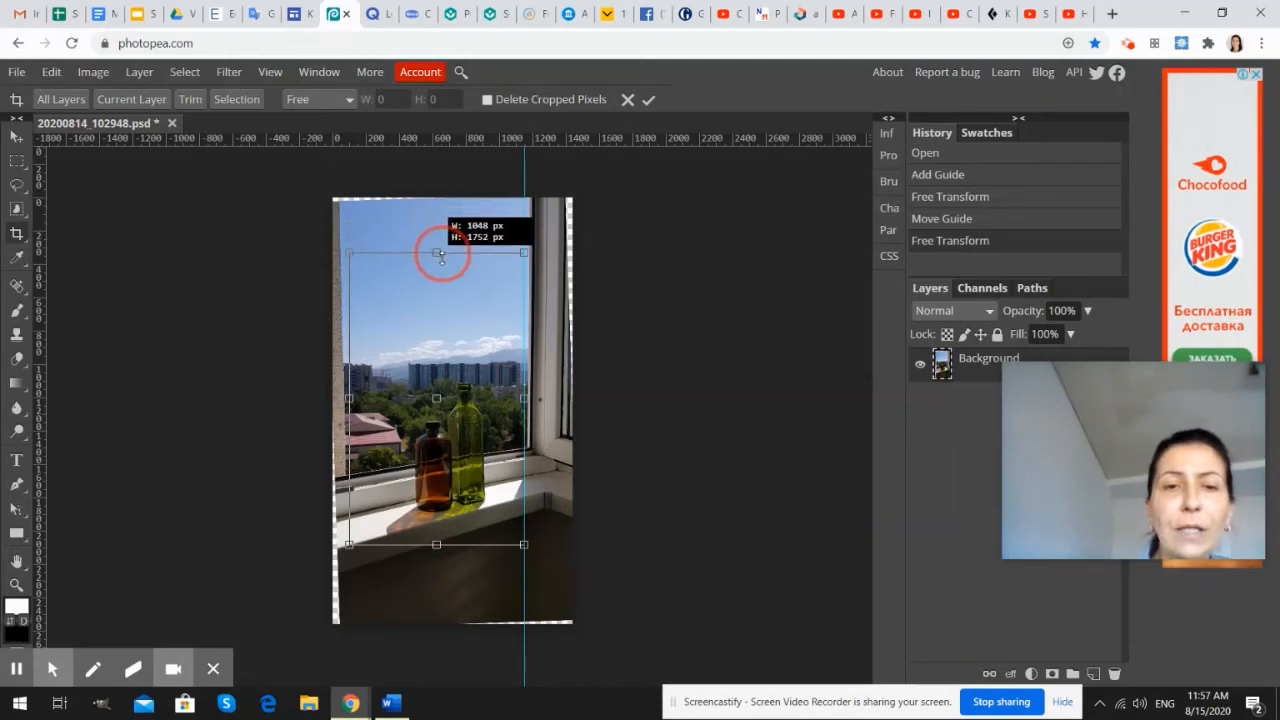
pyautogui.moveTo(438, 252); pyautogui.dragTo(452, 222)
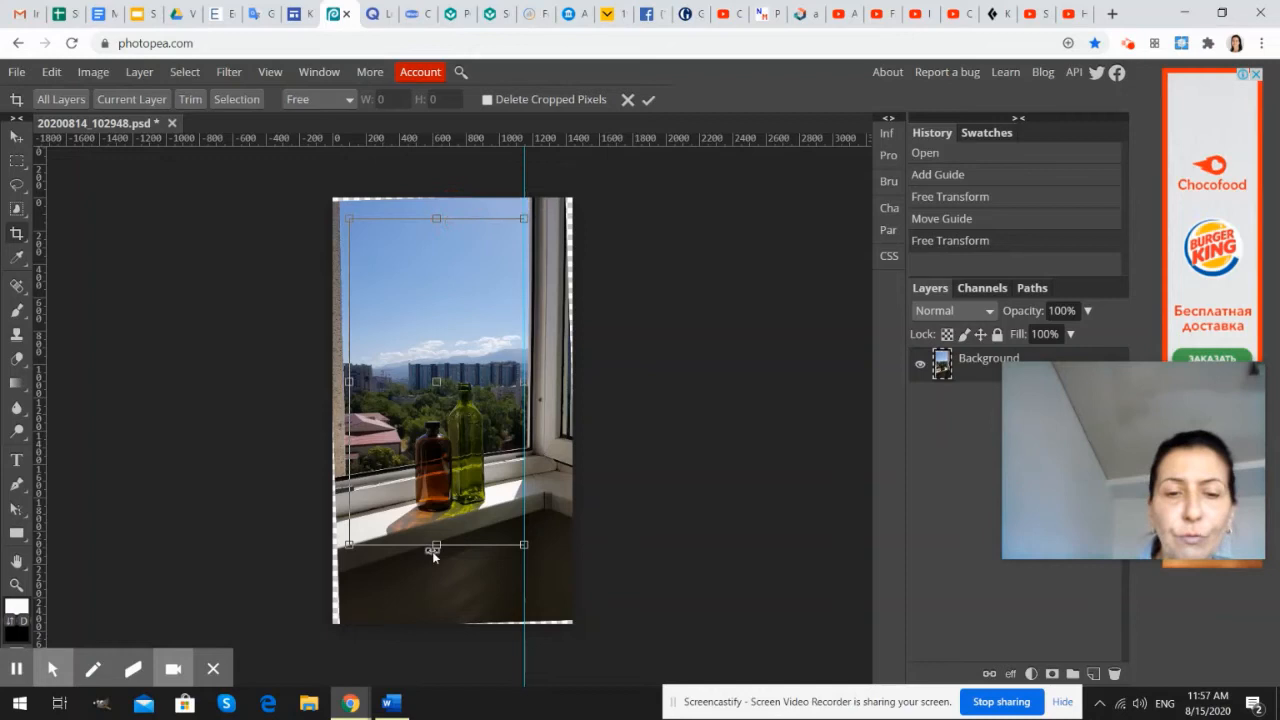
pyautogui.moveTo(436, 544); pyautogui.dragTo(436, 532)
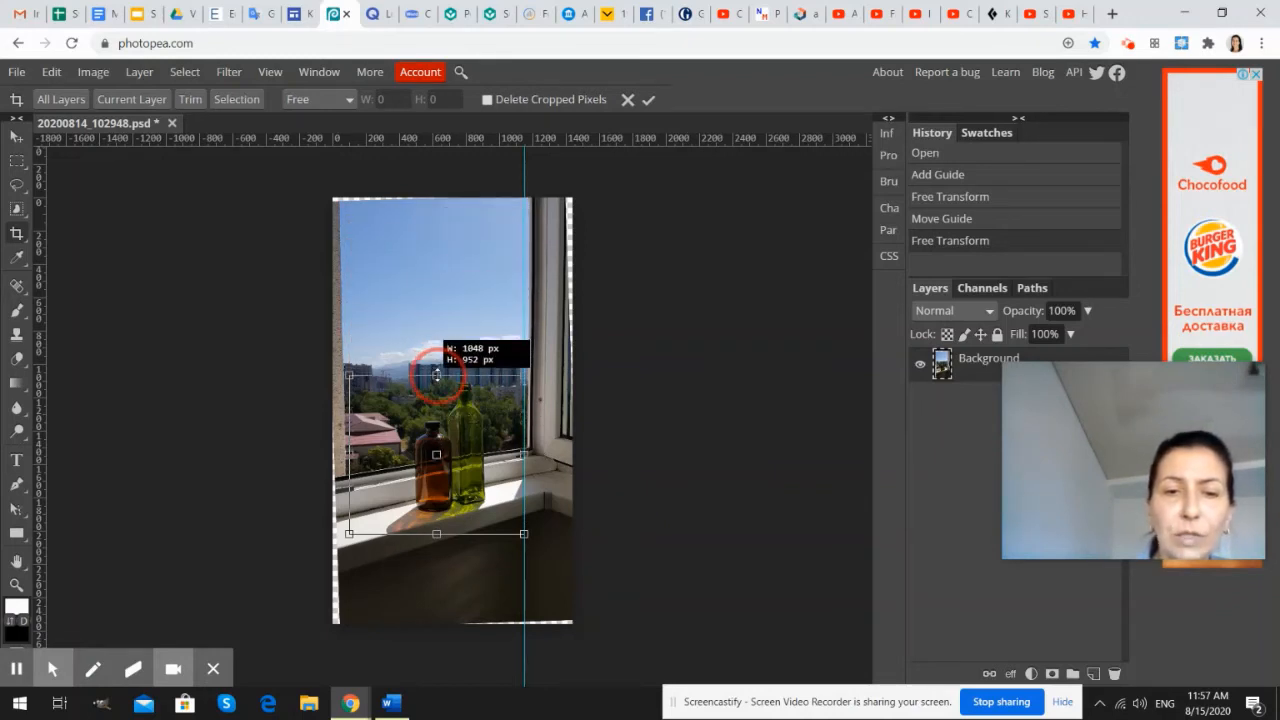
pyautogui.moveTo(436, 378); pyautogui.dragTo(436, 222)
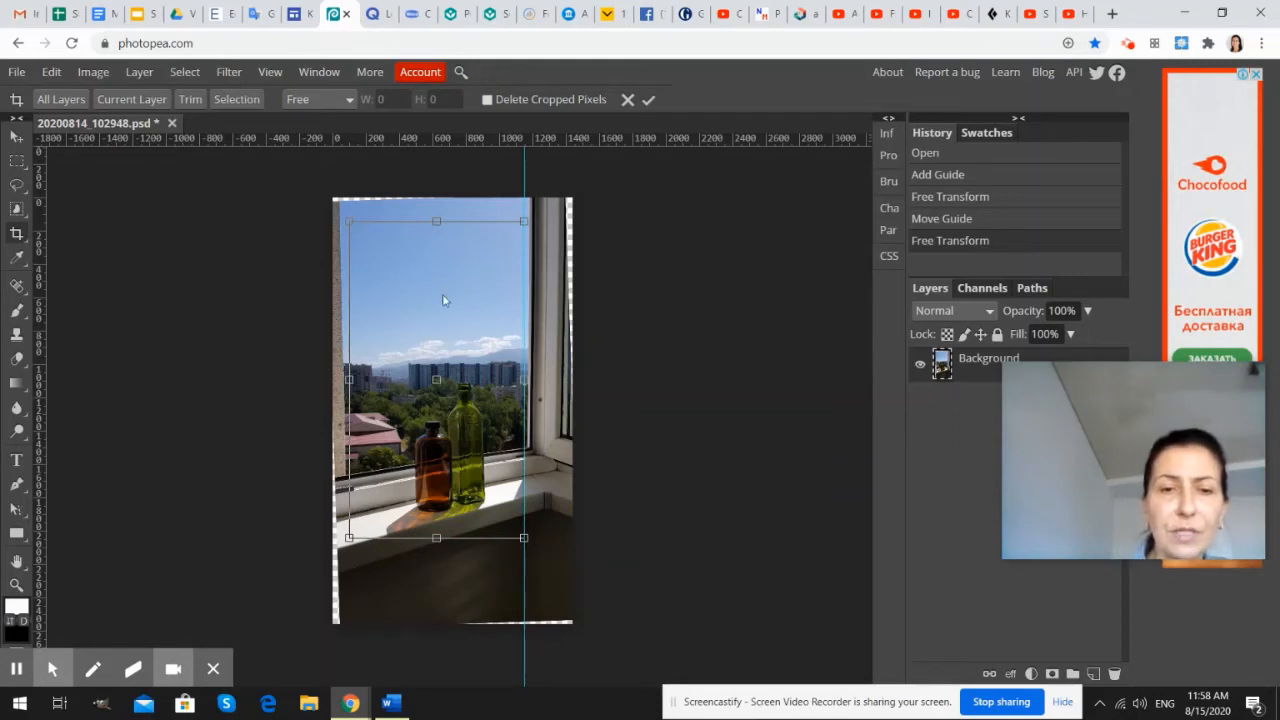
pyautogui.moveTo(500, 452)
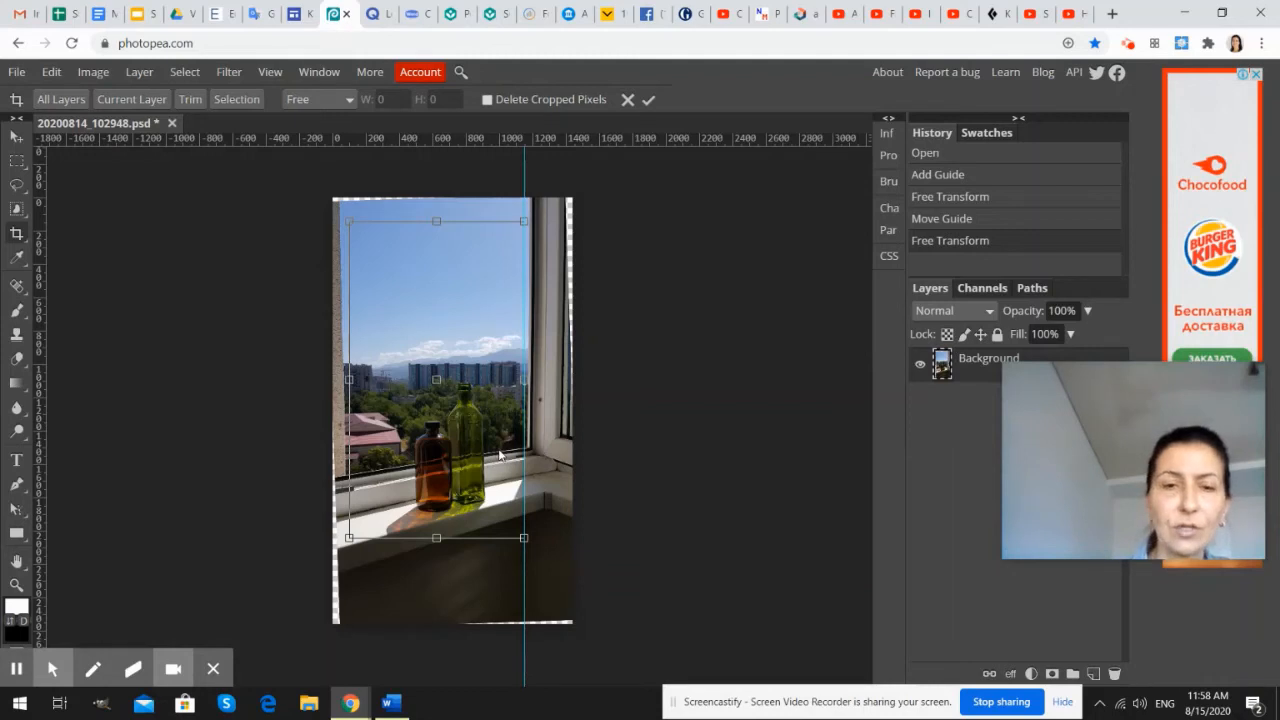
pyautogui.click(648, 100)
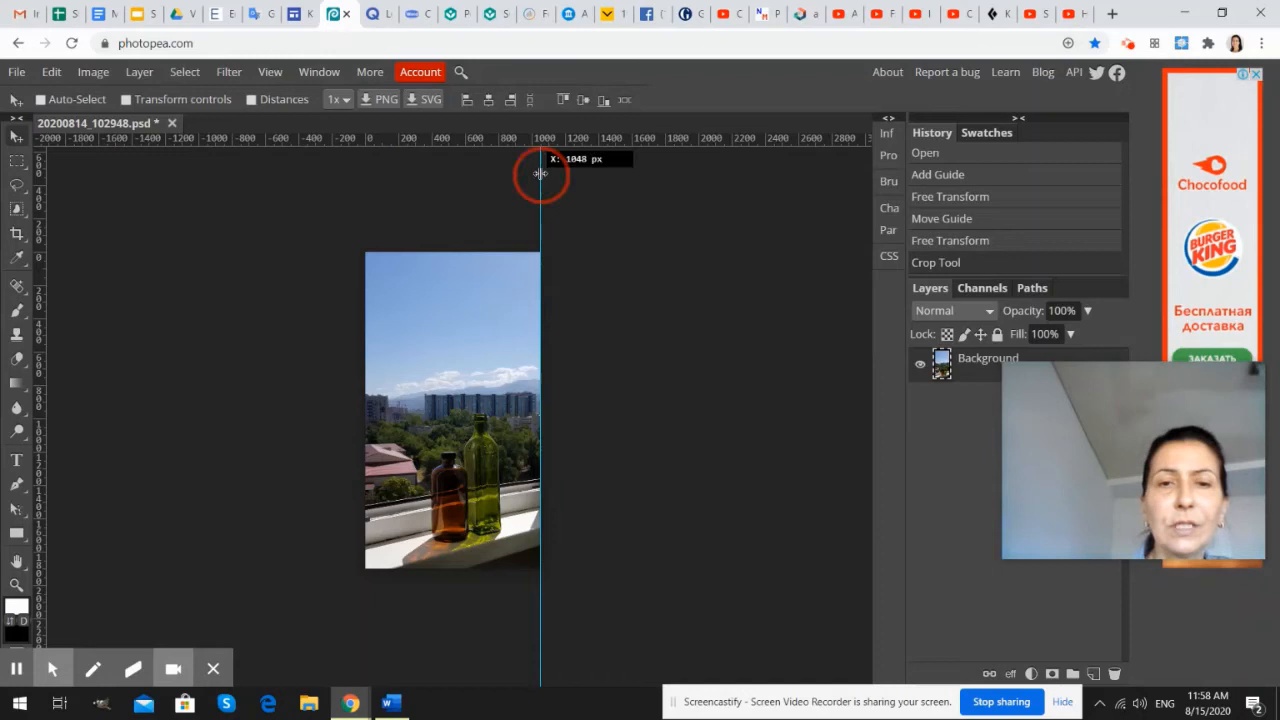
# Drag the vertical guide off the cropped image.
pyautogui.moveTo(540, 172); pyautogui.dragTo(144, 216)
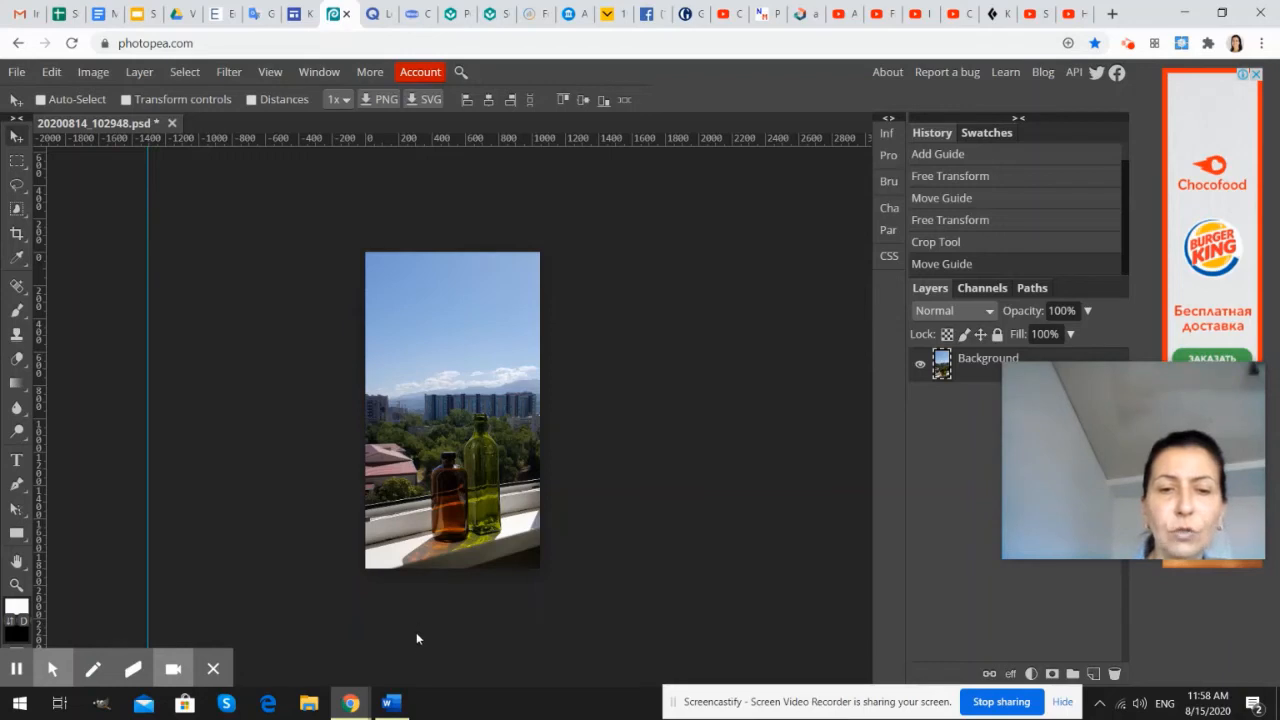
pyautogui.moveTo(424, 588)
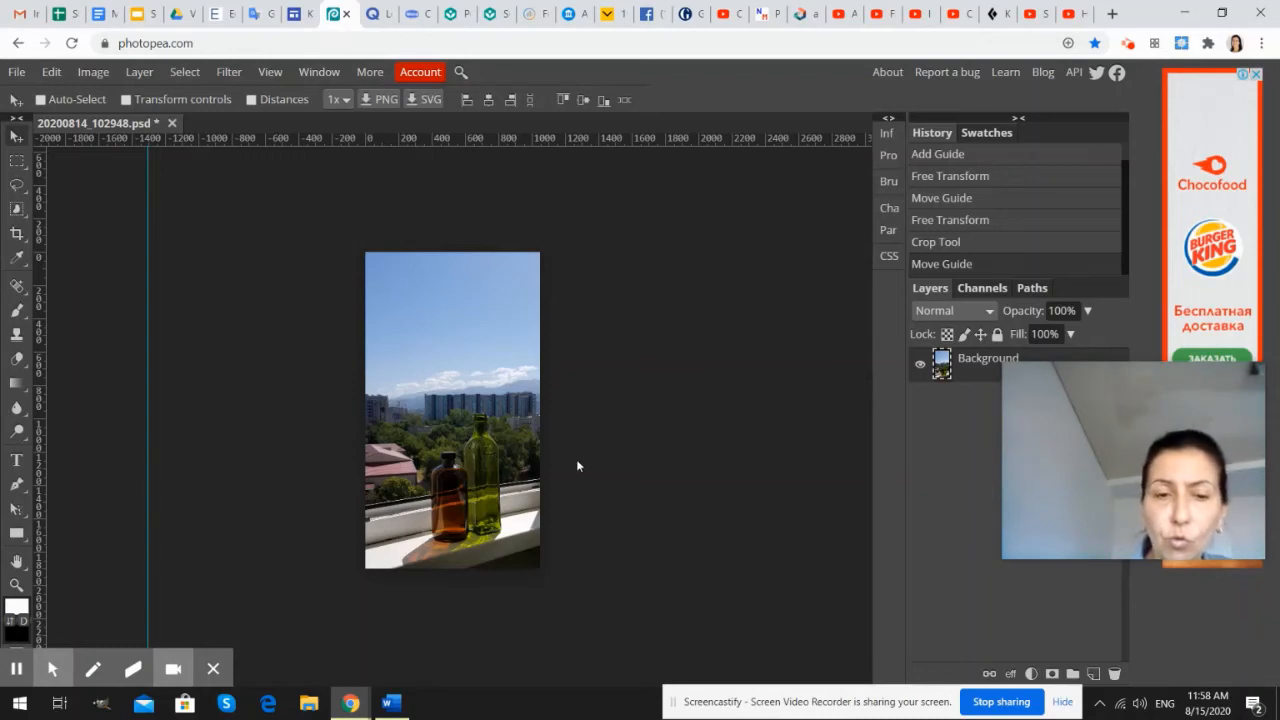
pyautogui.moveTo(422, 518)
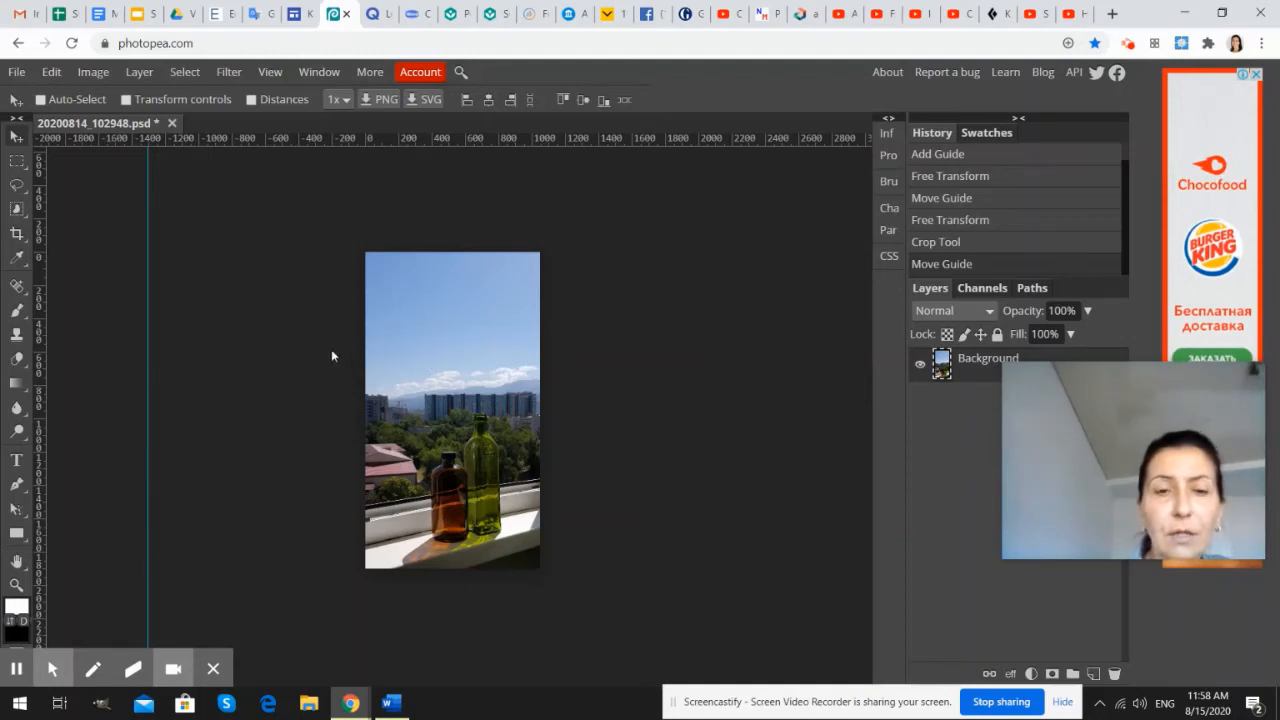
pyautogui.moveTo(330, 352)
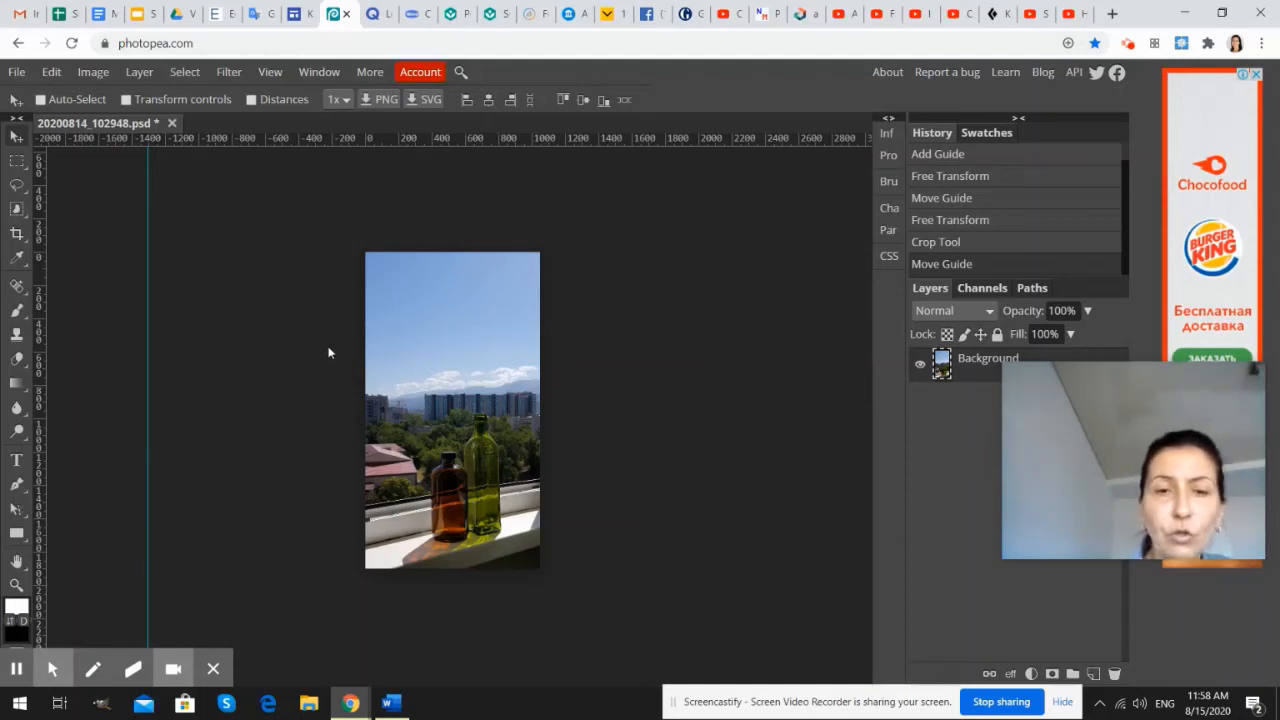
# Open 20200814_102948 from Bottles and Light as a second document.
pyautogui.click(16, 72)
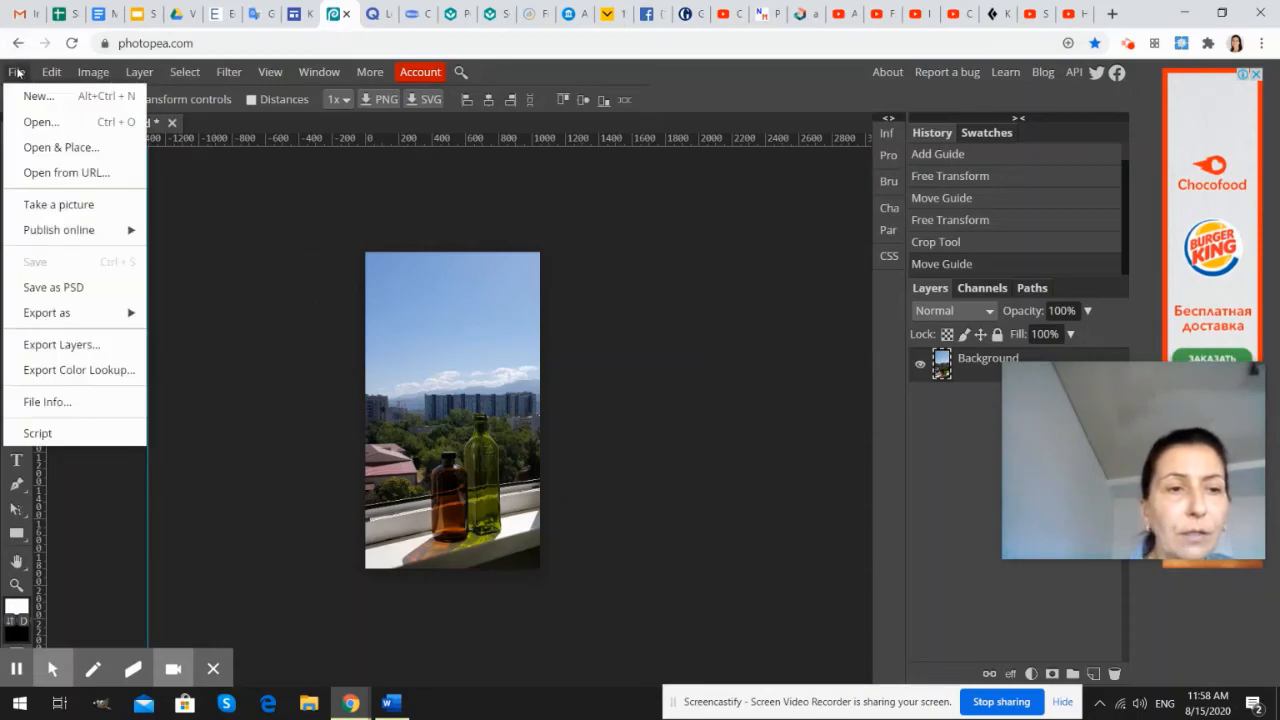
pyautogui.click(40, 122)
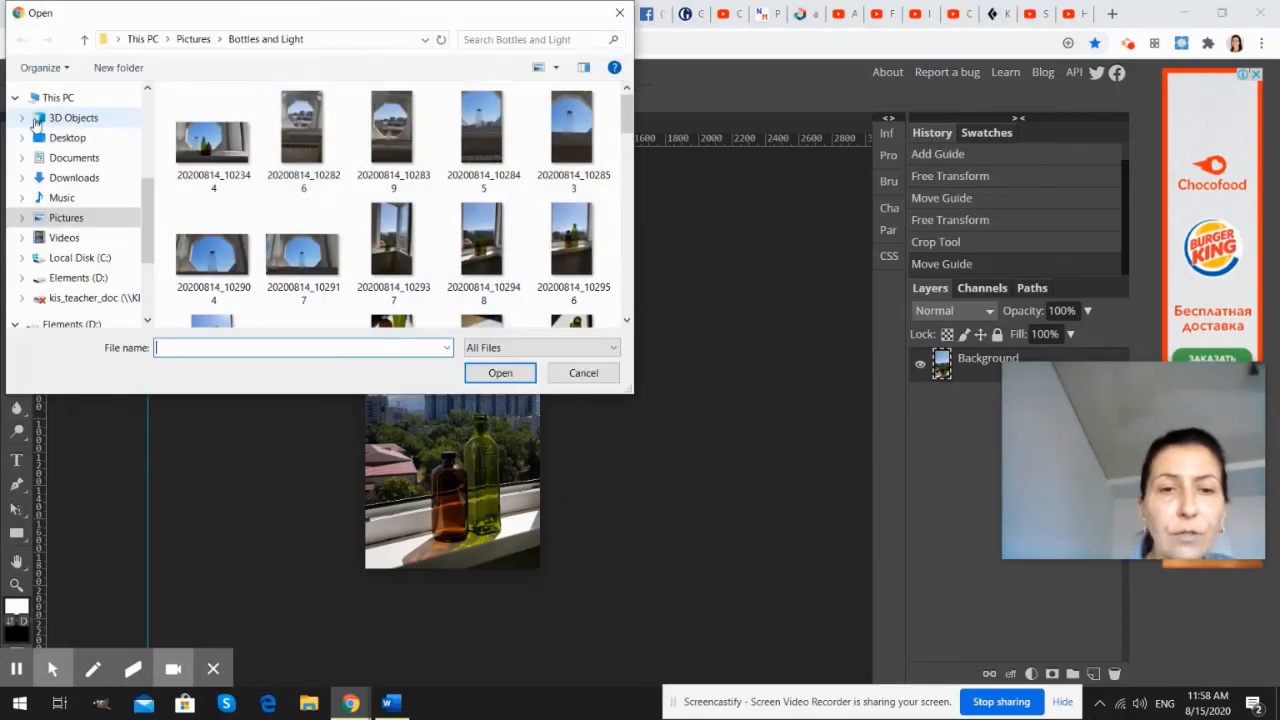
pyautogui.click(484, 244)
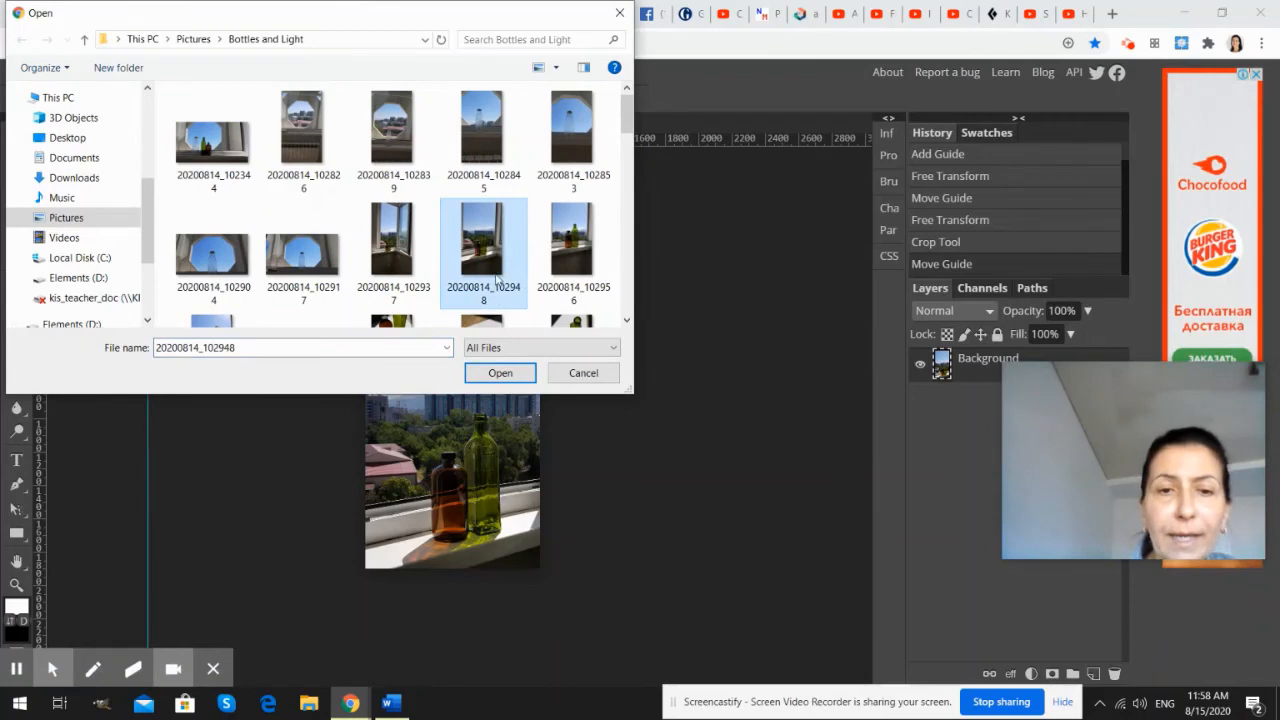
pyautogui.click(500, 372)
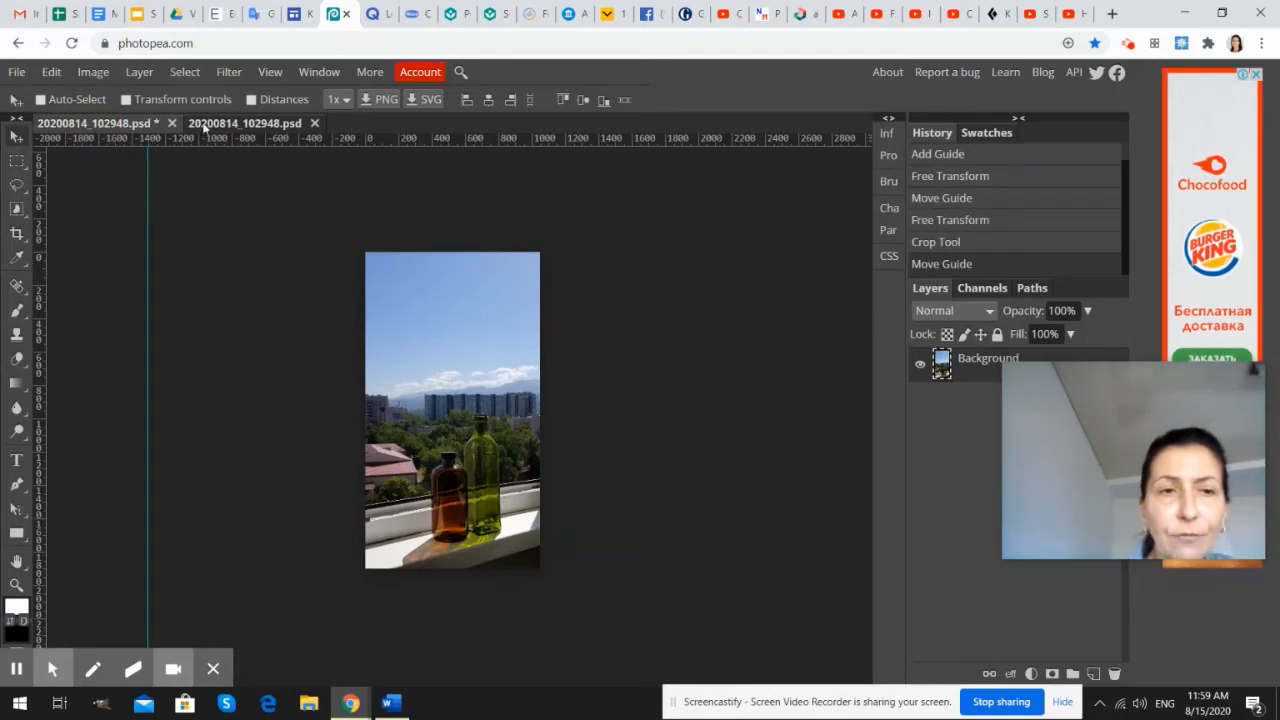
pyautogui.click(244, 124)
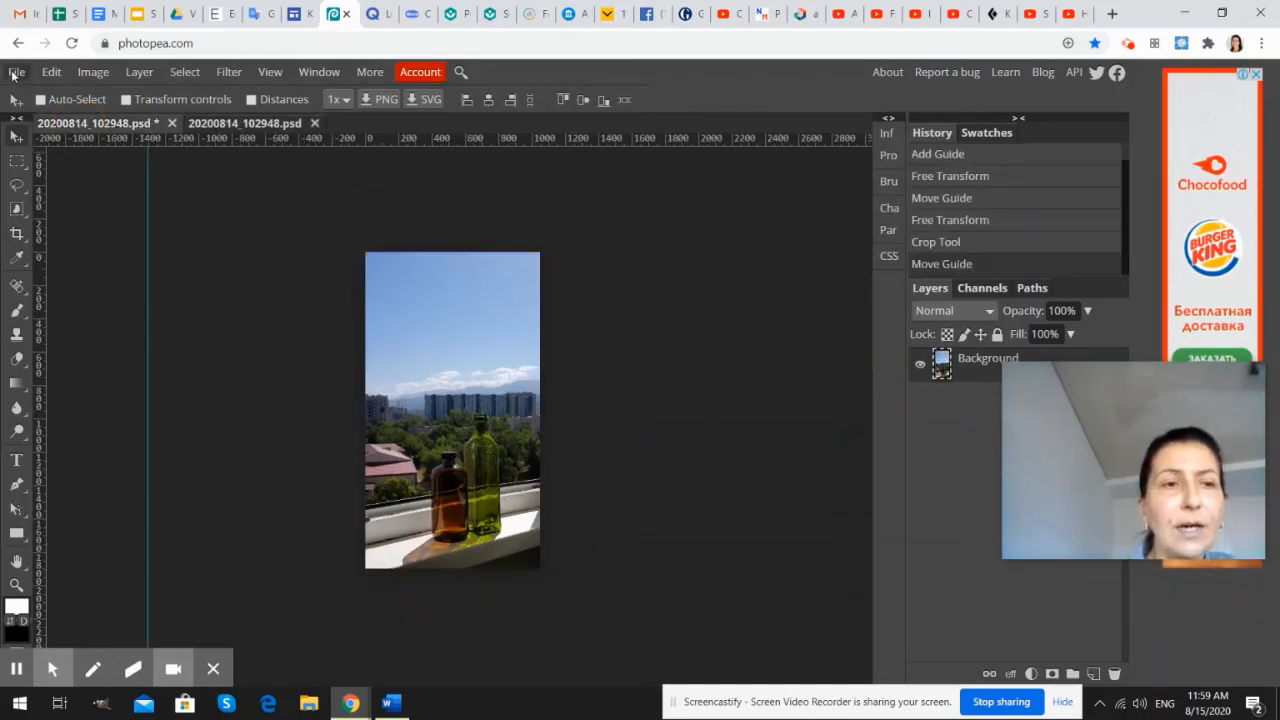
# Export the cropped photo as a JPG at 100% quality.
pyautogui.click(16, 72)
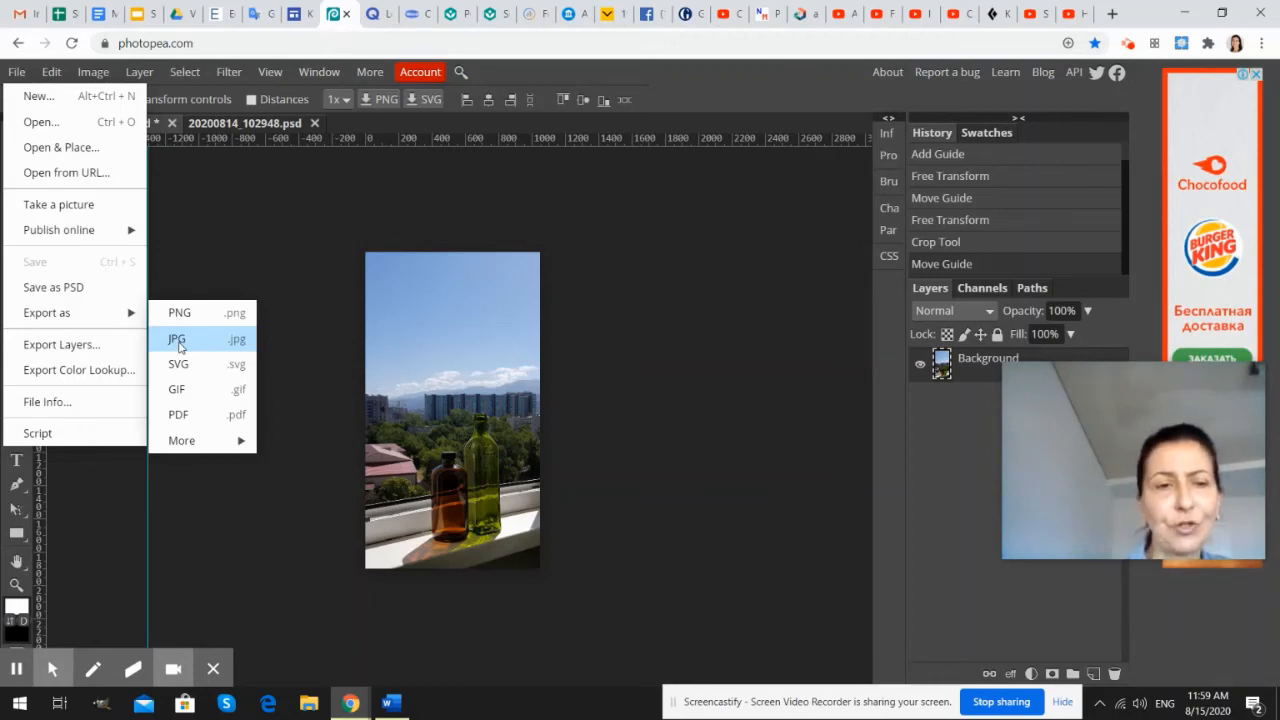
pyautogui.click(176, 340)
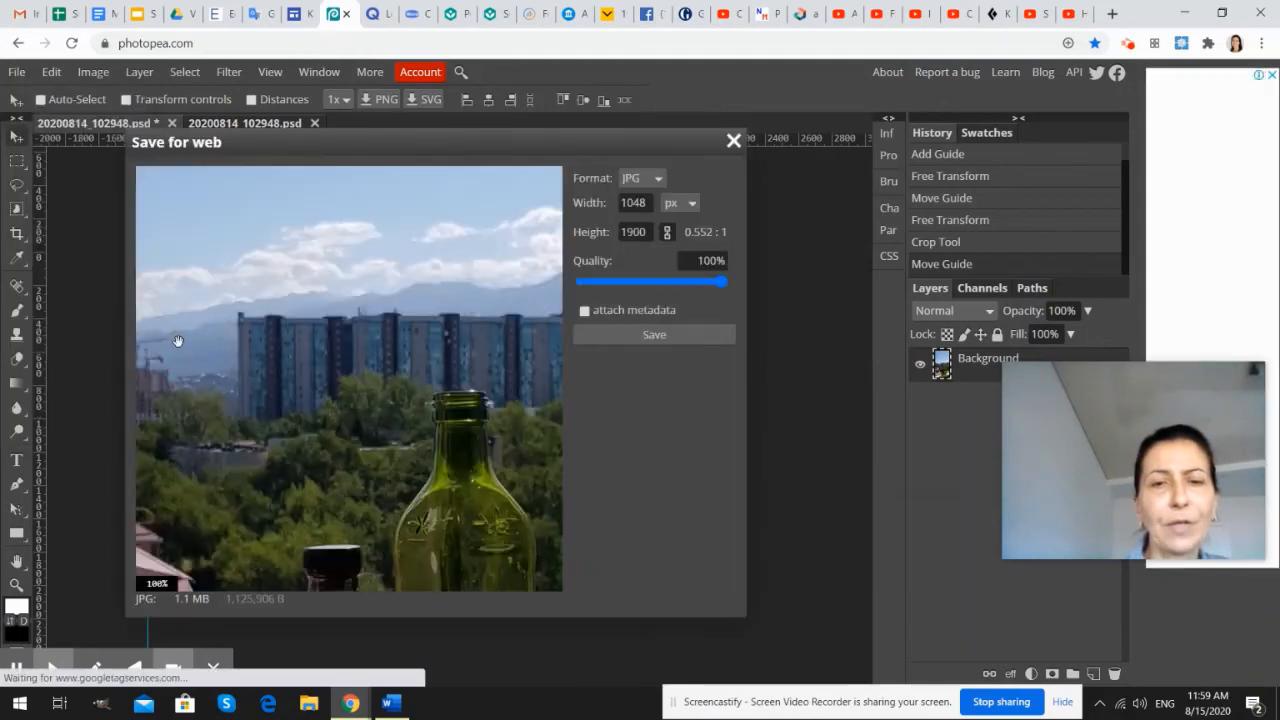
pyautogui.moveTo(552, 218)
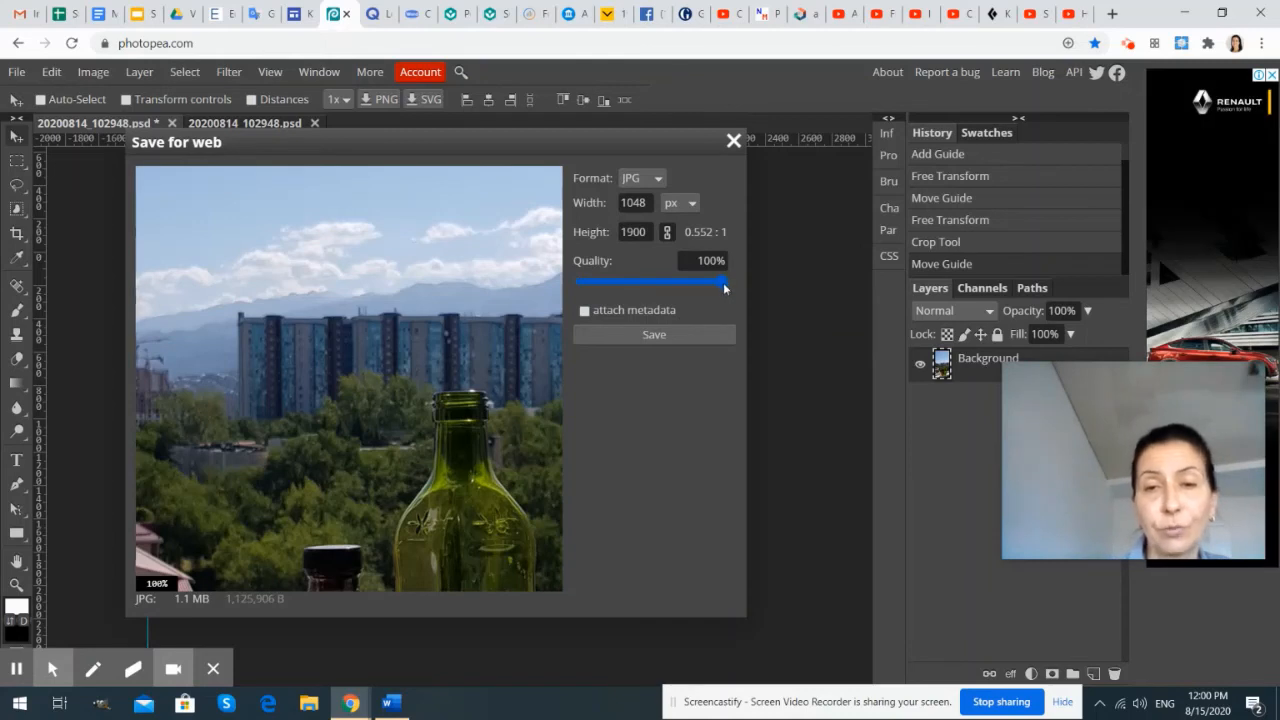
pyautogui.moveTo(724, 280); pyautogui.dragTo(598, 280)
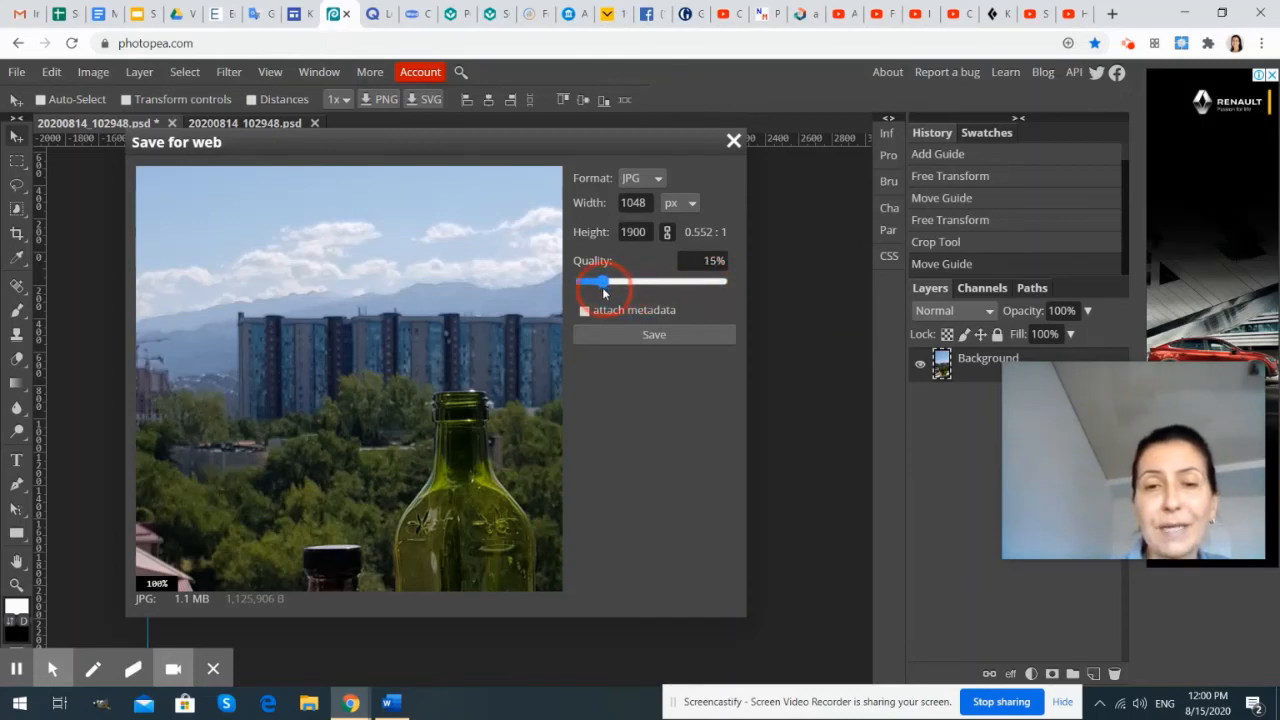
pyautogui.moveTo(600, 280); pyautogui.dragTo(724, 280)
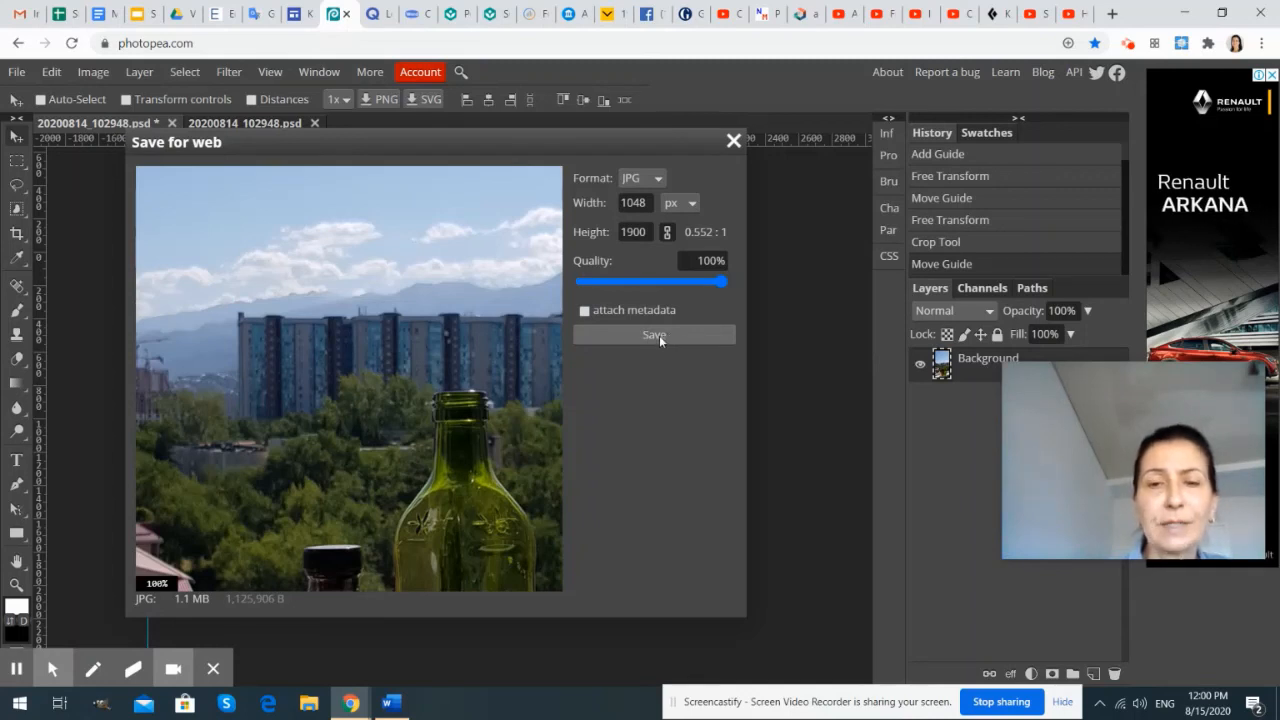
pyautogui.click(652, 334)
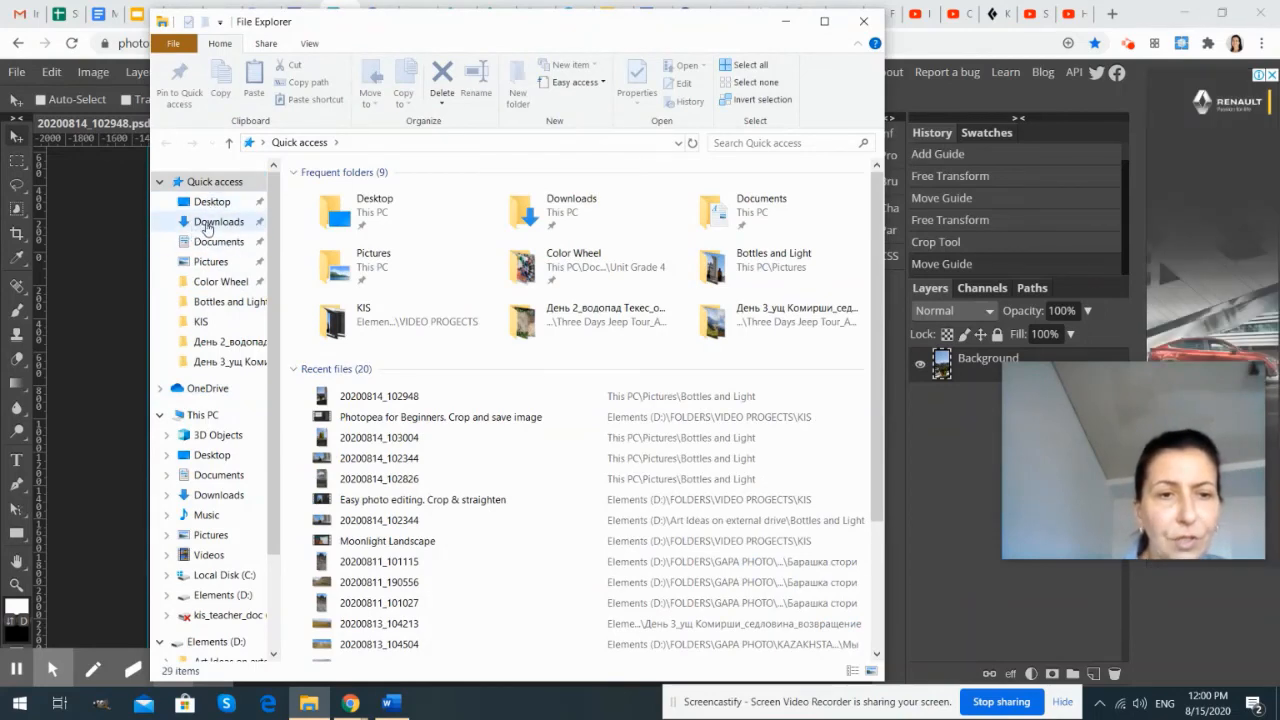
# In Downloads, rename the exported bottles JPG to 'Photo 2' via its context menu.
pyautogui.click(218, 220)
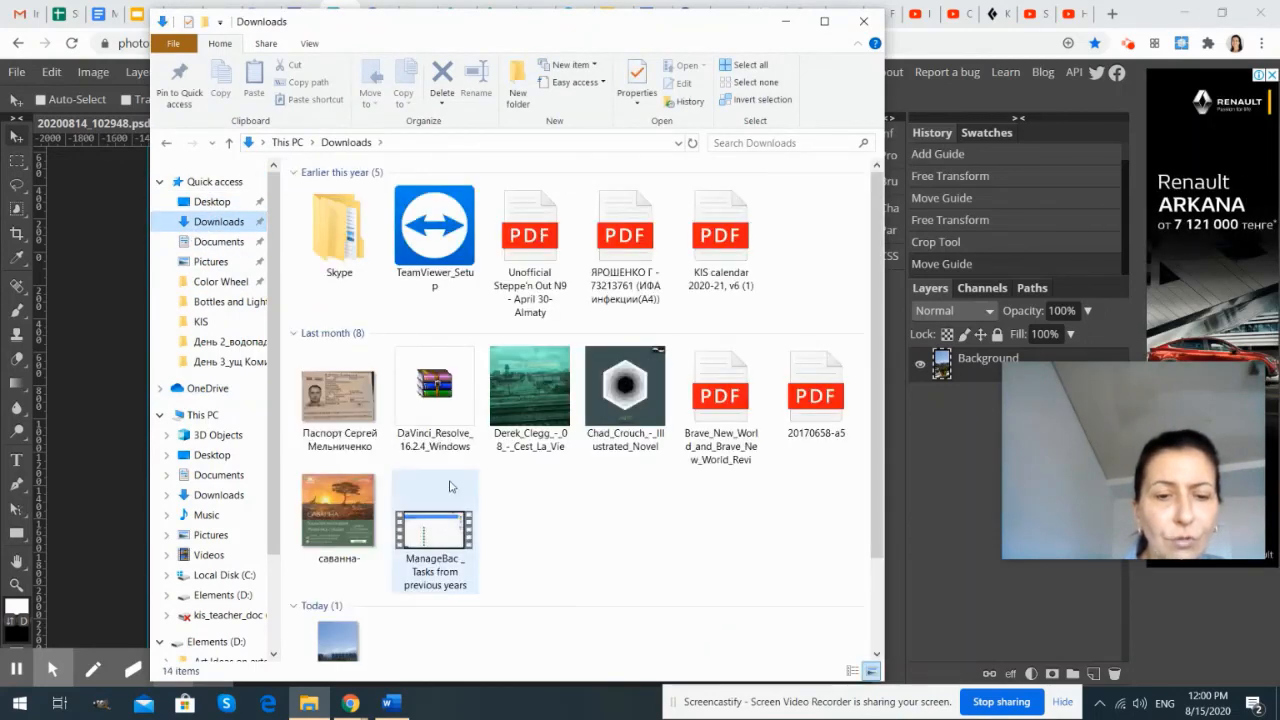
pyautogui.scroll(-3)
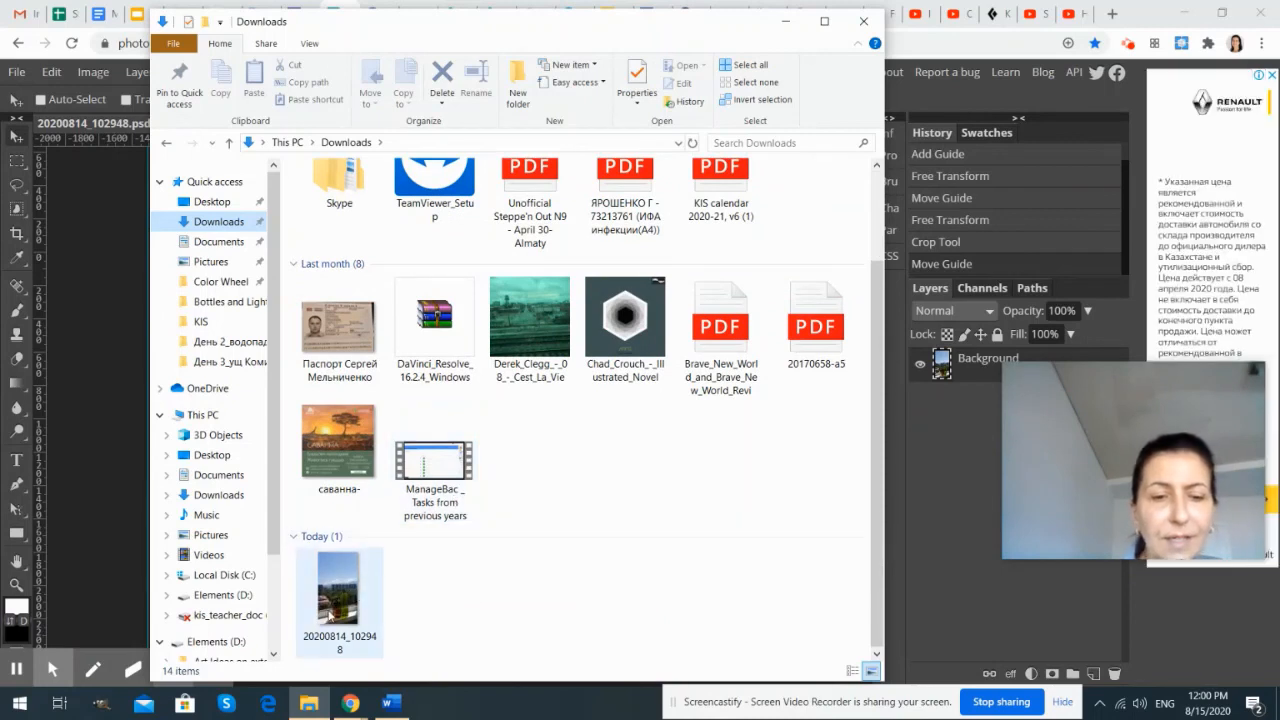
pyautogui.moveTo(340, 596)
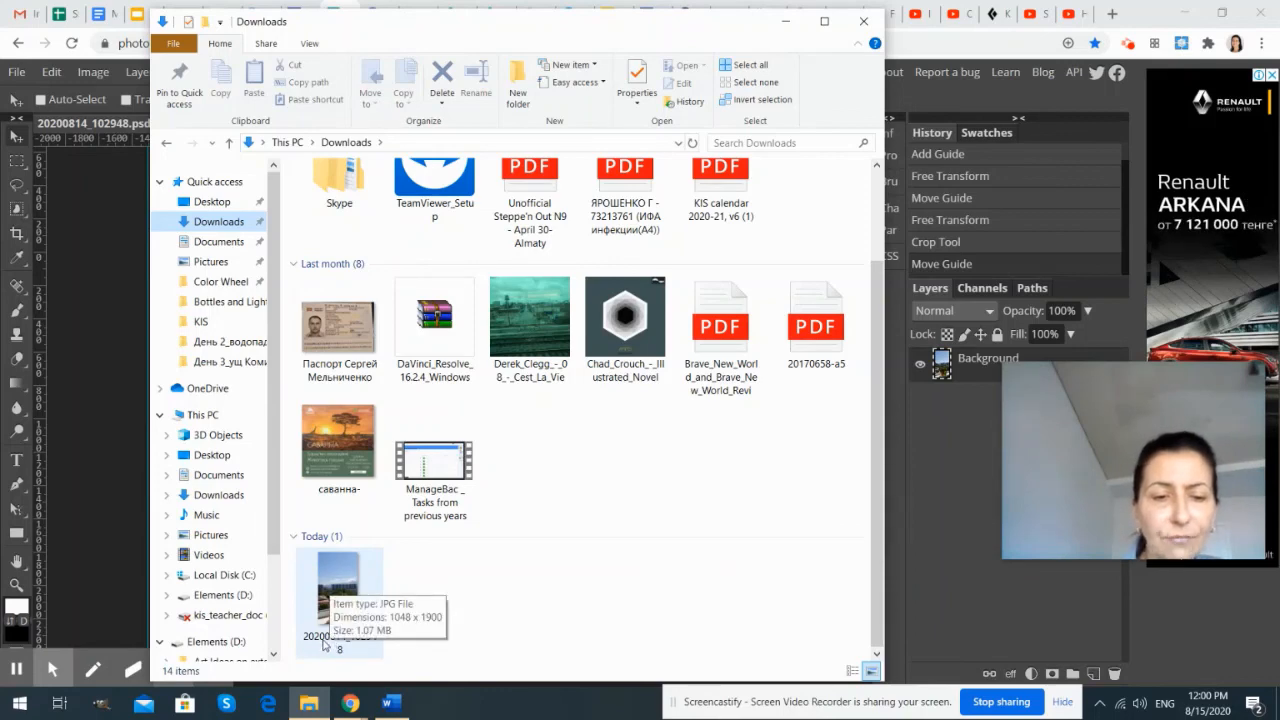
pyautogui.rightClick(338, 600)
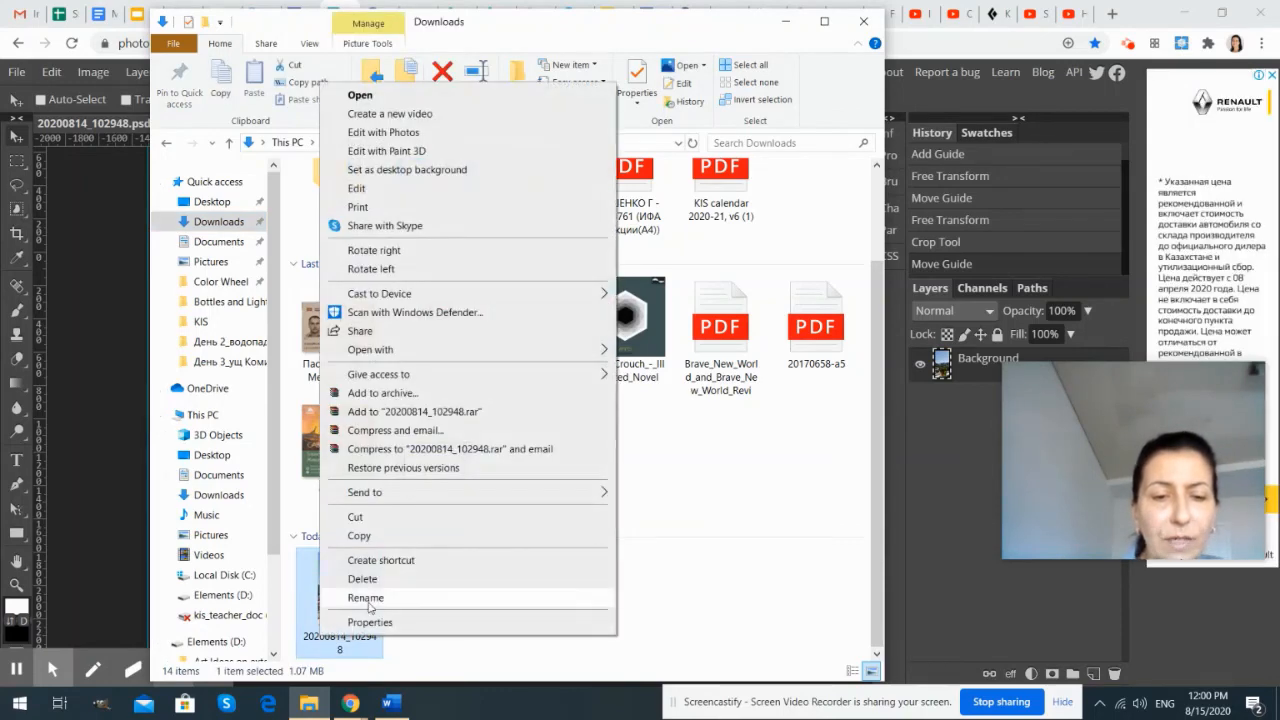
pyautogui.click(364, 596)
pyautogui.write('Photo 2')
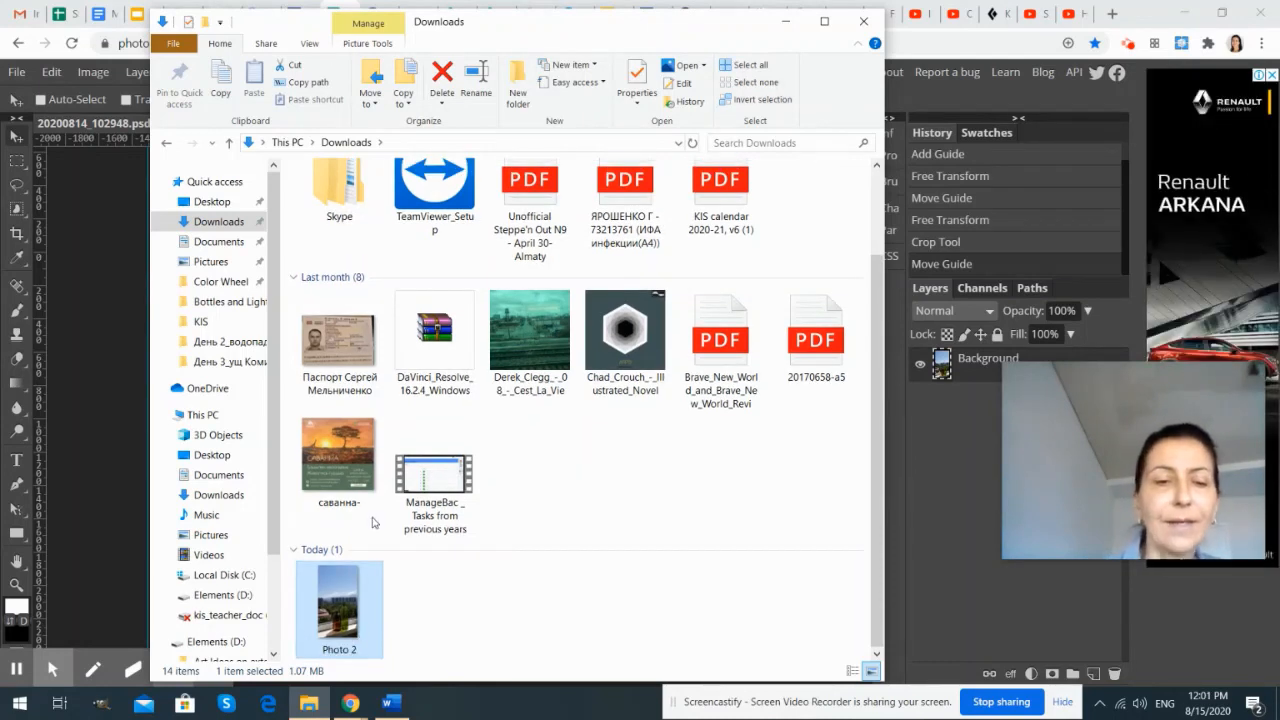
pyautogui.moveTo(324, 620)
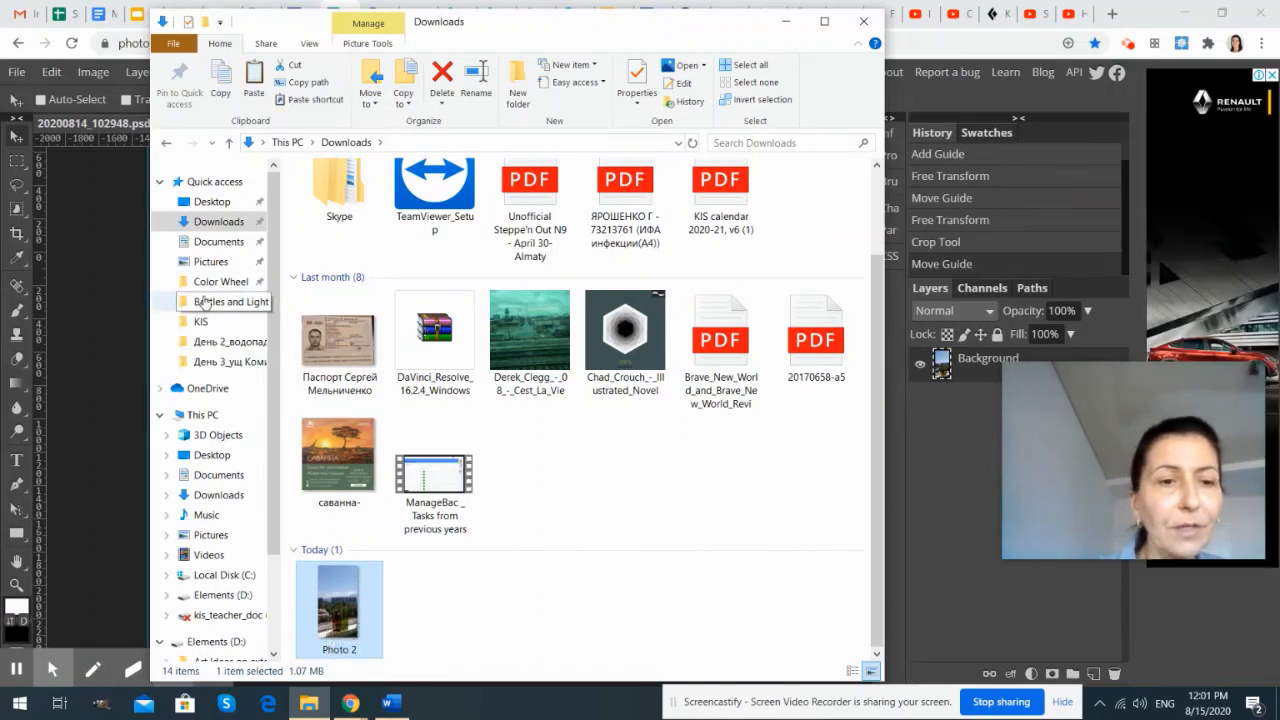
# Move 'Photo 2' into the Bottles and Light folder next to 'Photo 1'.
pyautogui.click(228, 300)
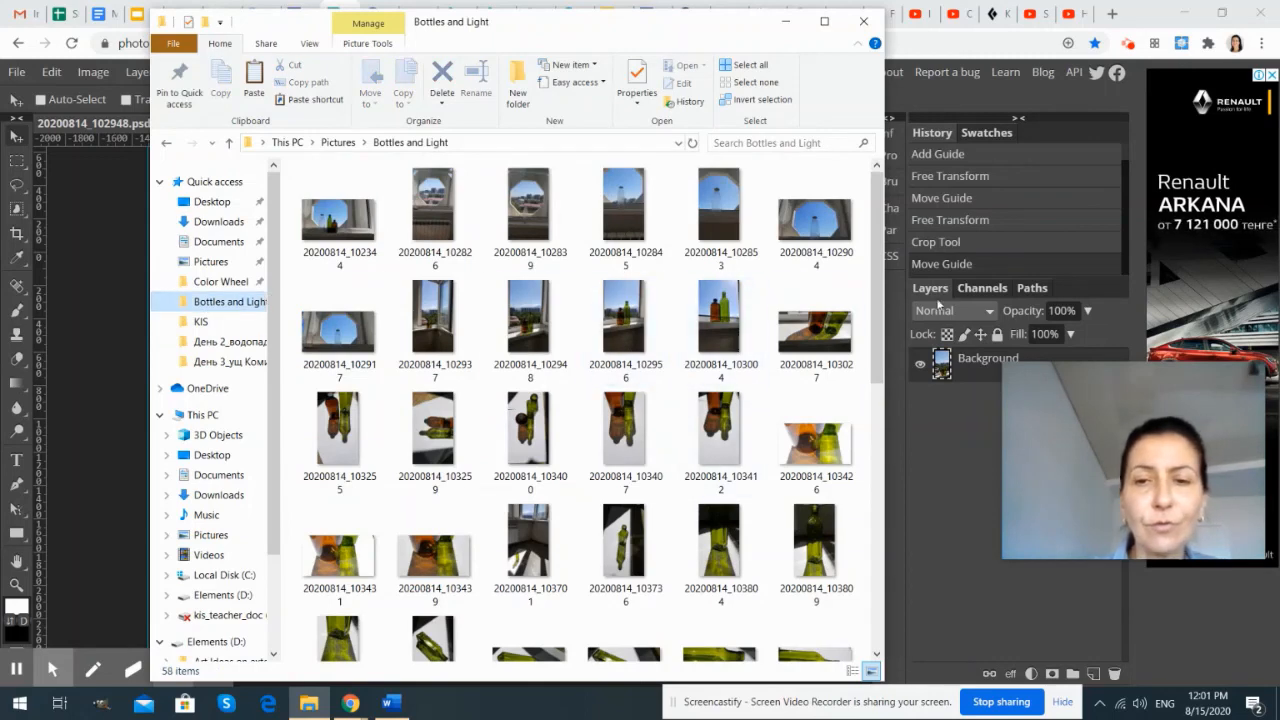
pyautogui.scroll(-3)
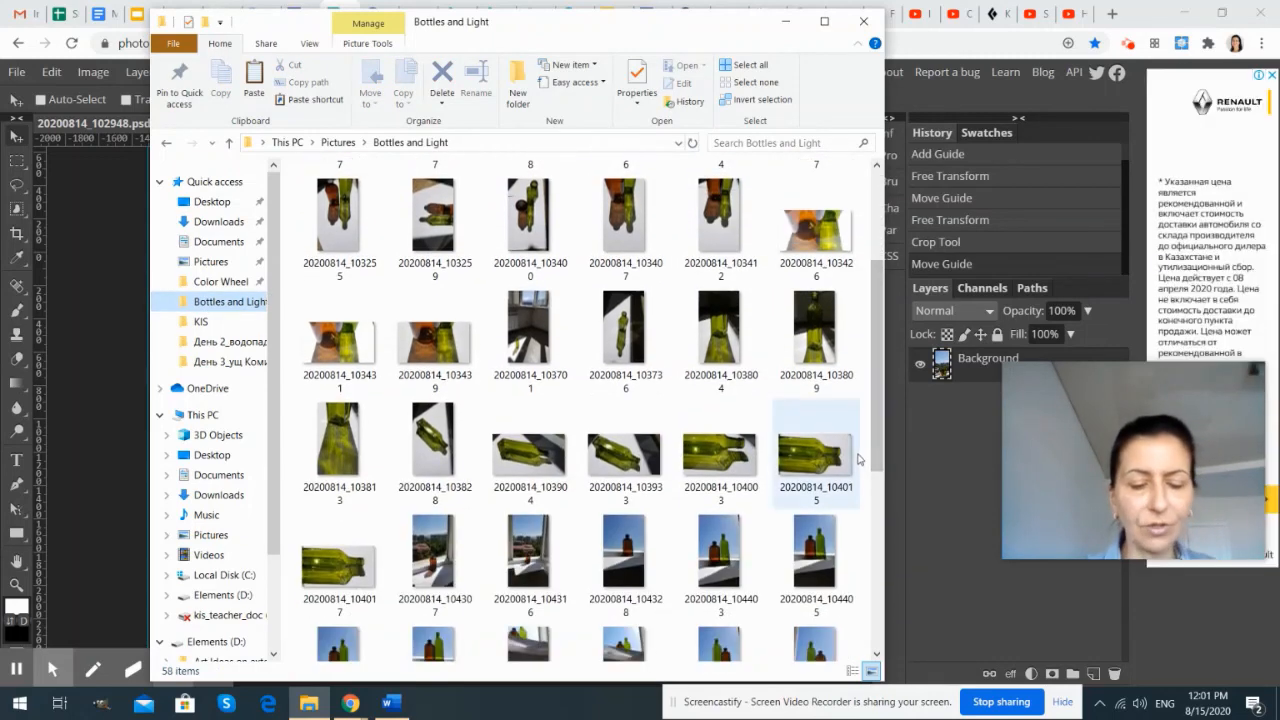
pyautogui.scroll(-3)
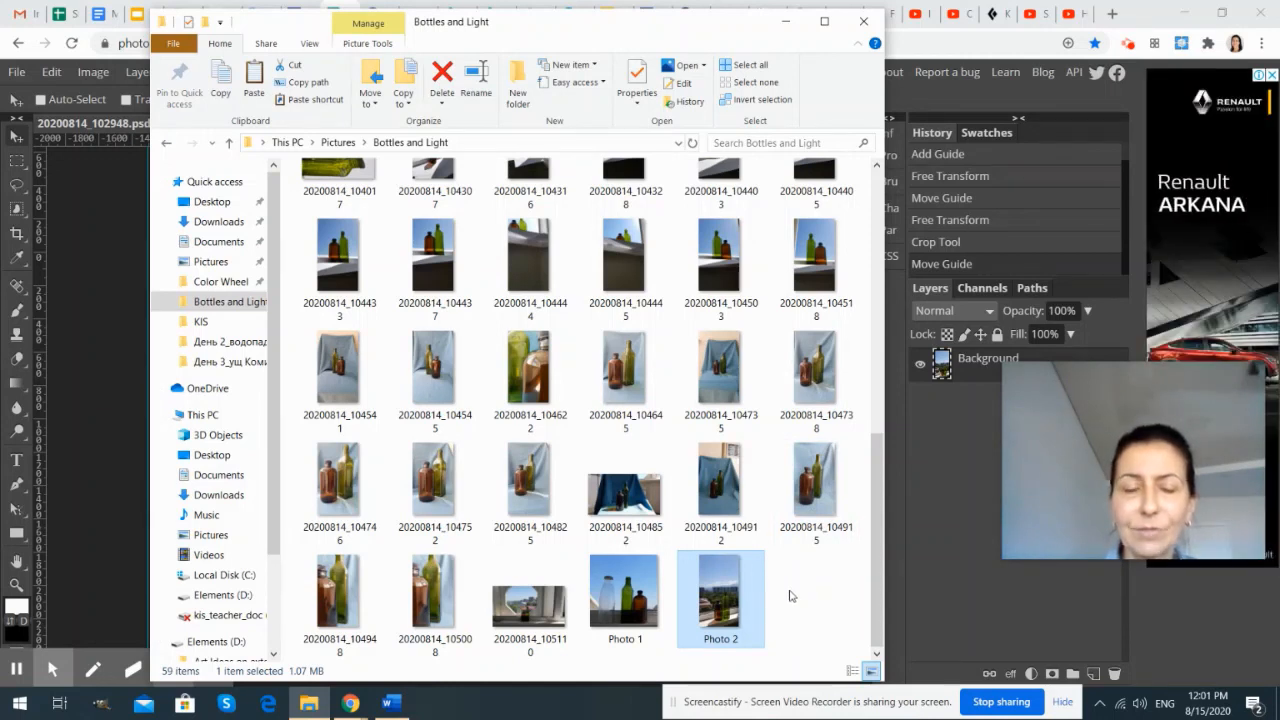
pyautogui.moveTo(784, 620)
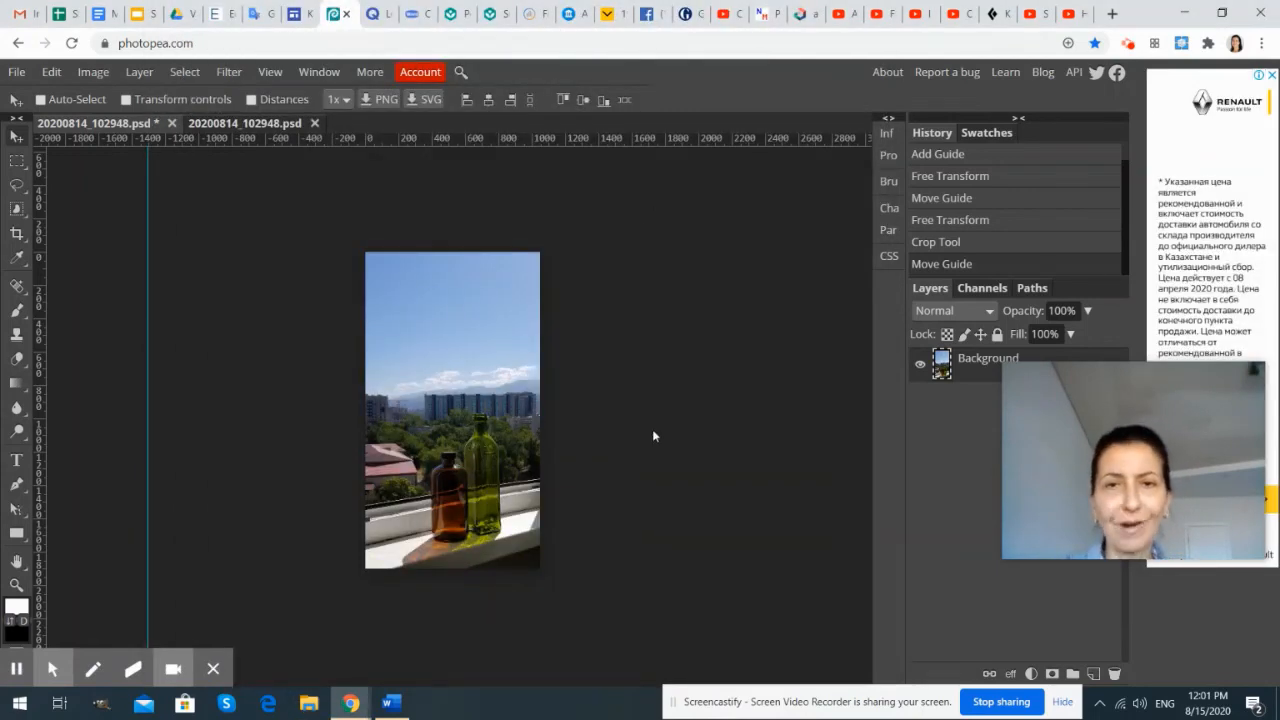
pyautogui.moveTo(604, 428)
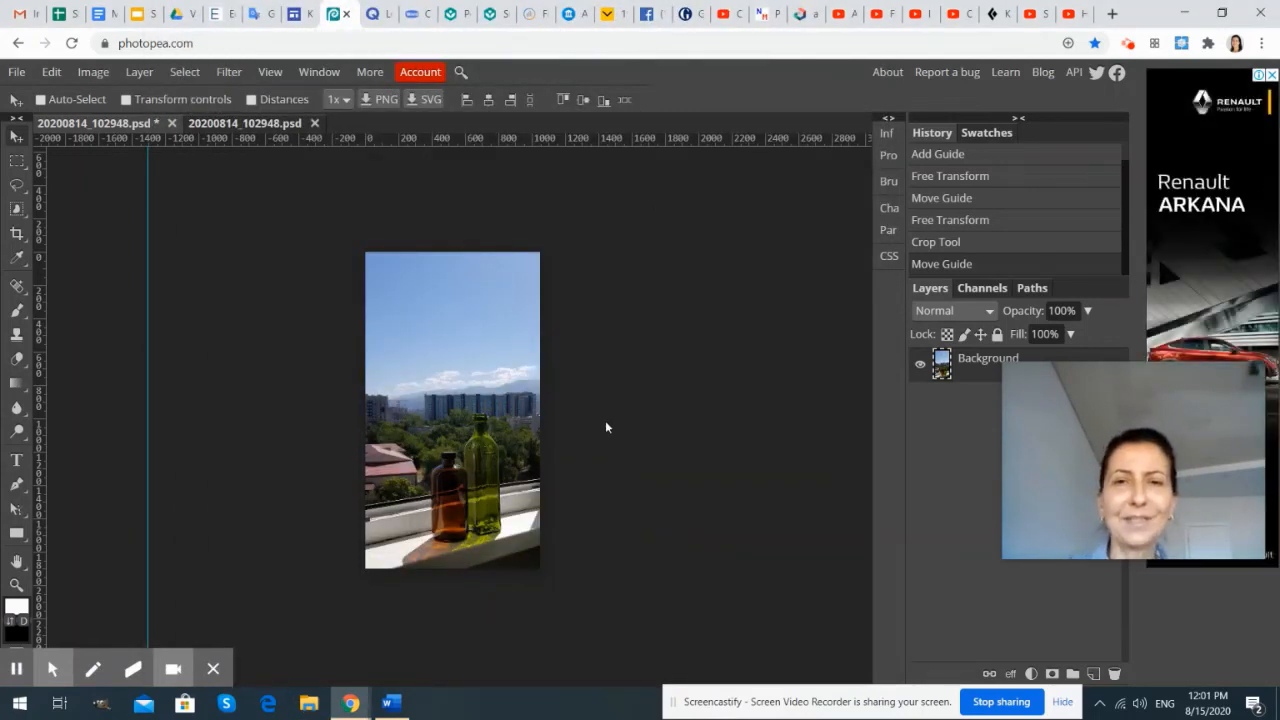